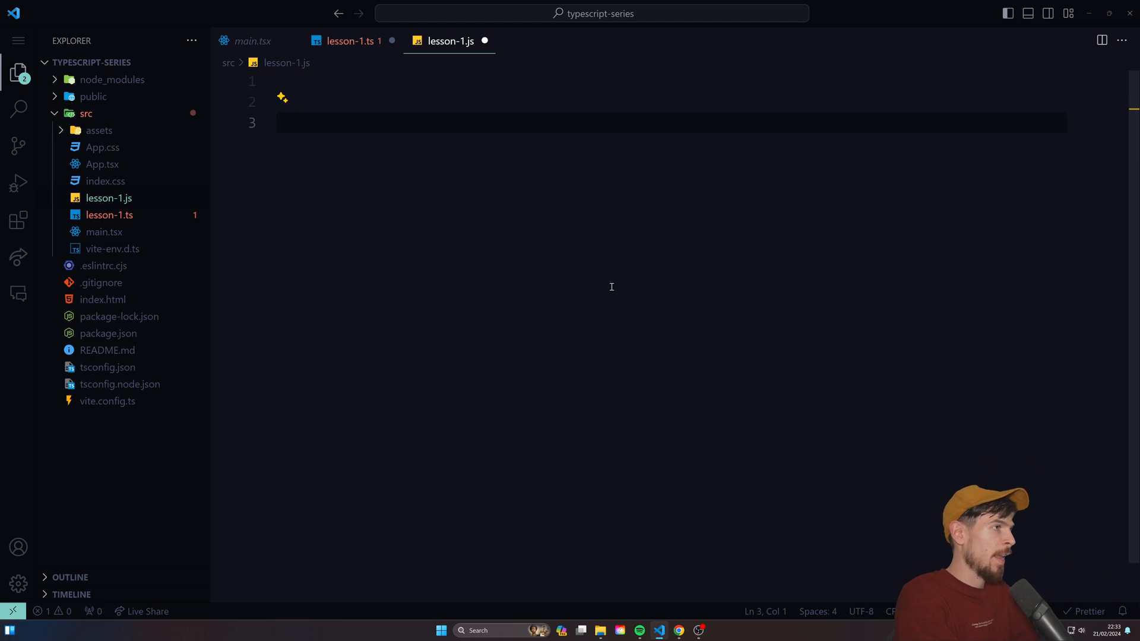
- Write a doubleNumber(number) function in lesson-1.js that returns number * 2
type("function doubleNu")
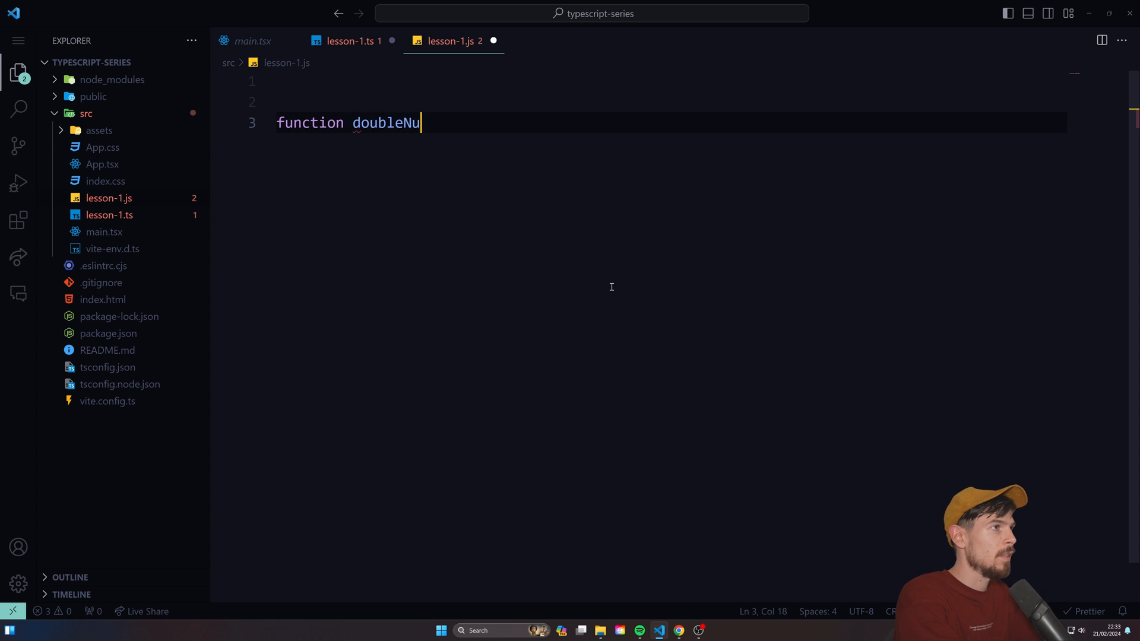
type("mber(number){")
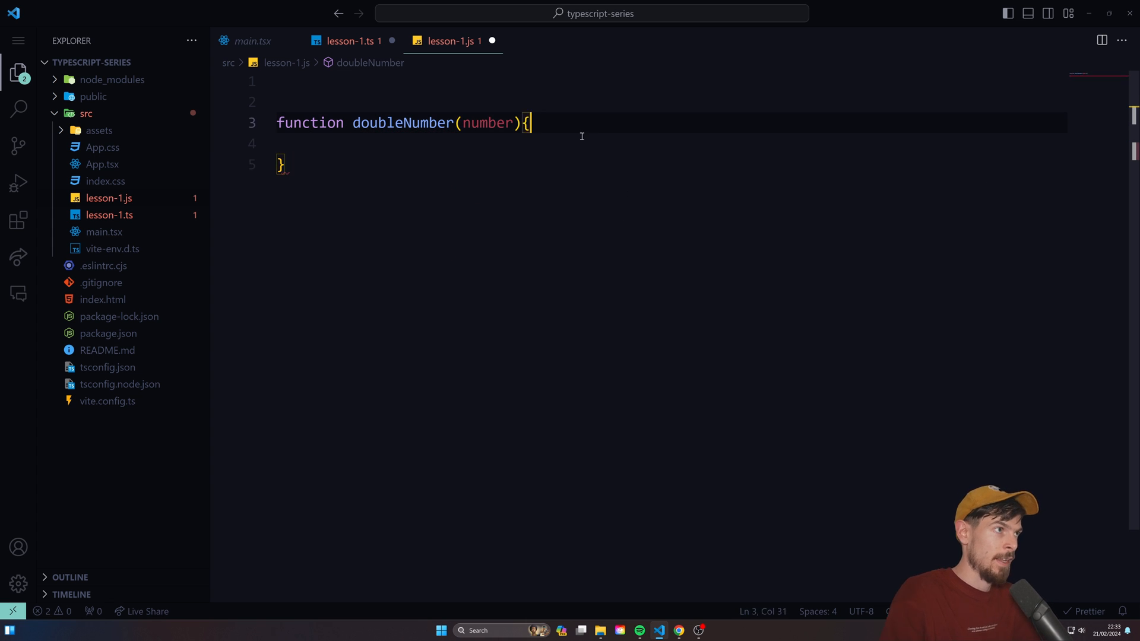
type("return number * 2;")
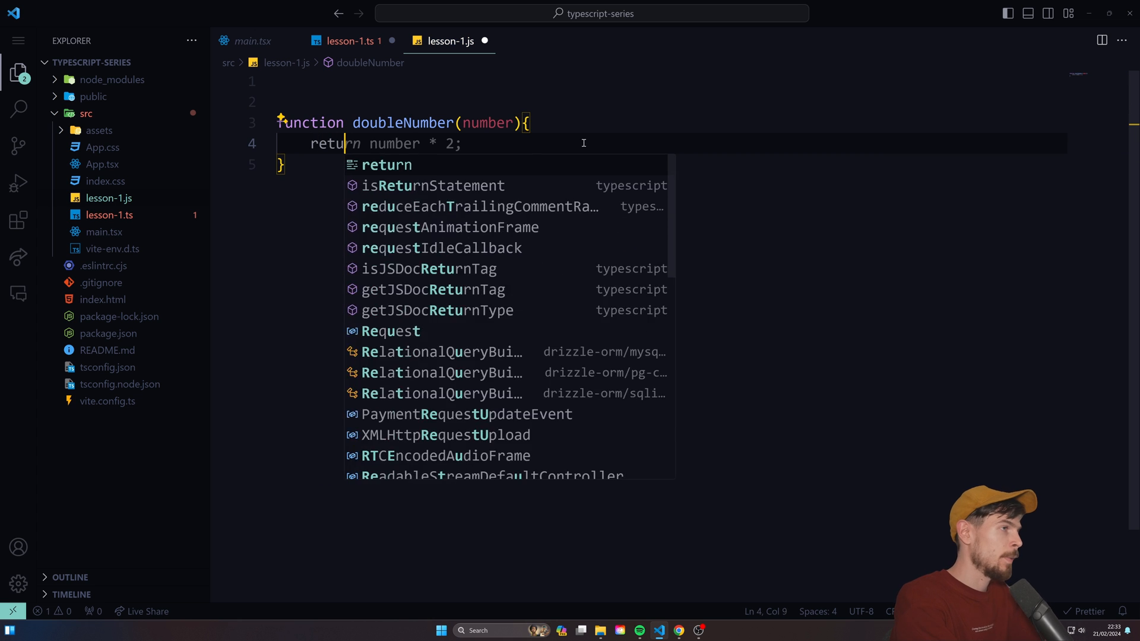
key("Escape")
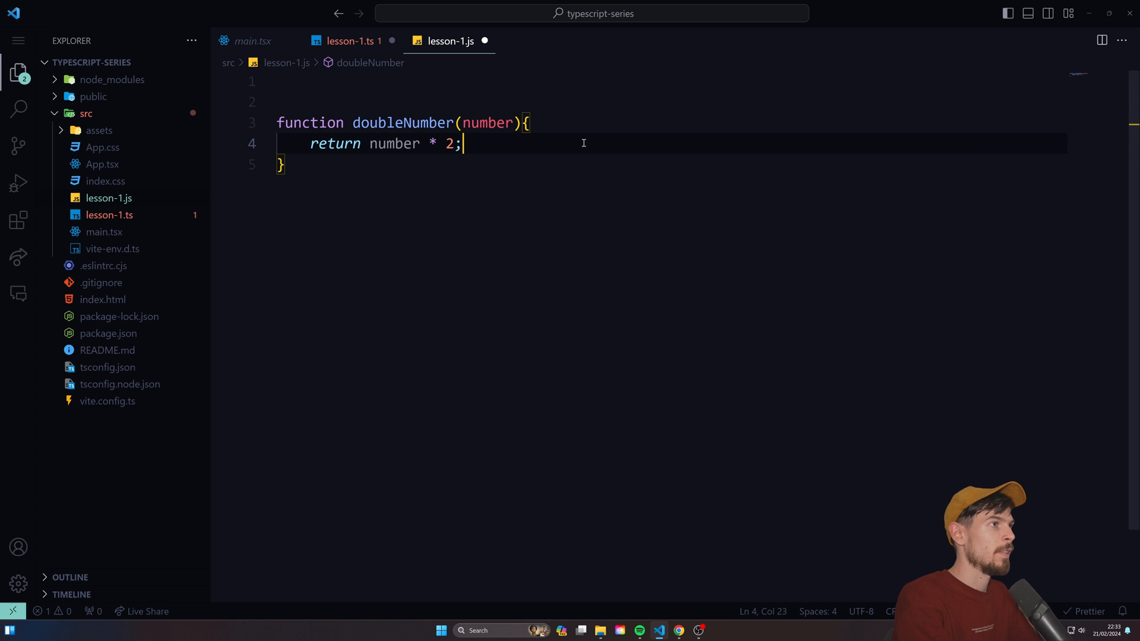
- Call doubleNumber(2), save with formatting, then change the argument to 'hello'
type("f")
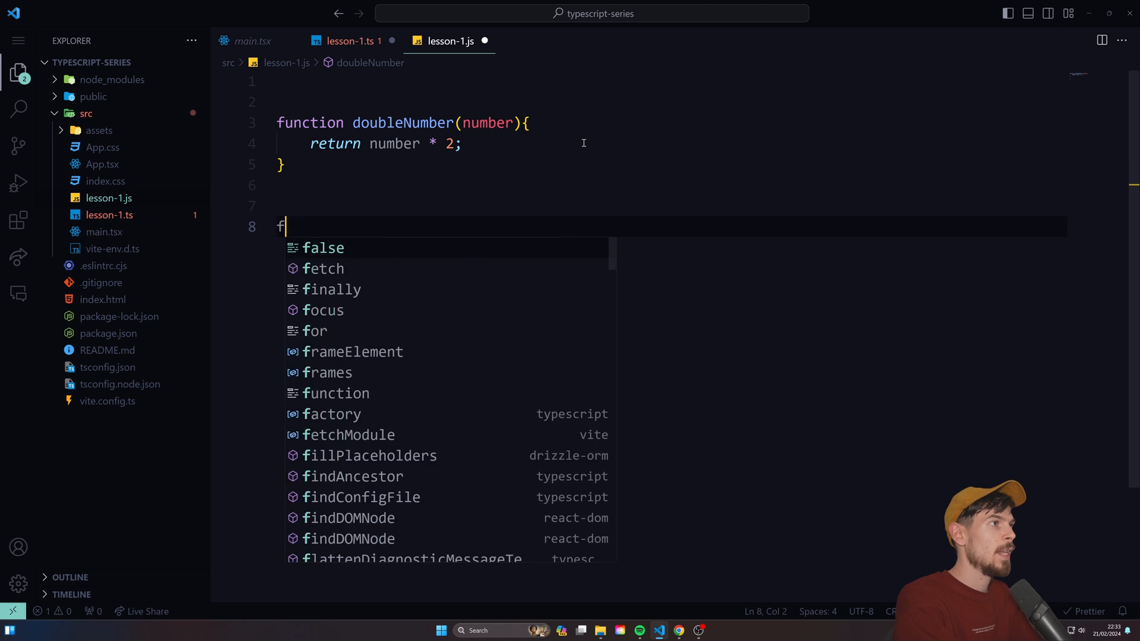
type("doubleNumber(2); // 4")
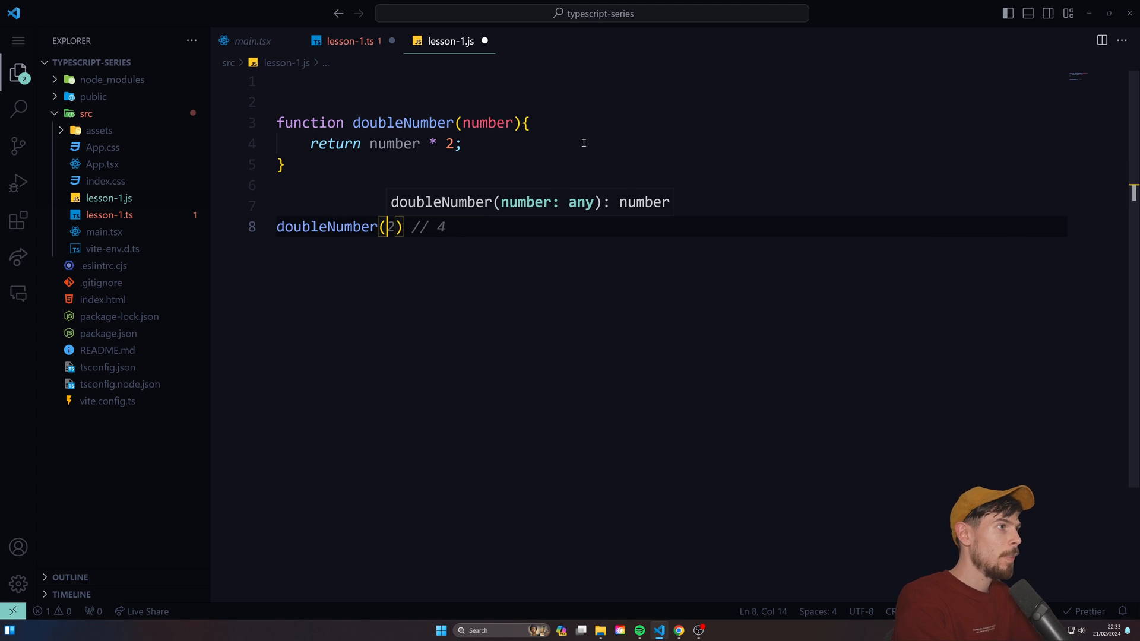
key("ctrl+s")
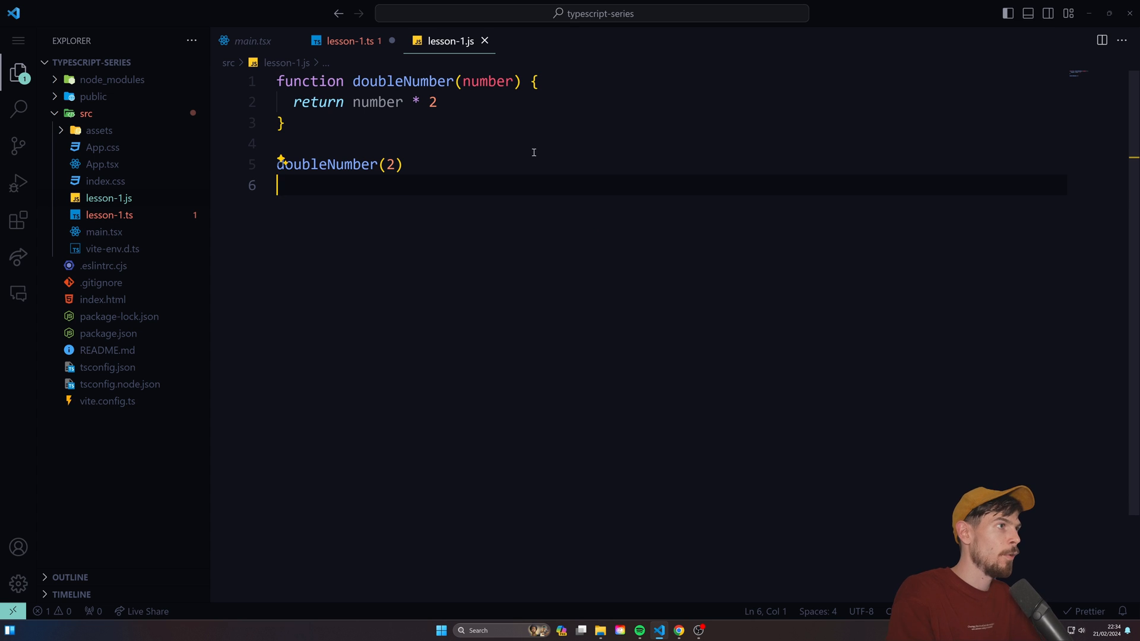
type("// 4")
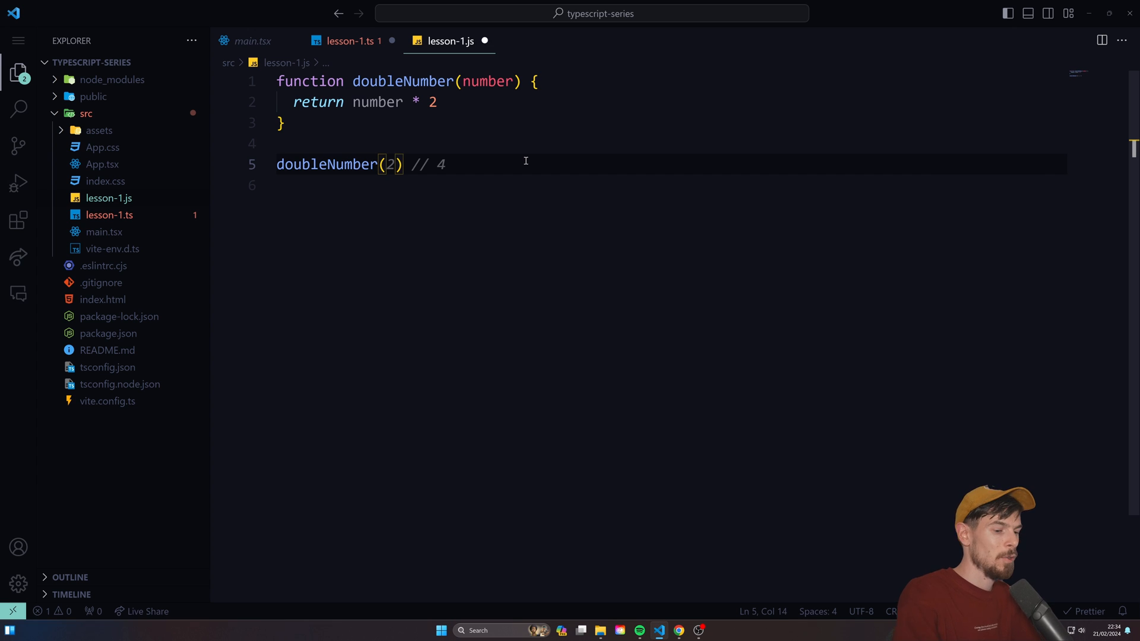
type("'he'")
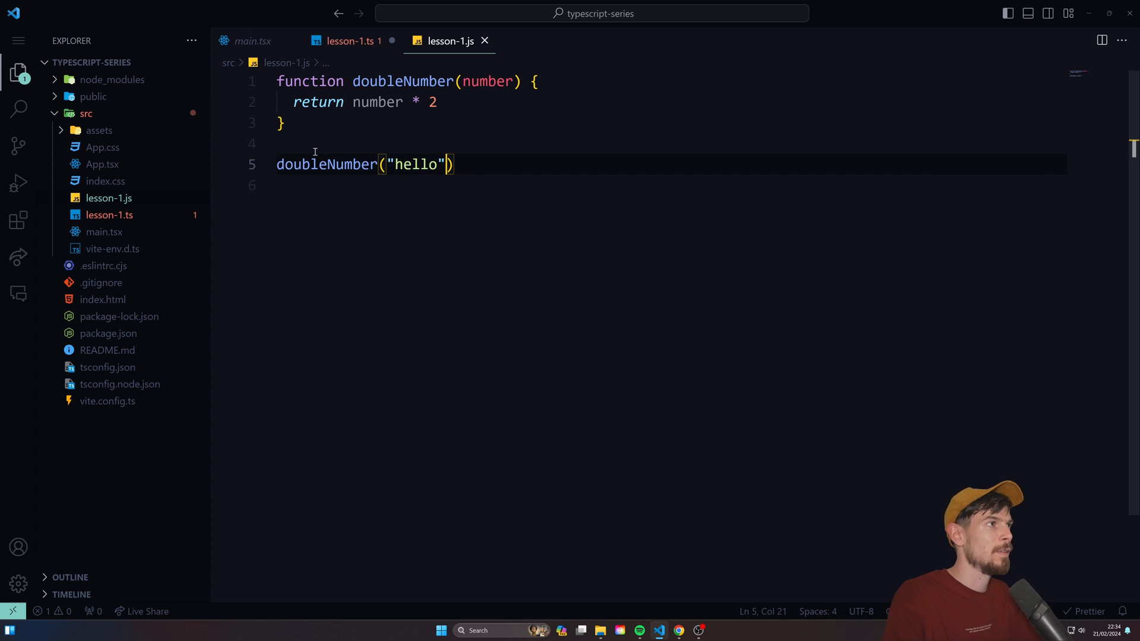
mouse_move(453, 240)
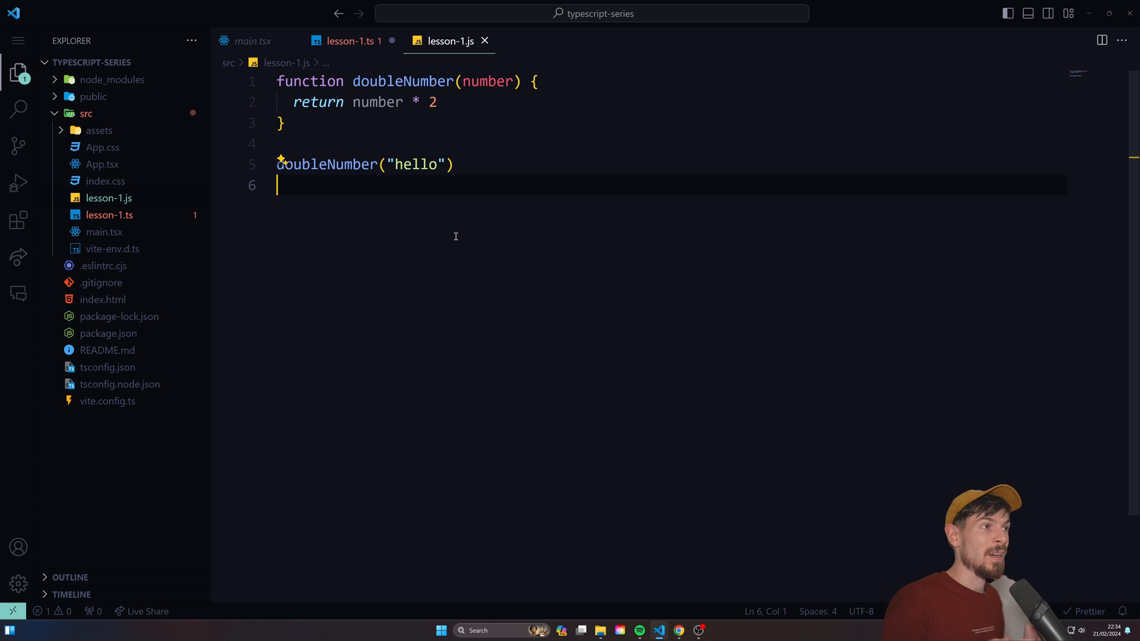
double_click(417, 164)
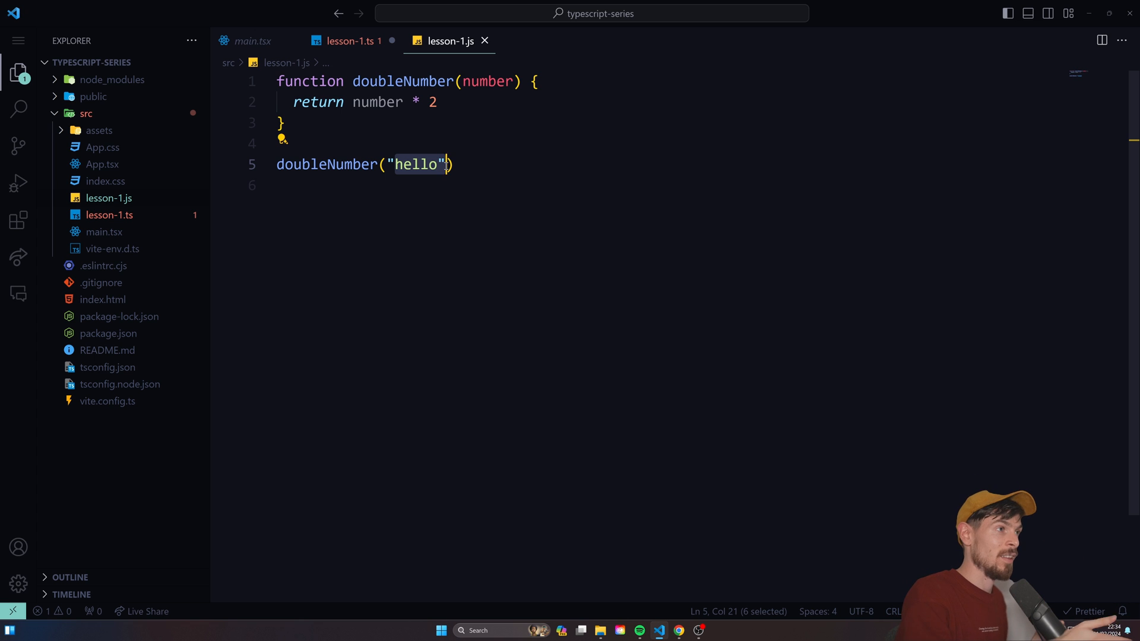
- In lesson-1.ts, type doubleNumber's parameter as num: number and return num * 2
left_click(349, 41)
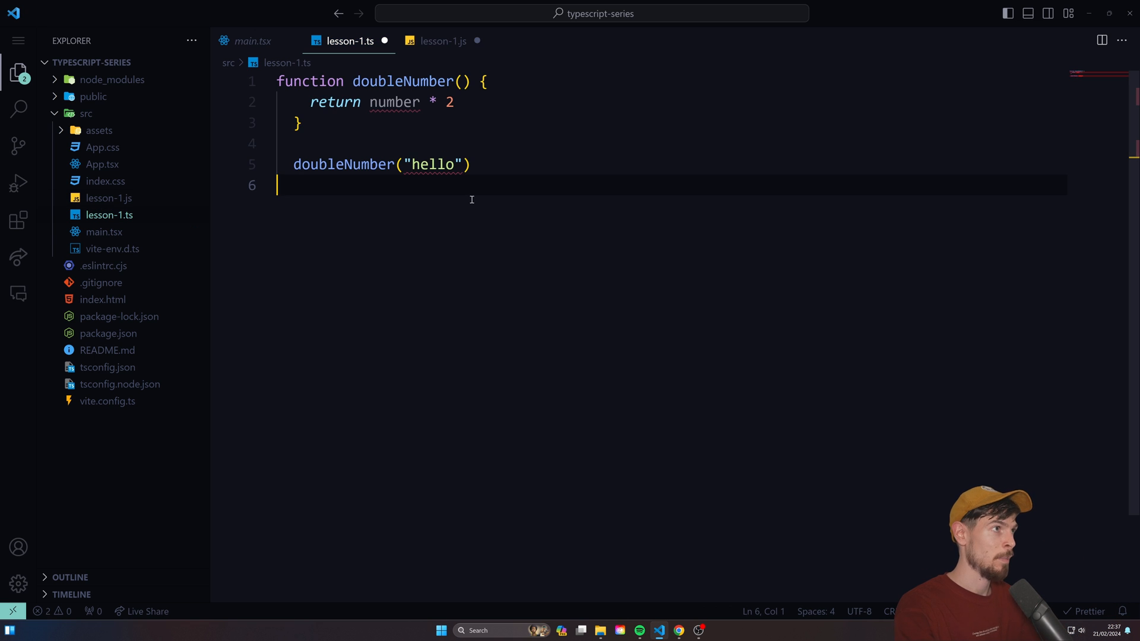
type("num: number")
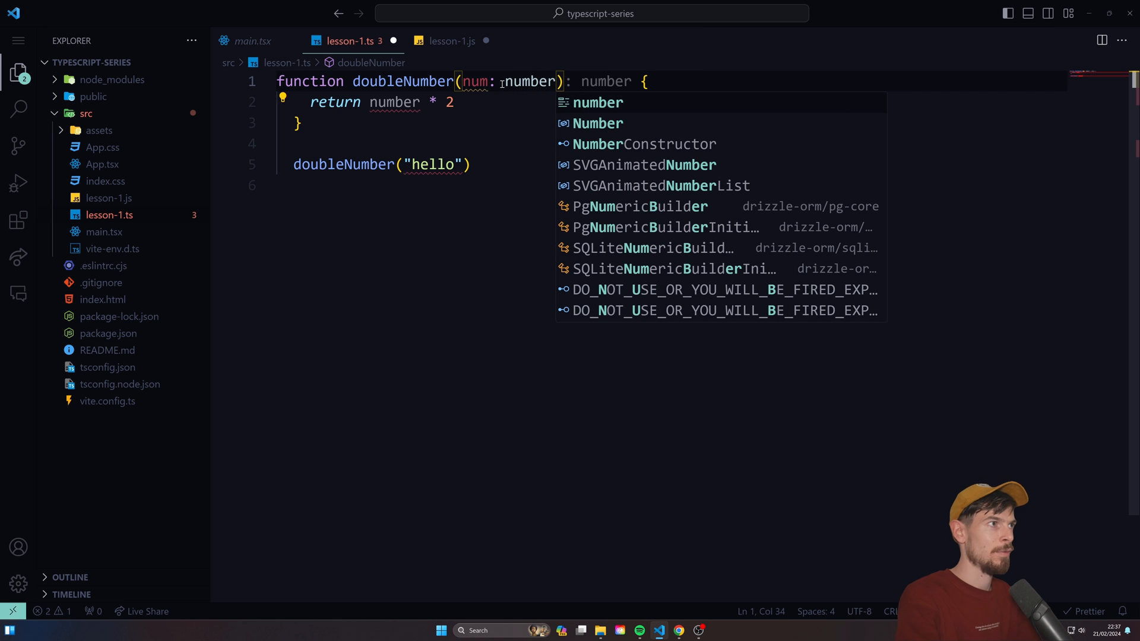
type("str")
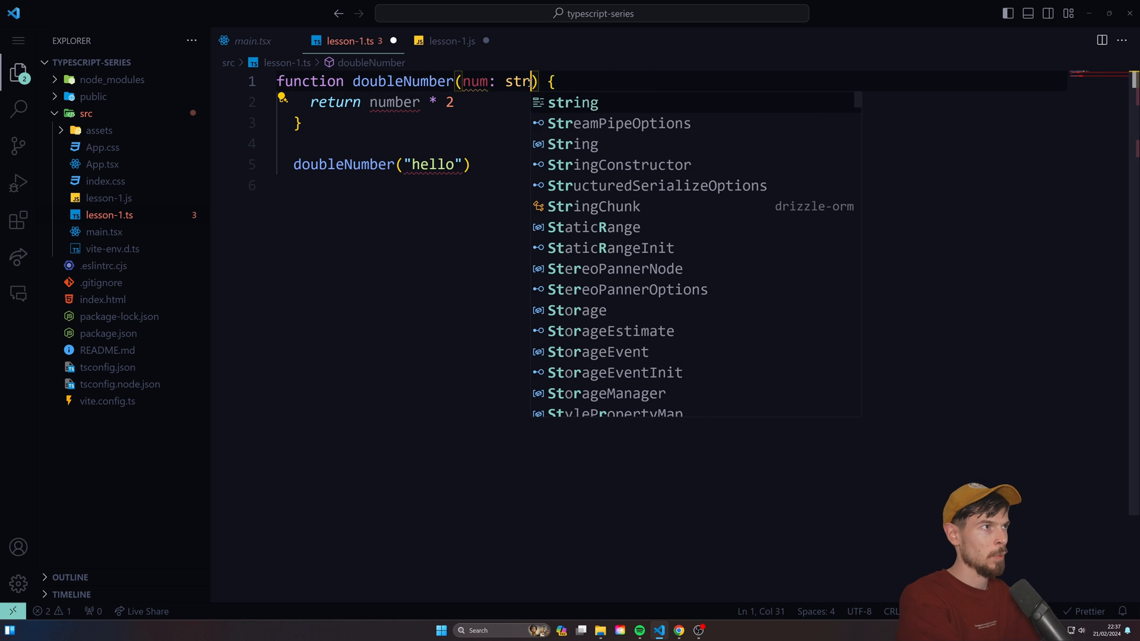
type("bool")
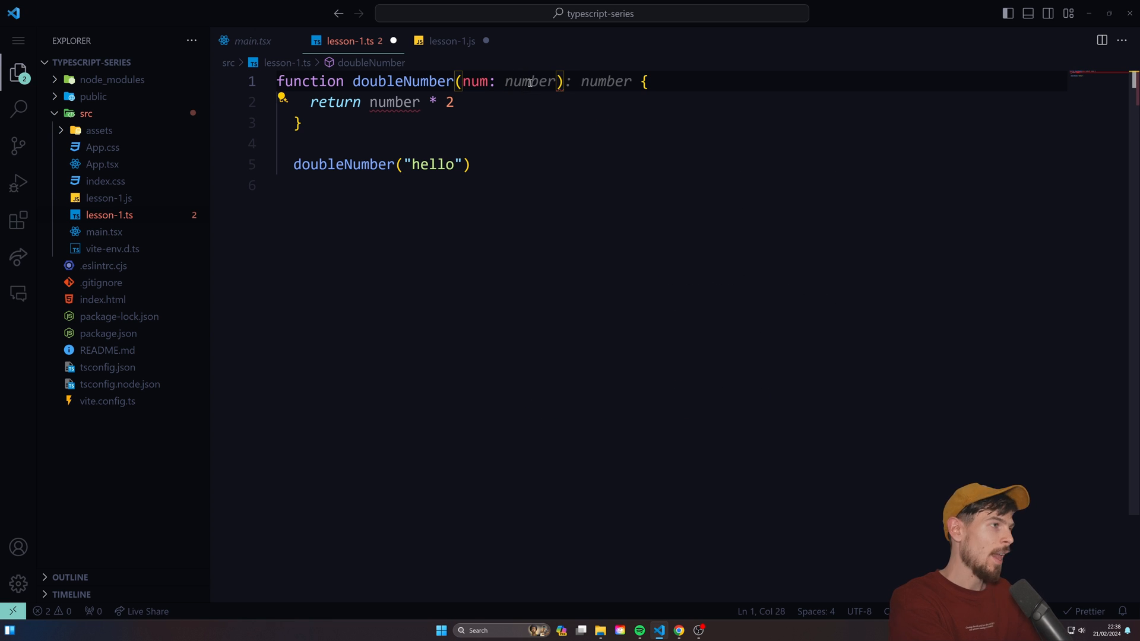
type("Number")
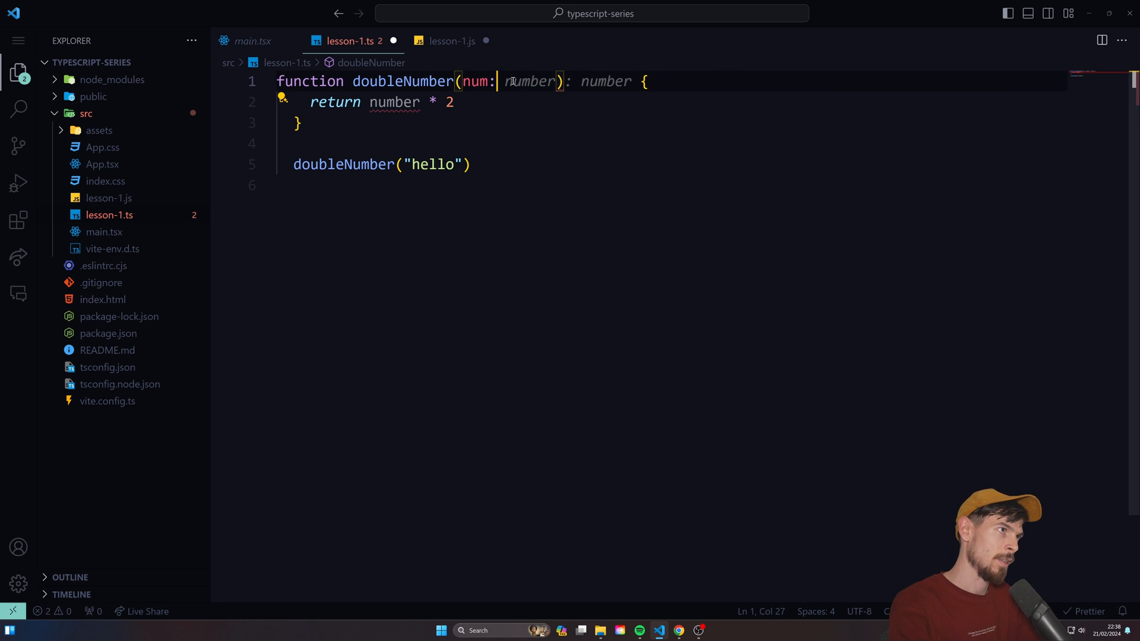
type("number")
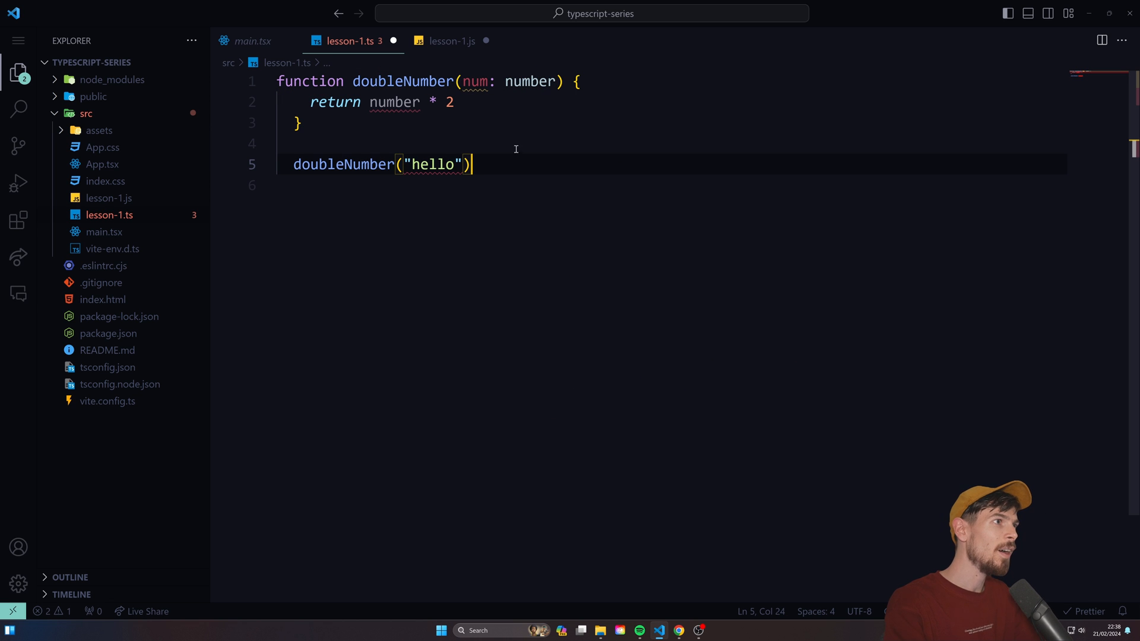
double_click(395, 102)
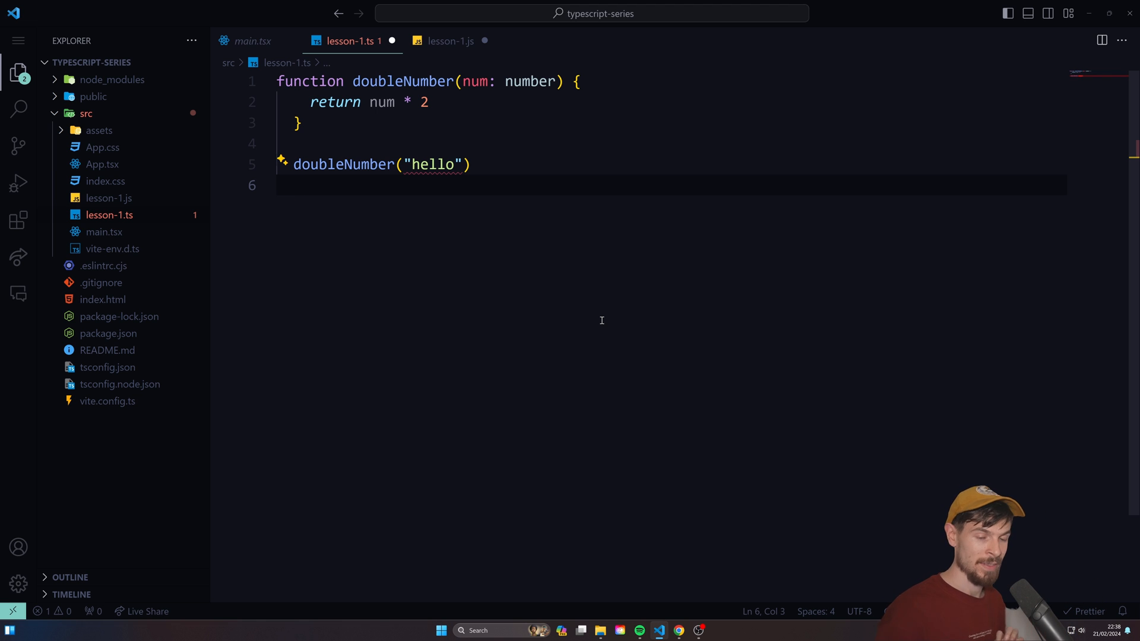
mouse_move(611, 258)
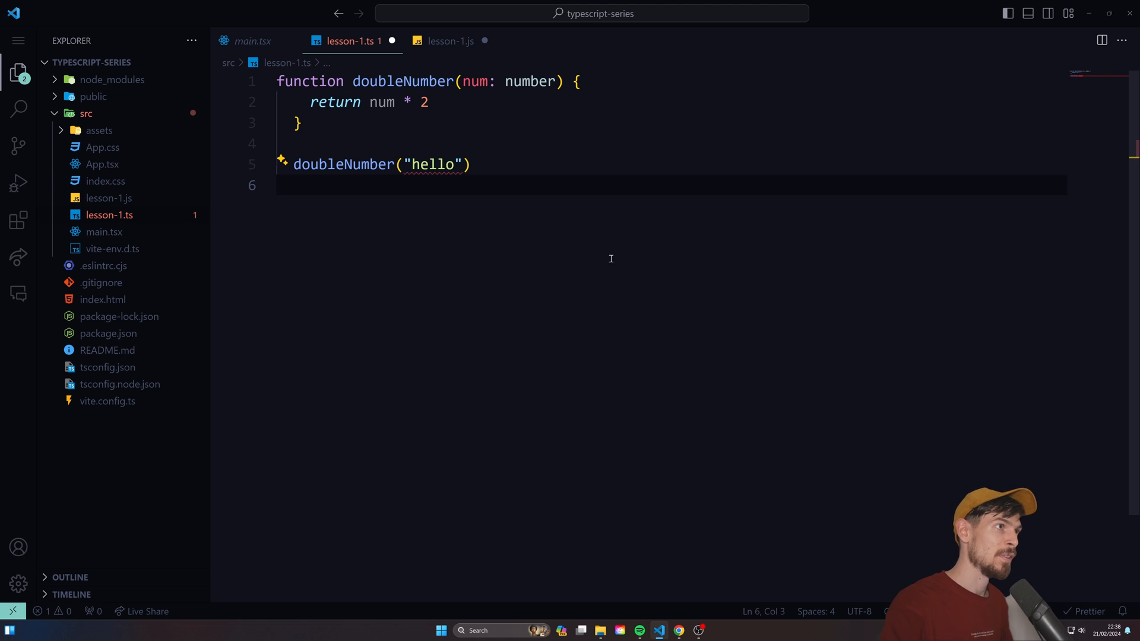
- Log user.name and user.age in lesson-1.js, then go back to lesson-1.ts
left_click(450, 41)
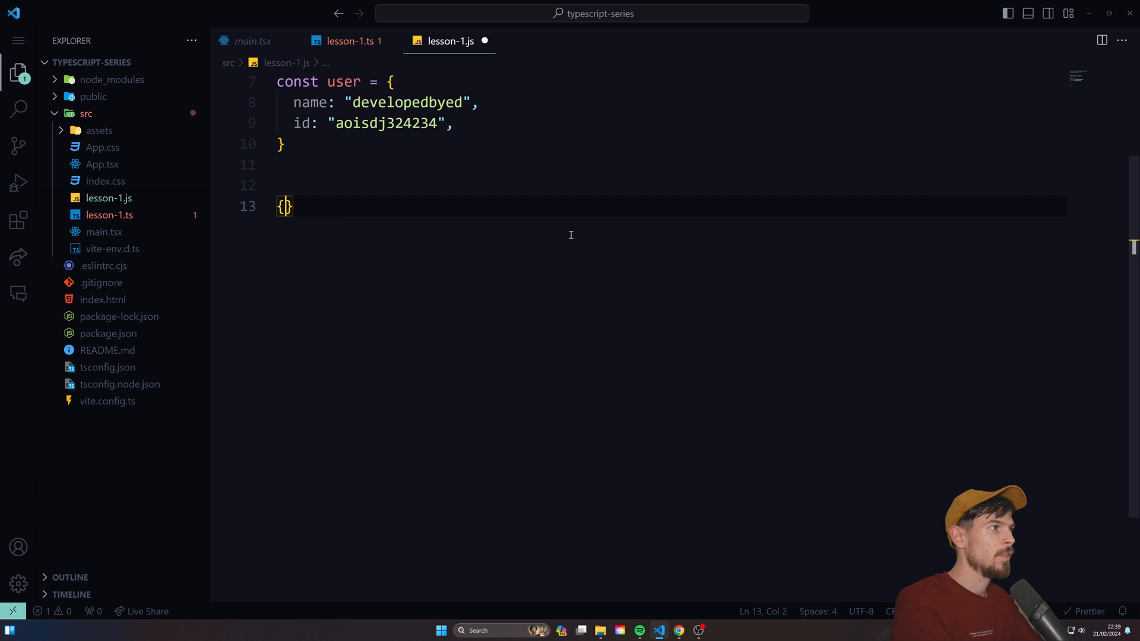
type("user.name")
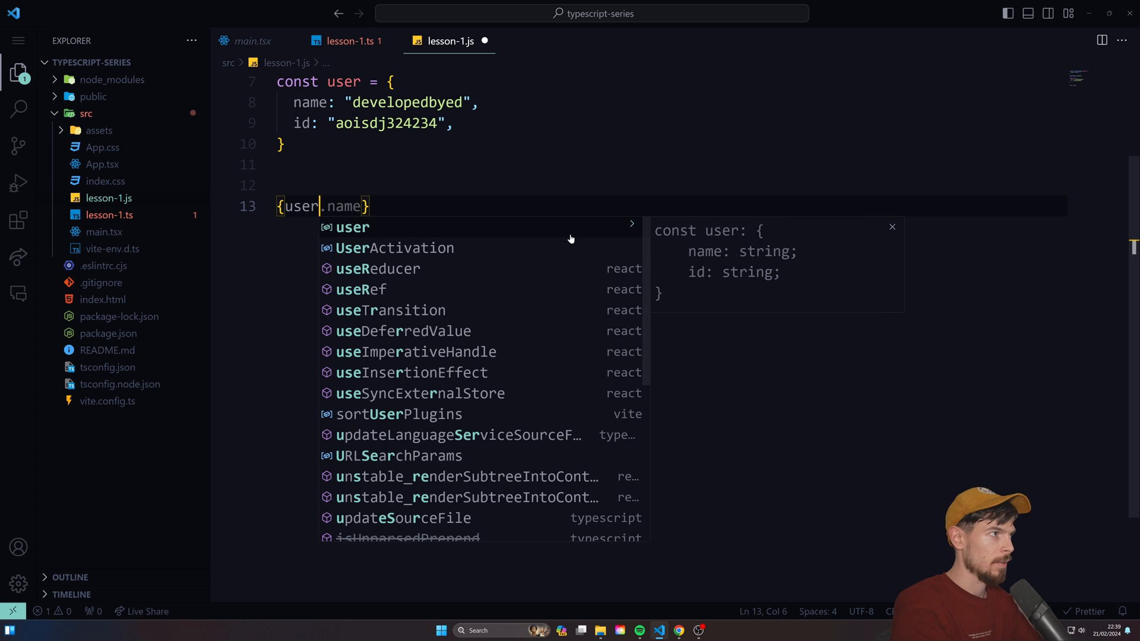
type(".")
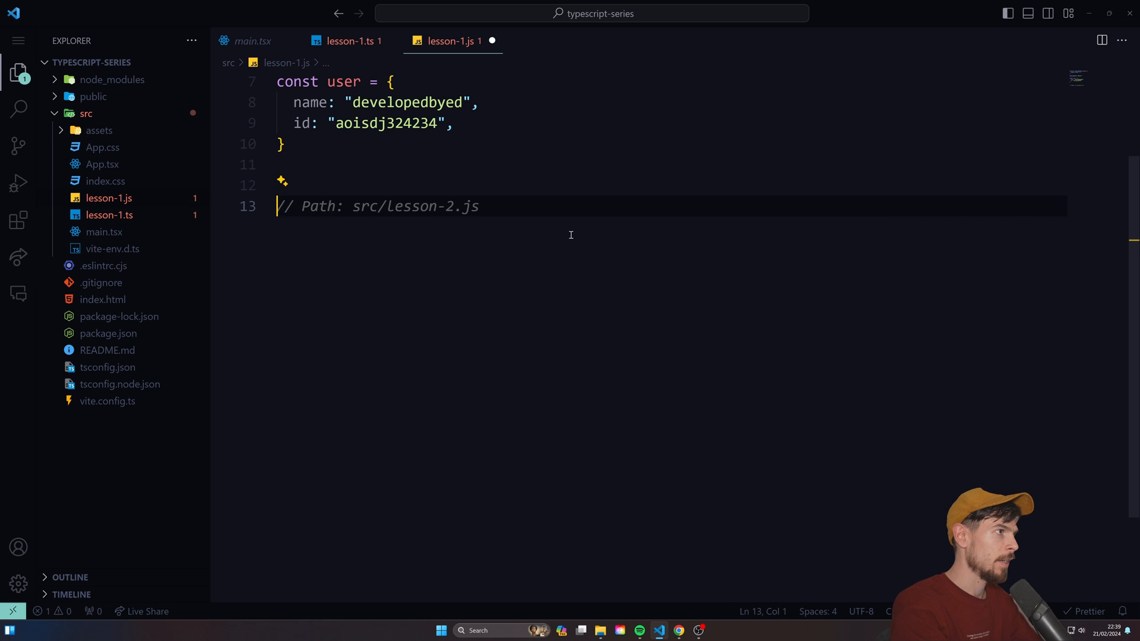
type("console.log")
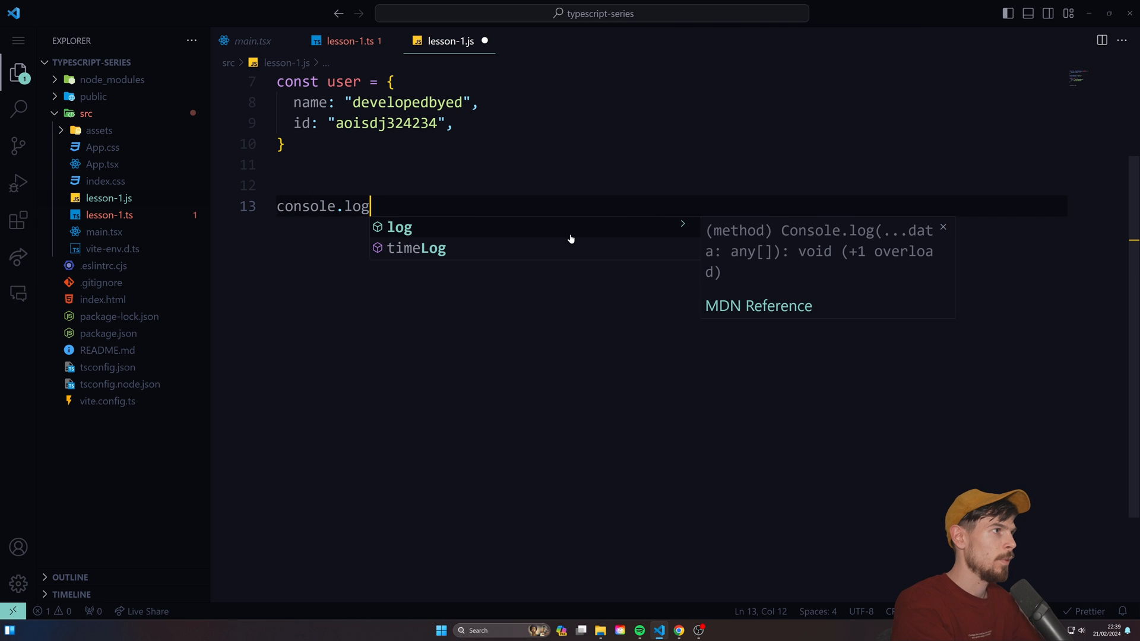
type("(user.age)")
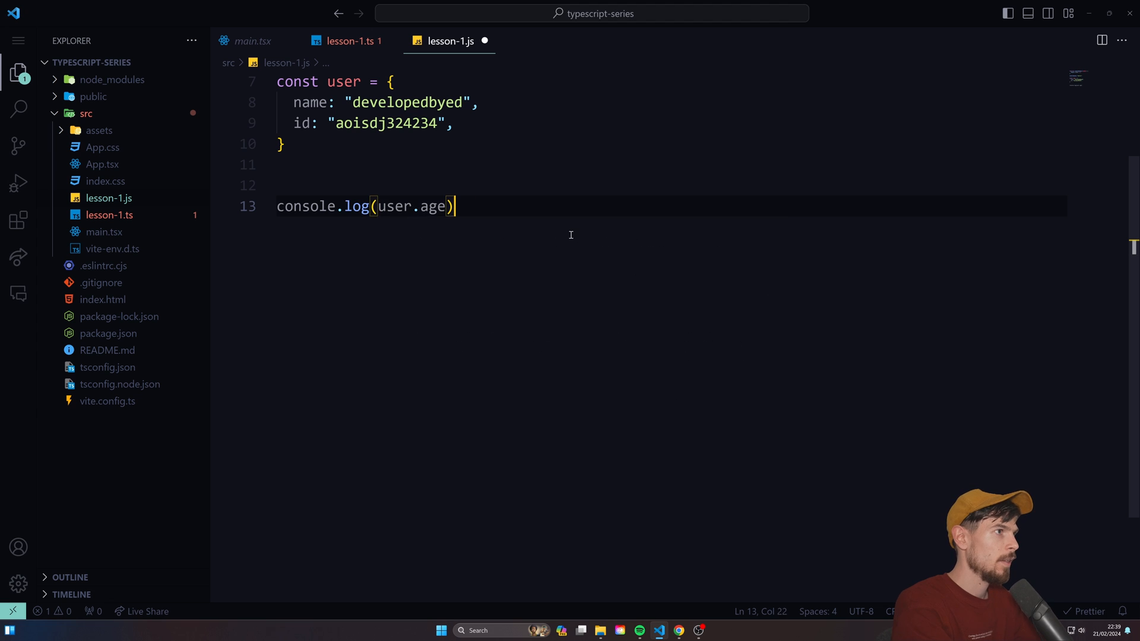
type("email")
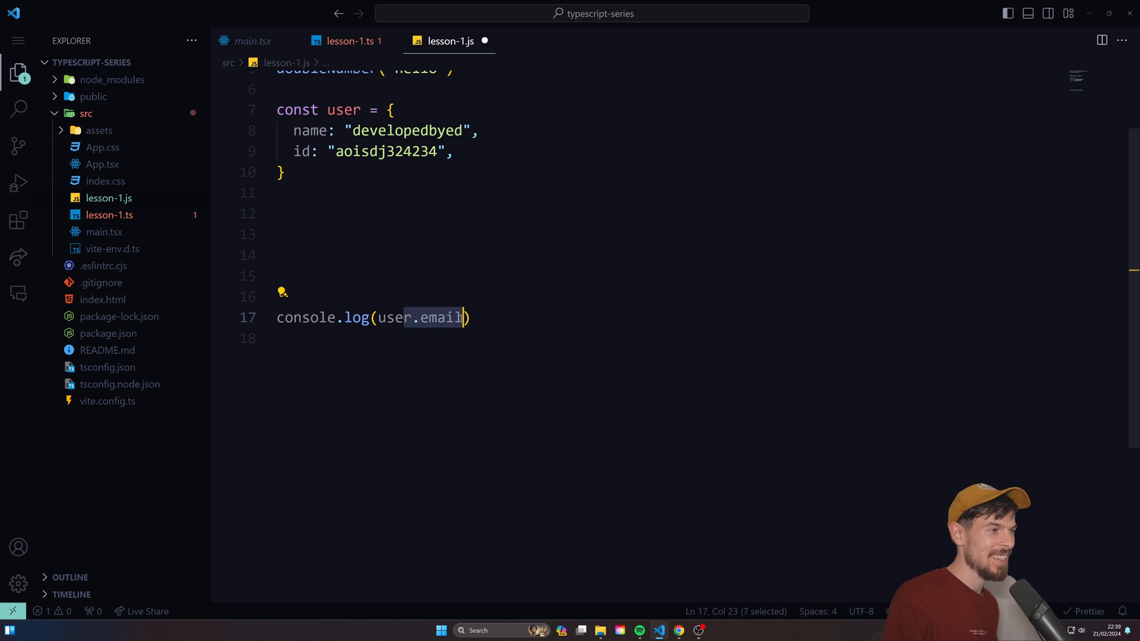
left_click(386, 317)
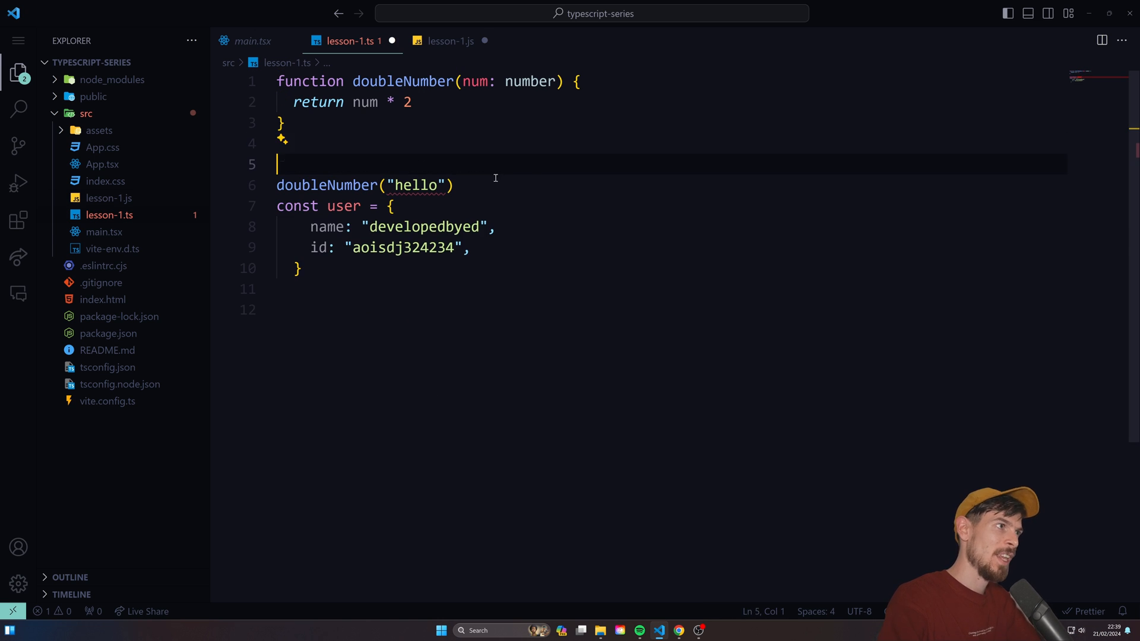
- Add console.log(user.email) below the user object in lesson-1.ts
type("console.log(user")
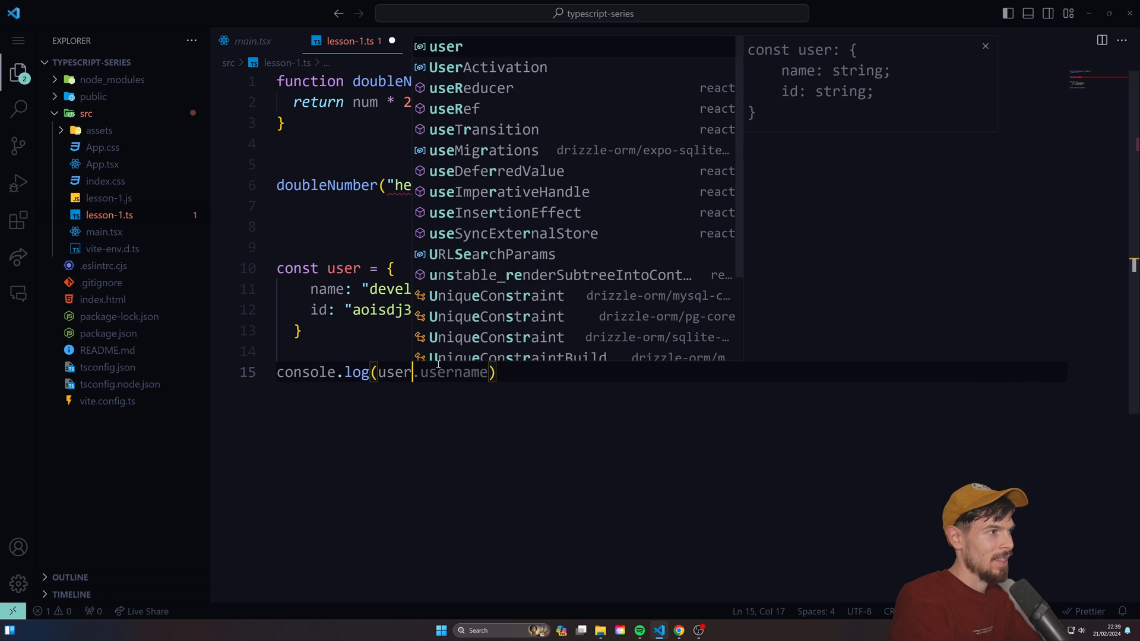
type("email);")
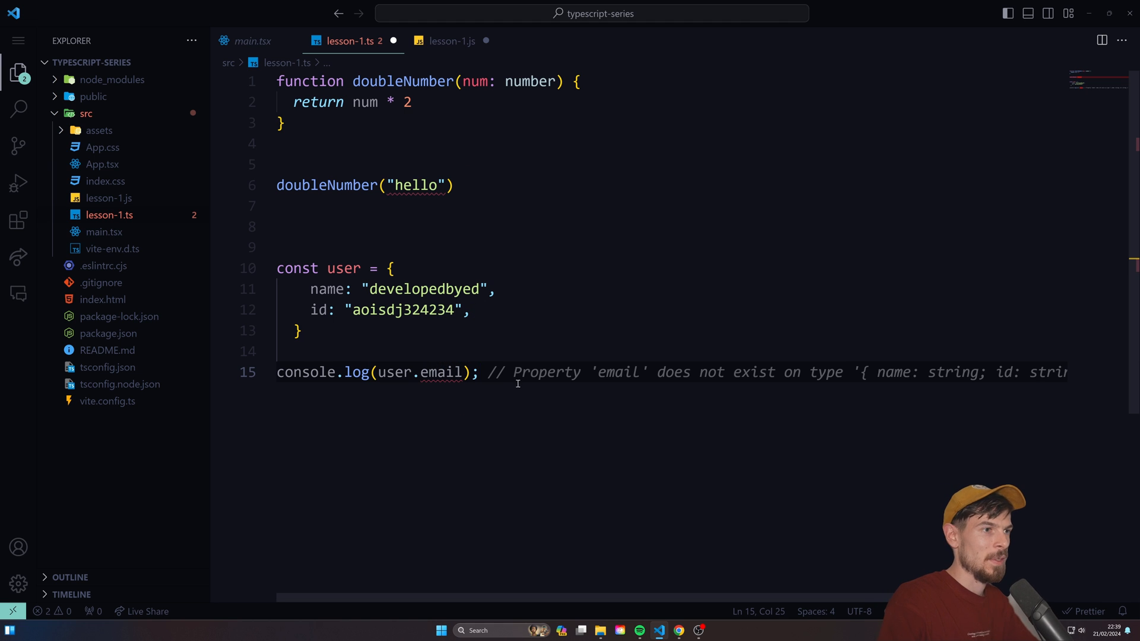
mouse_move(1039, 377)
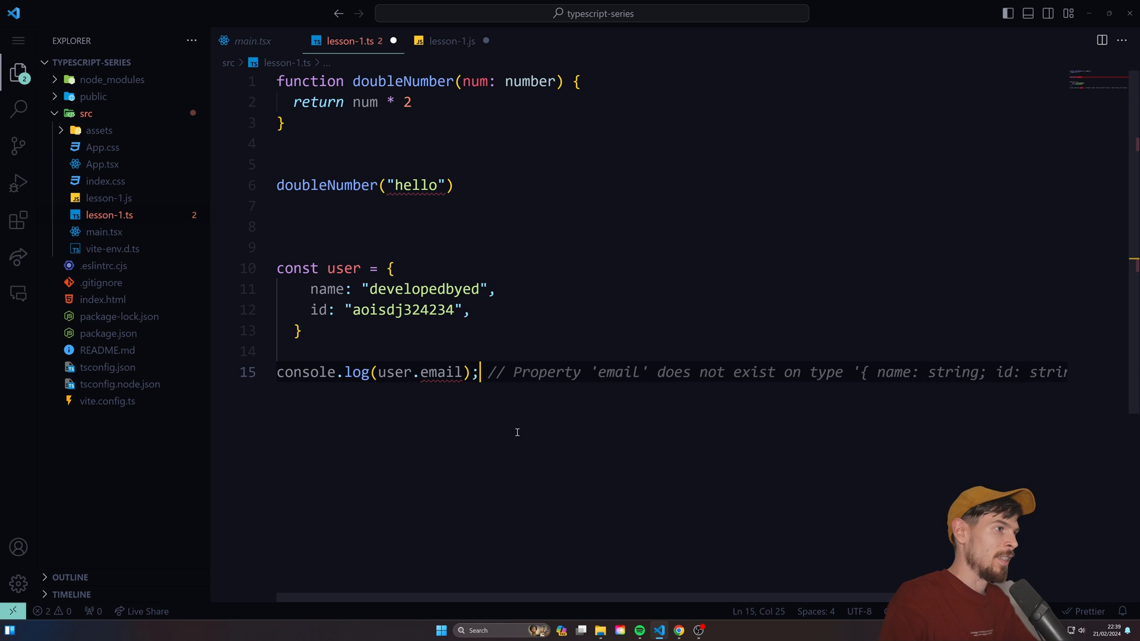
- In lesson-1.js, add const carousel = [1, 2, 3, 4, 5] at the bottom
left_click(450, 41)
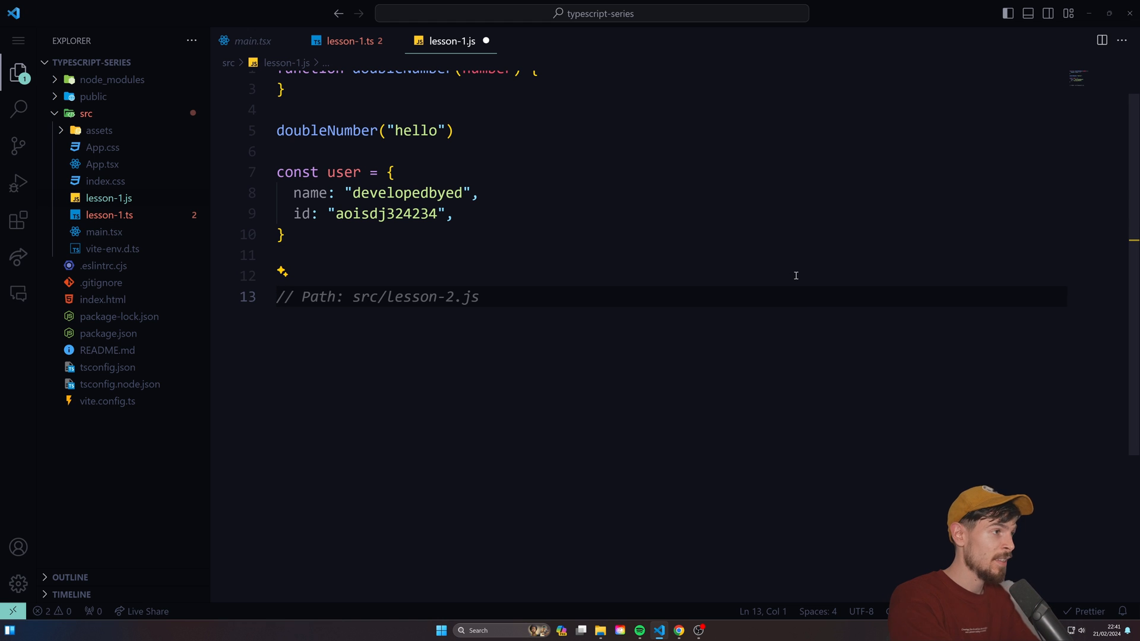
type("'asdoiasjd'")
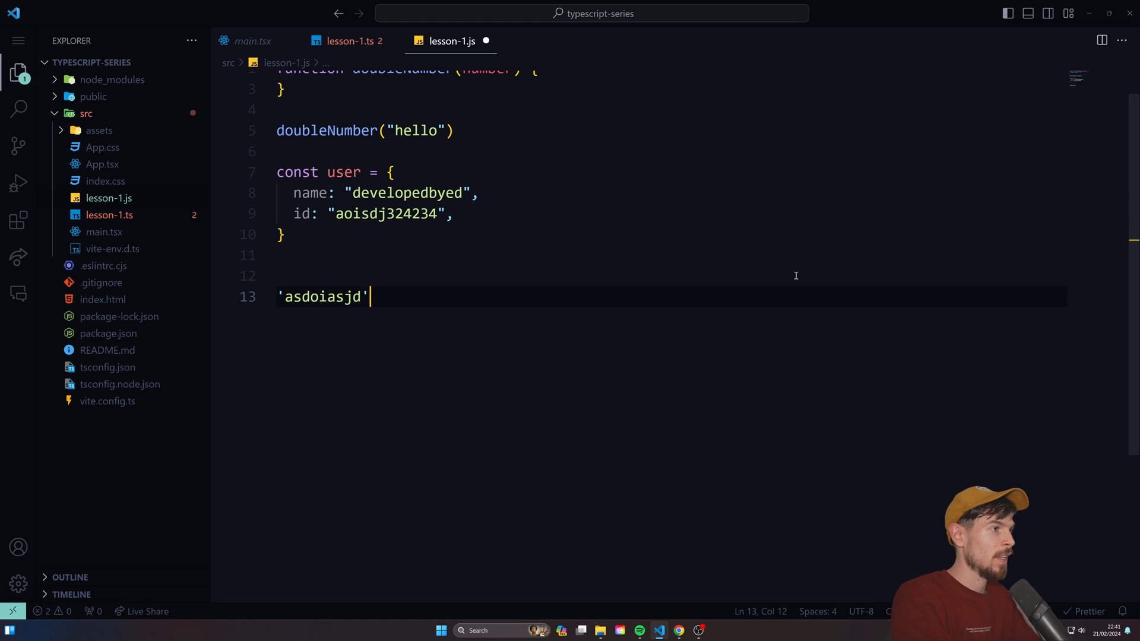
type("+ 3")
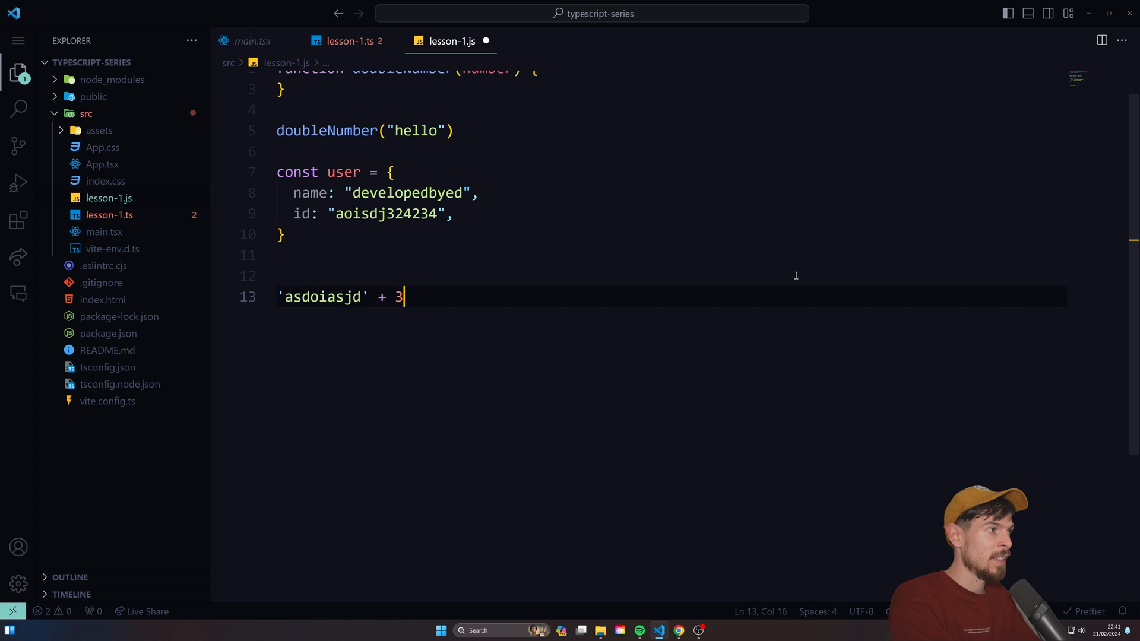
type("const carousel = [1, 2, 3, 4, 5]")
type("carousel.push(\"6")
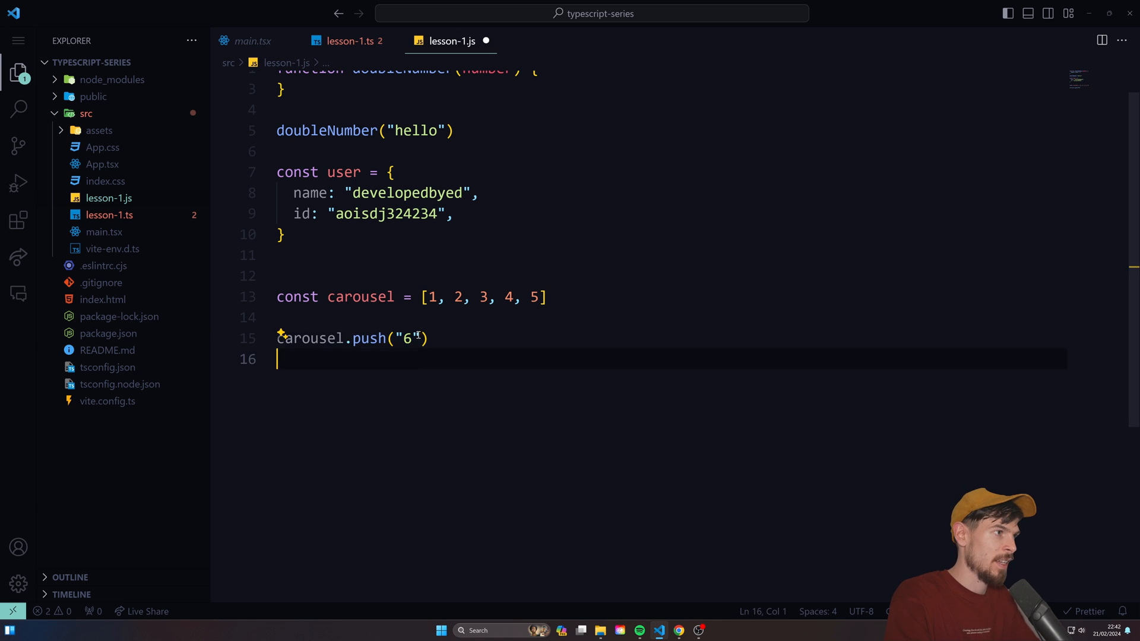
type("asdasd")
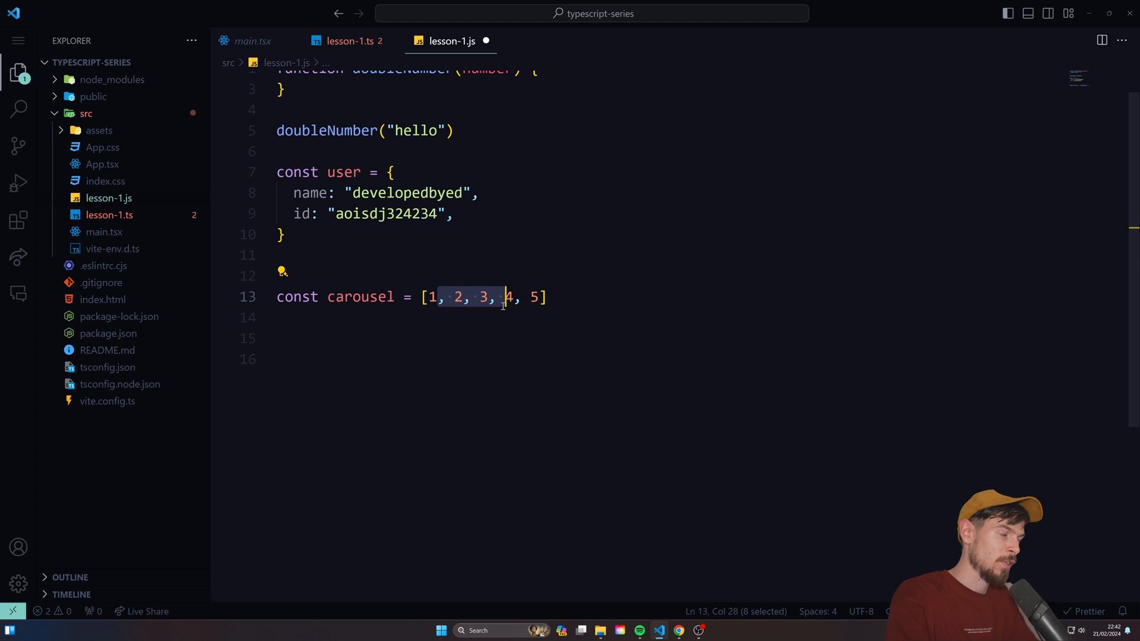
- Switch to lesson-1.ts and clear out its previous code
left_click(349, 41)
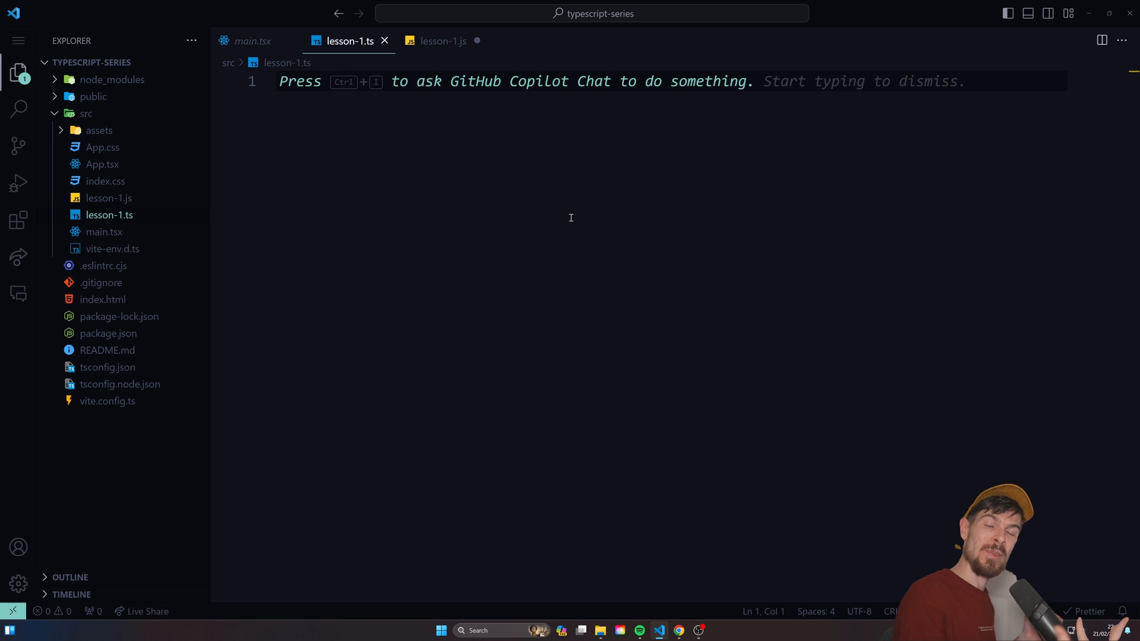
- Declare let title = 'Hello TypeScript' and let price = 35, logging title
type("let")
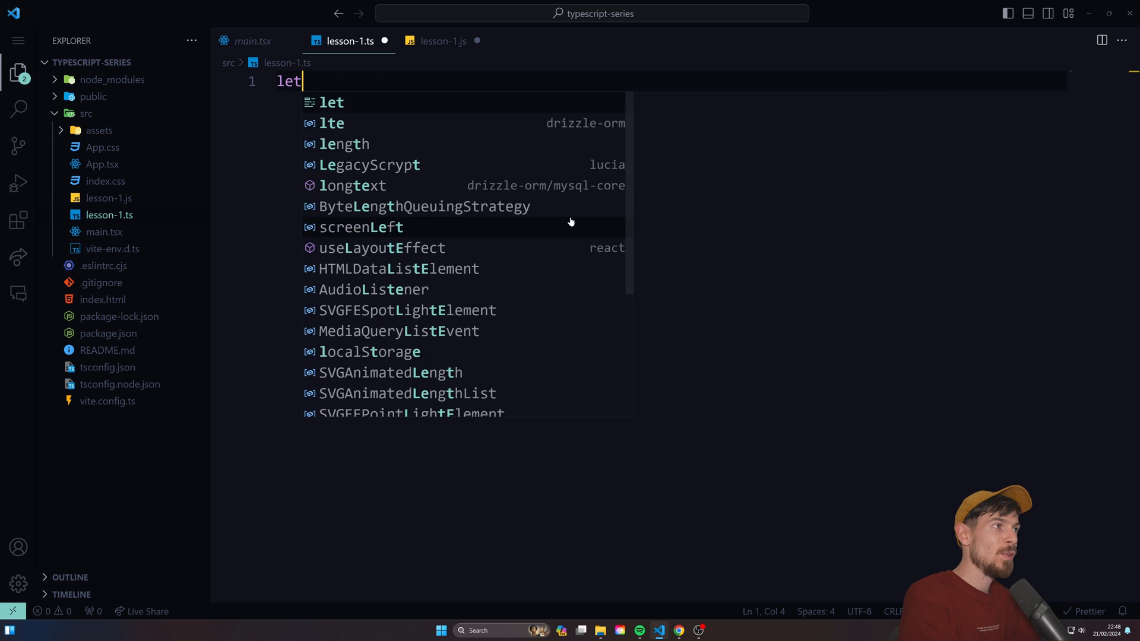
type("tilte =")
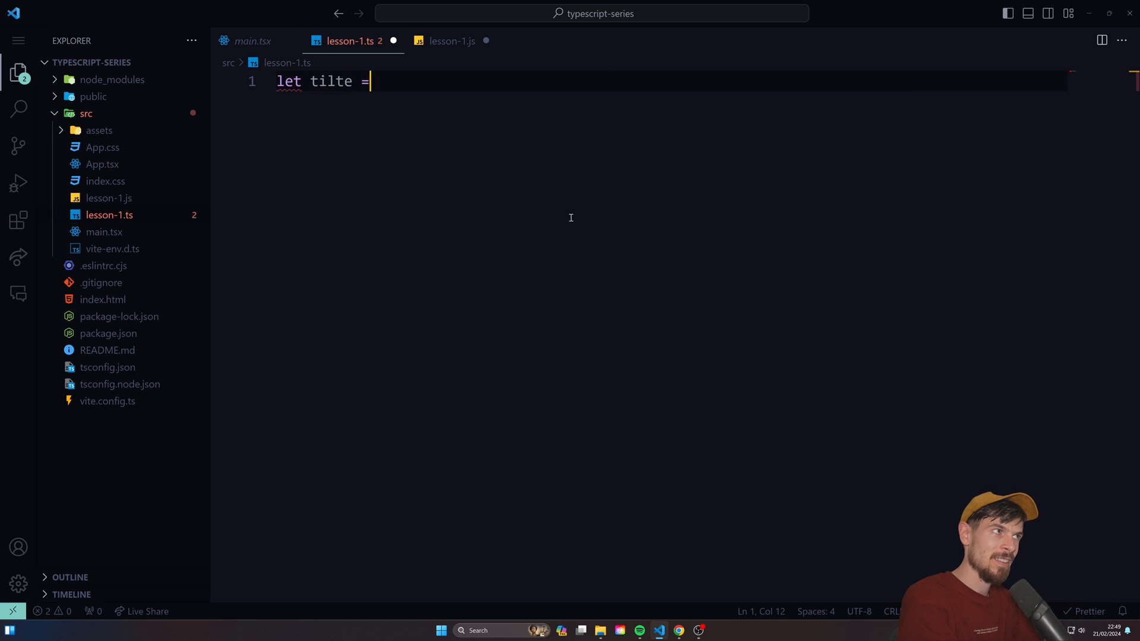
type("'Hello TypeScript'")
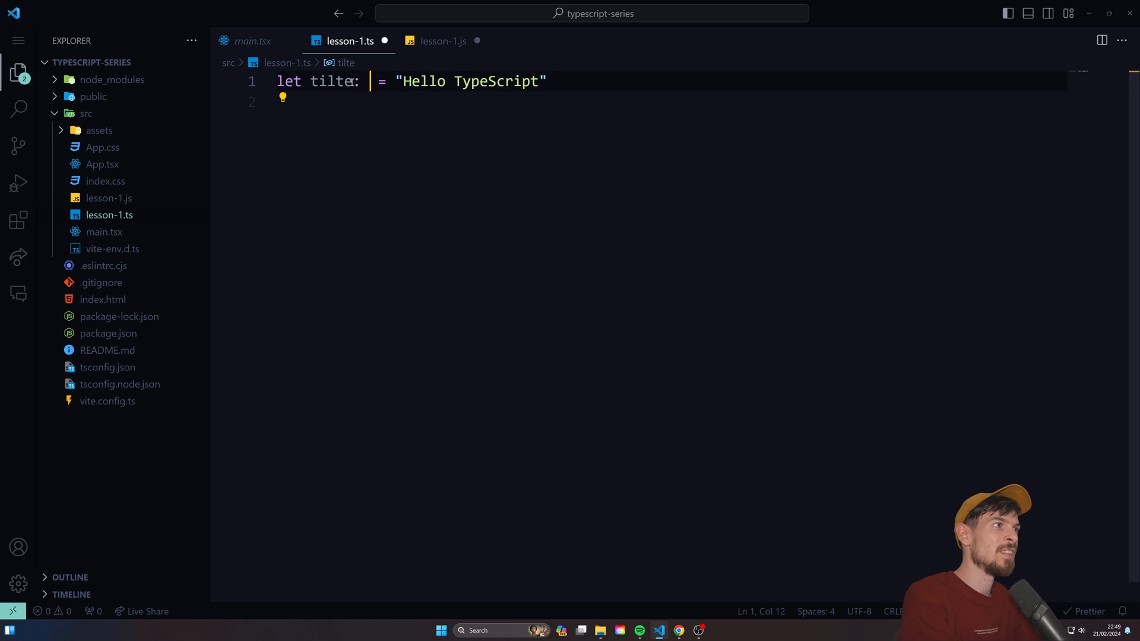
type("string")
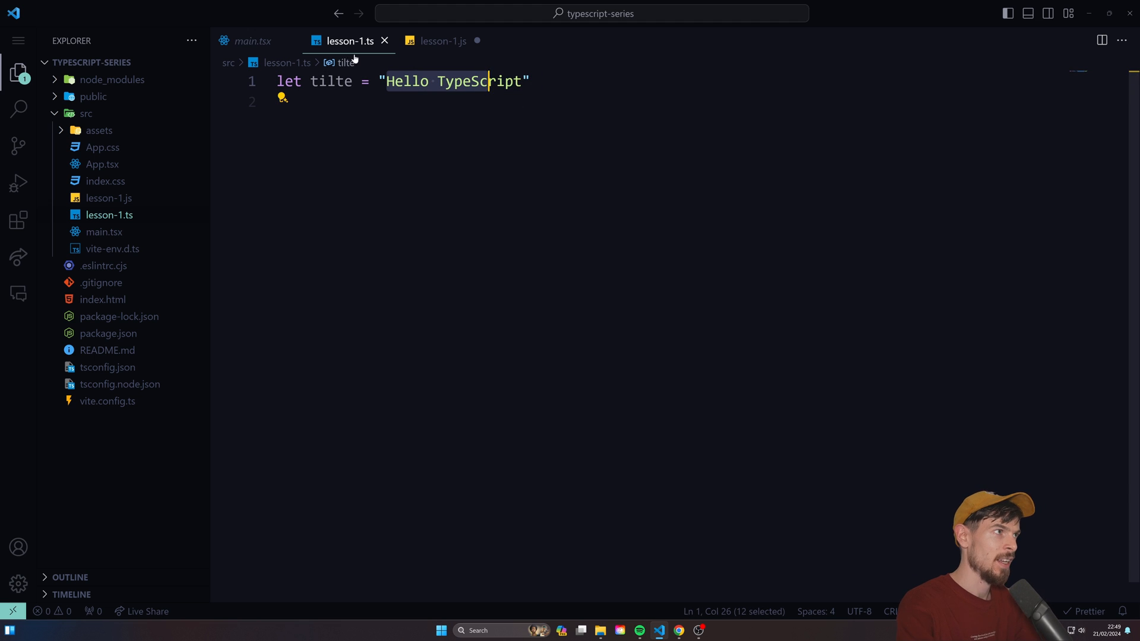
mouse_move(415, 62)
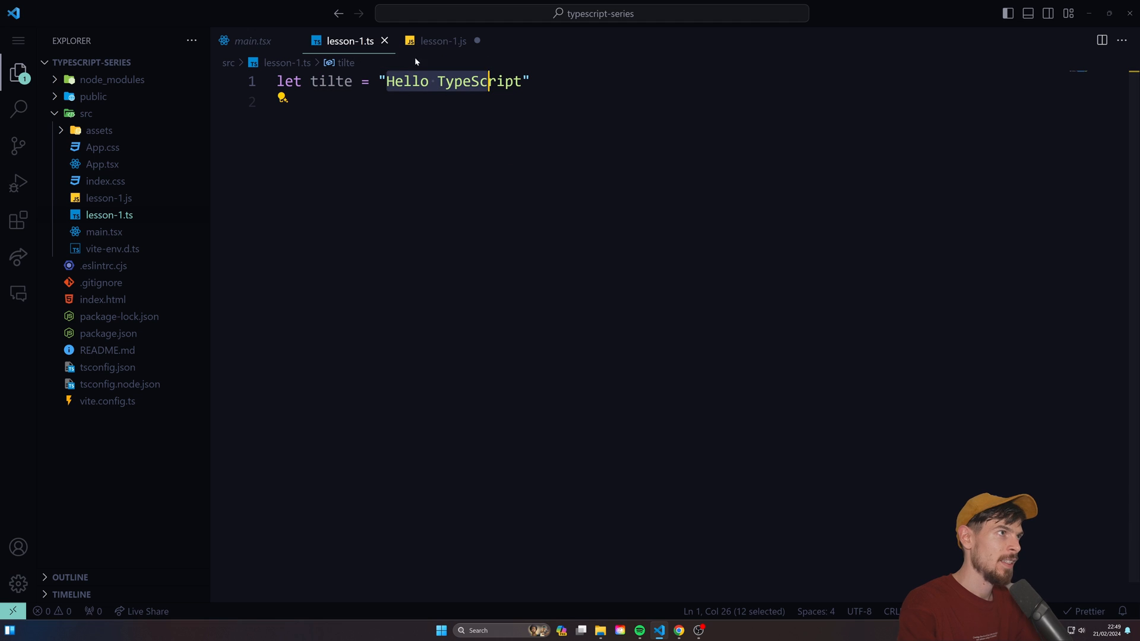
type("title")
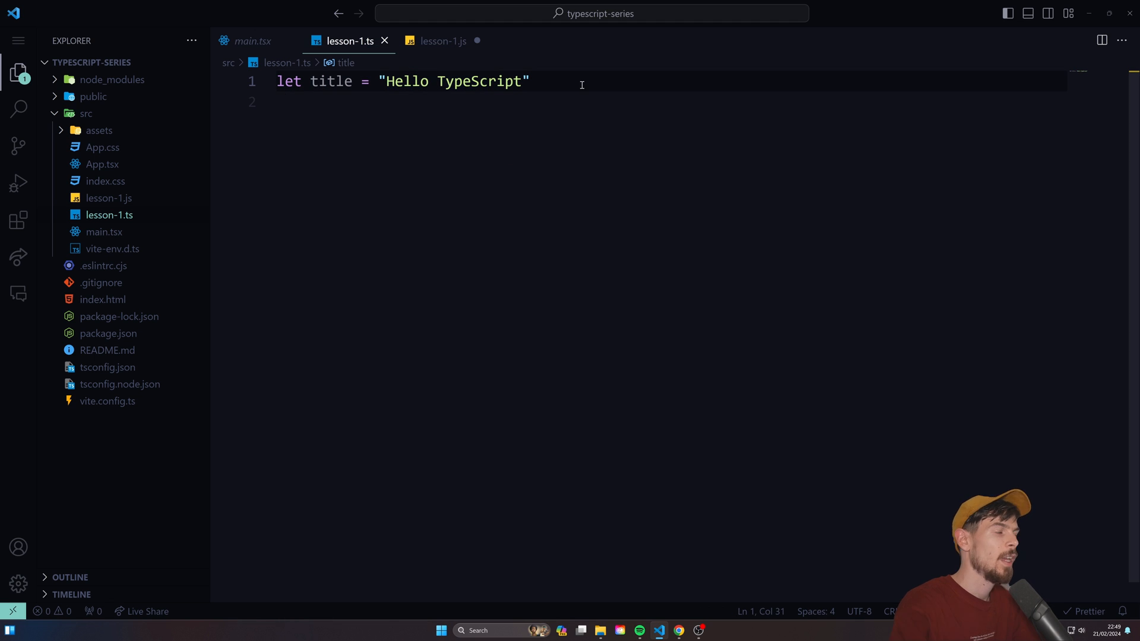
type("console.log(title)")
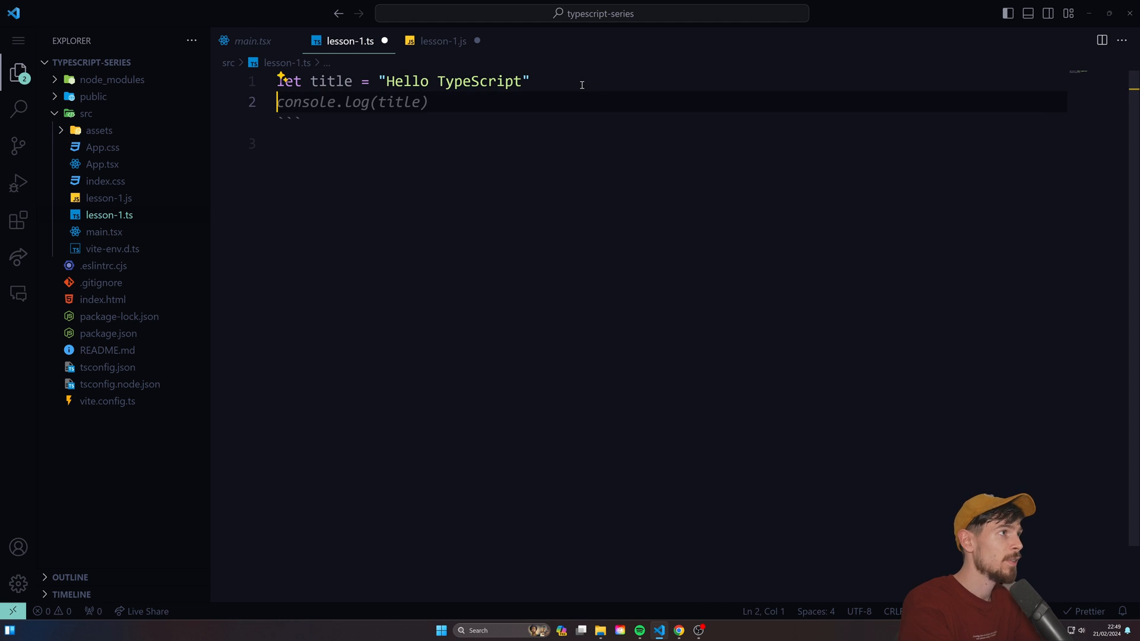
type("let price = 35;")
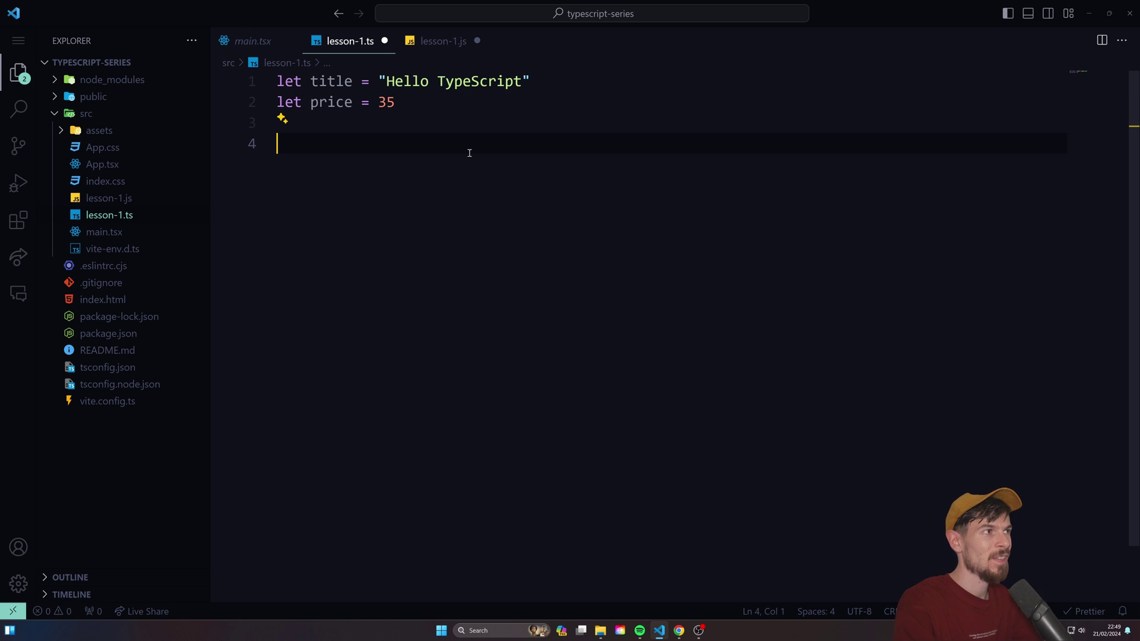
type("console.log(title)")
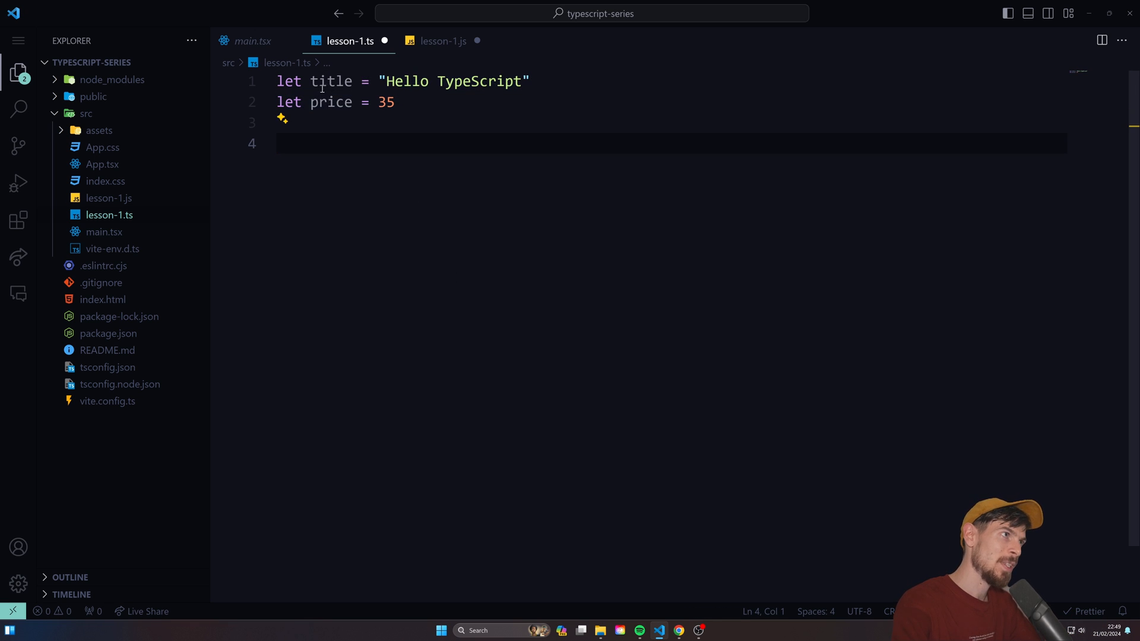
- Try :string, :number and :boolean annotations, adding toggle and setting it to false
left_click(531, 81)
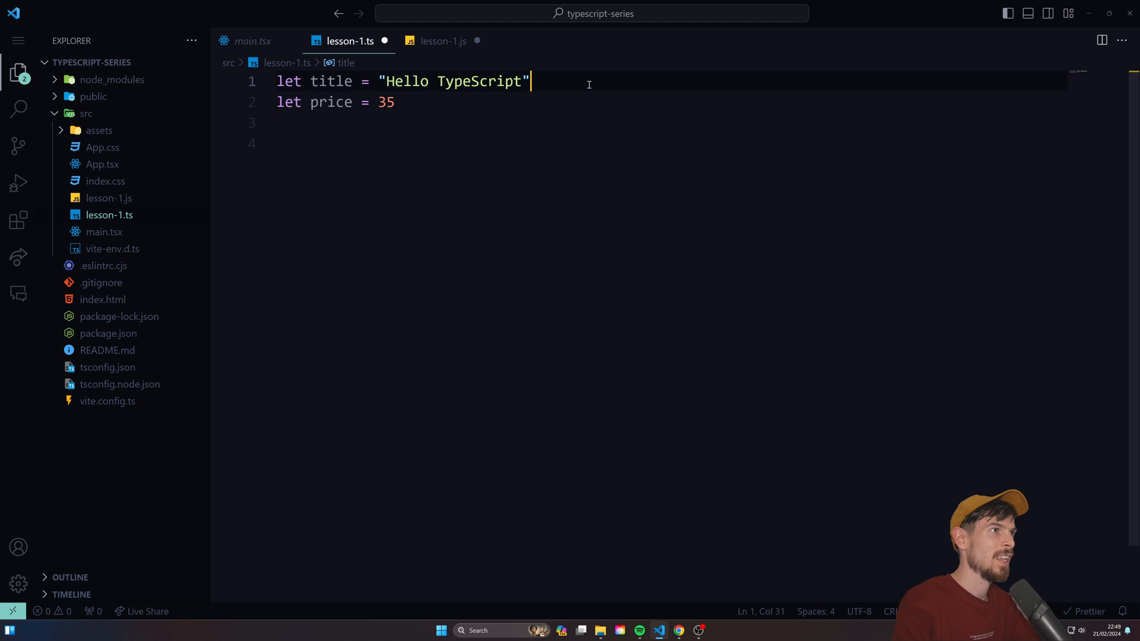
type("// string")
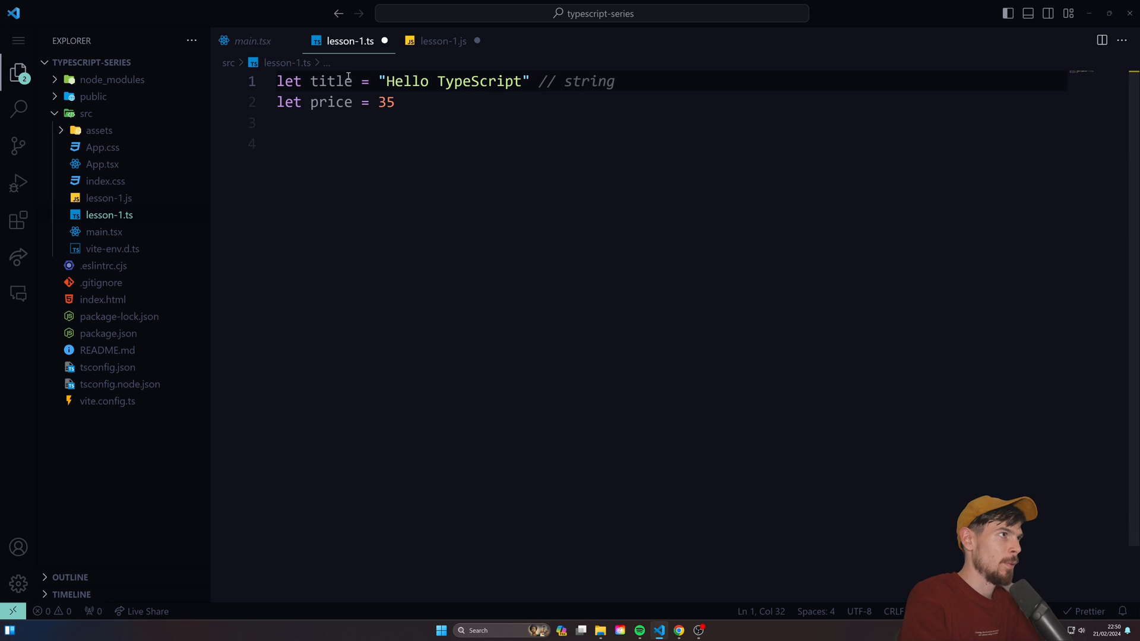
type(":stromg")
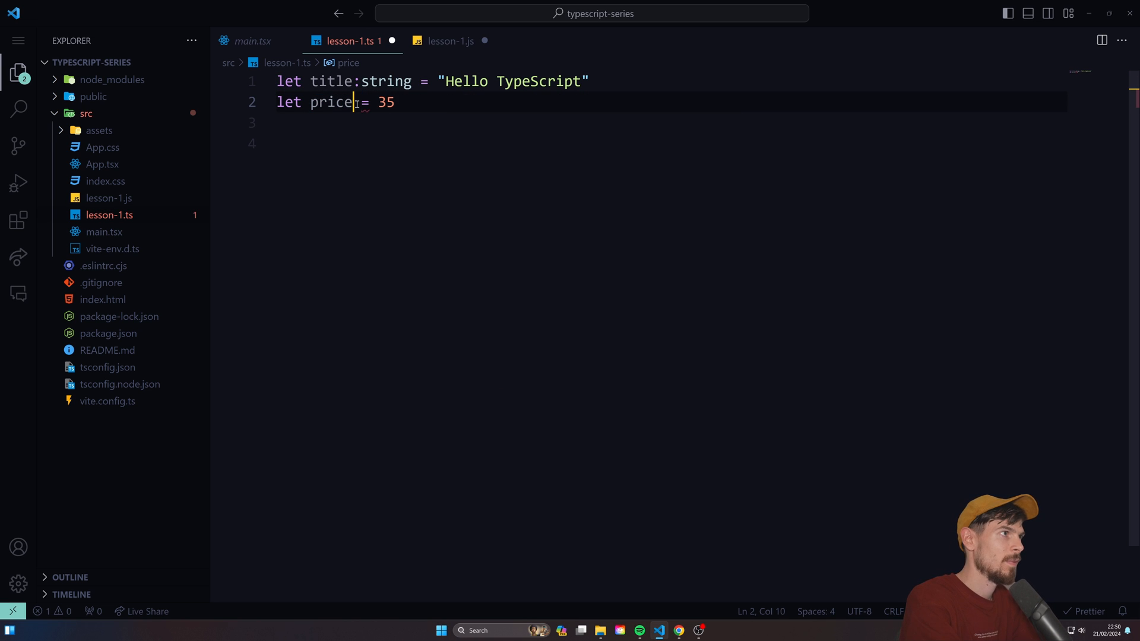
type(":number")
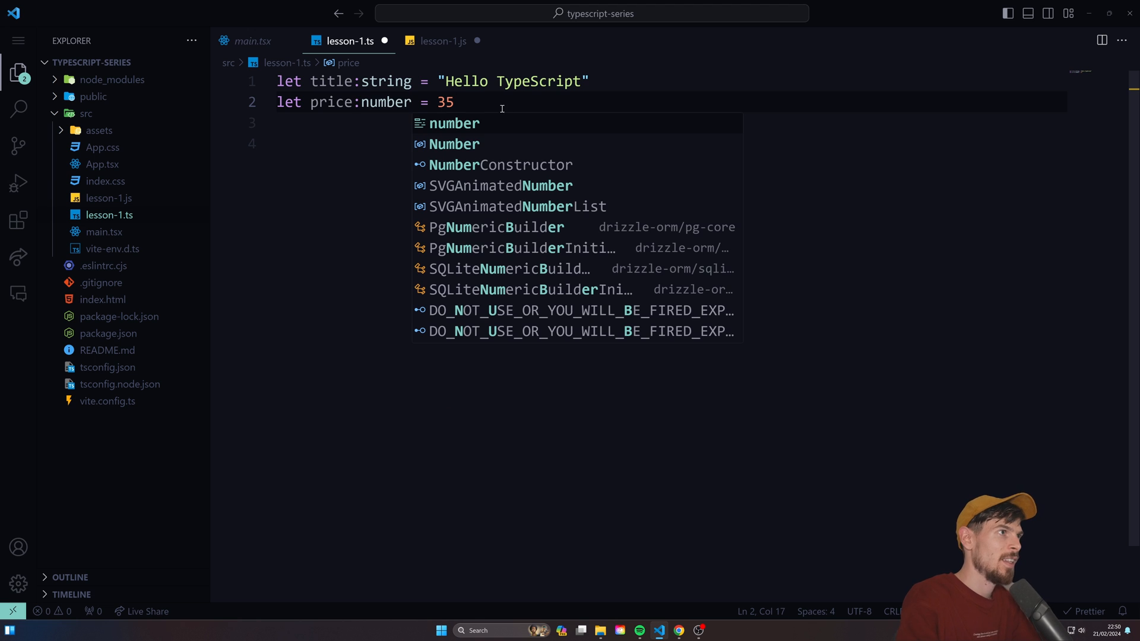
type("let toggl")
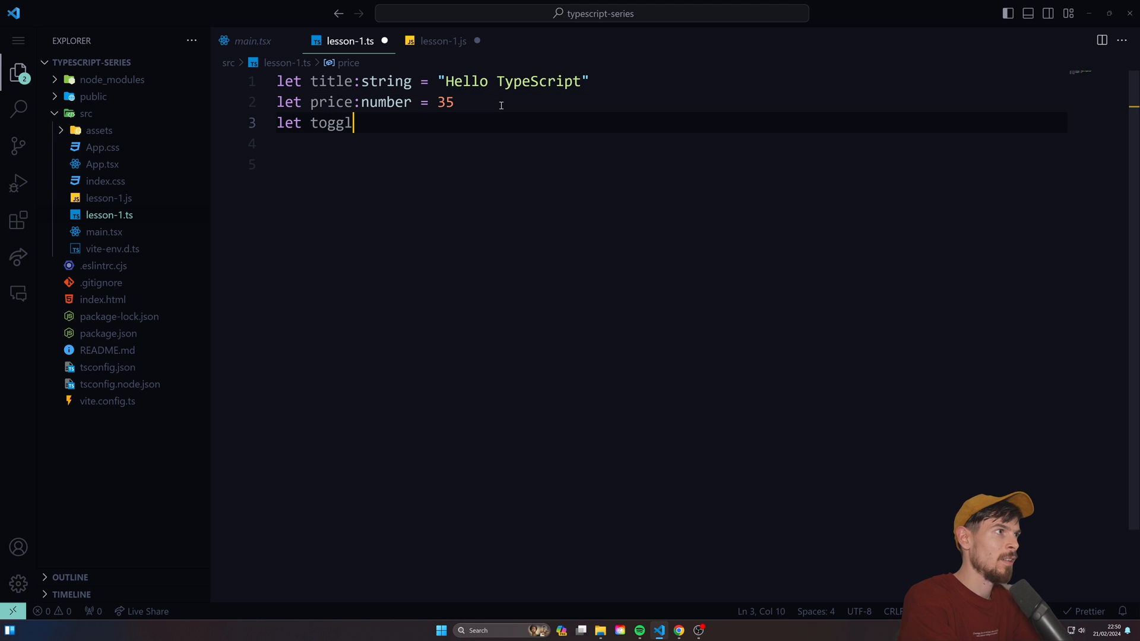
type("e :boolean = true")
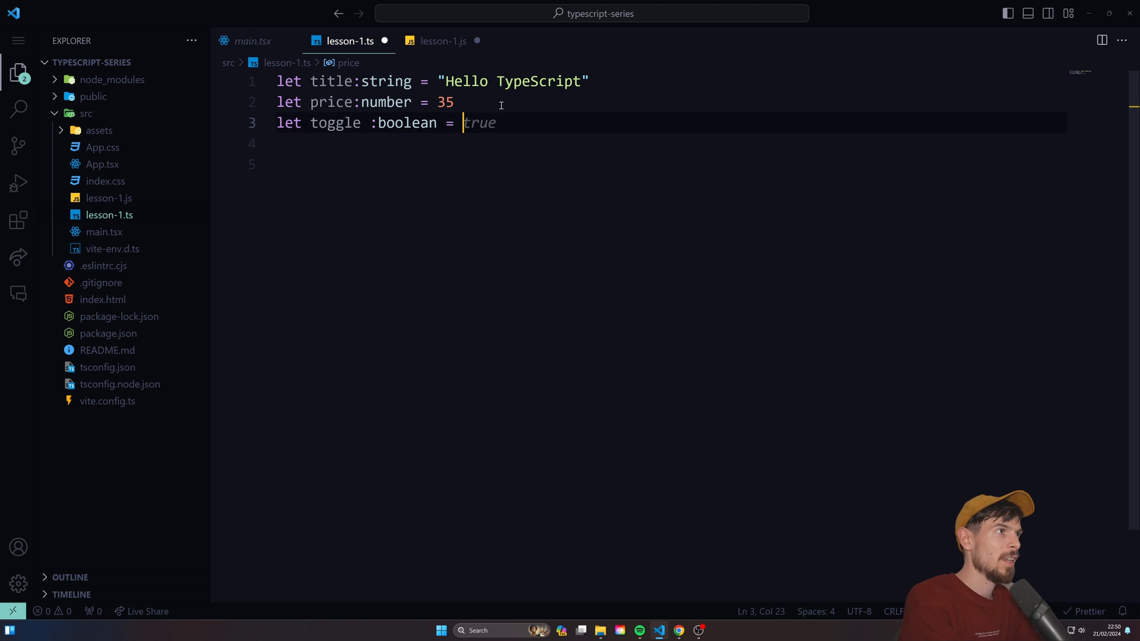
type("false")
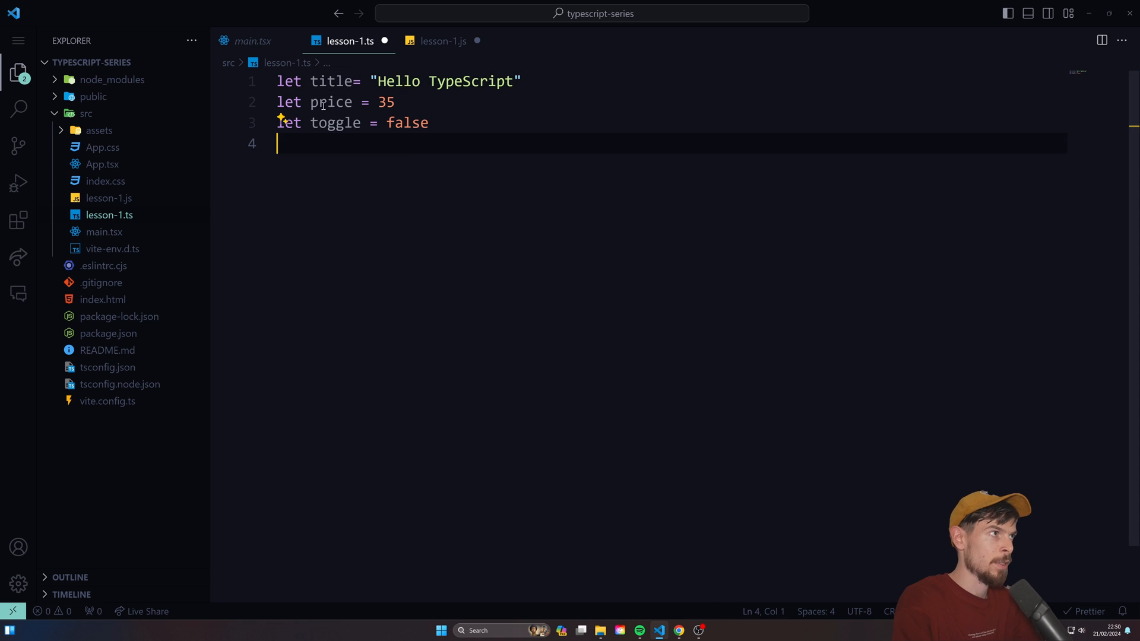
- Sketch a sayHello(name: string) arrow function, then start const total below user
type("c")
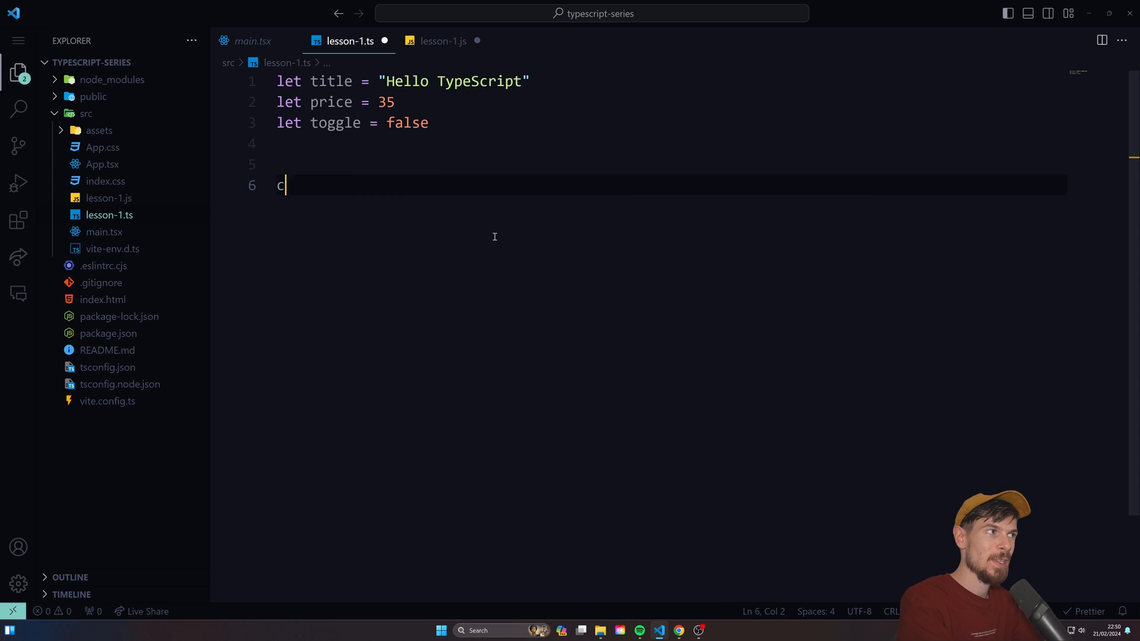
type("onst sayHello = (name: string) => {")
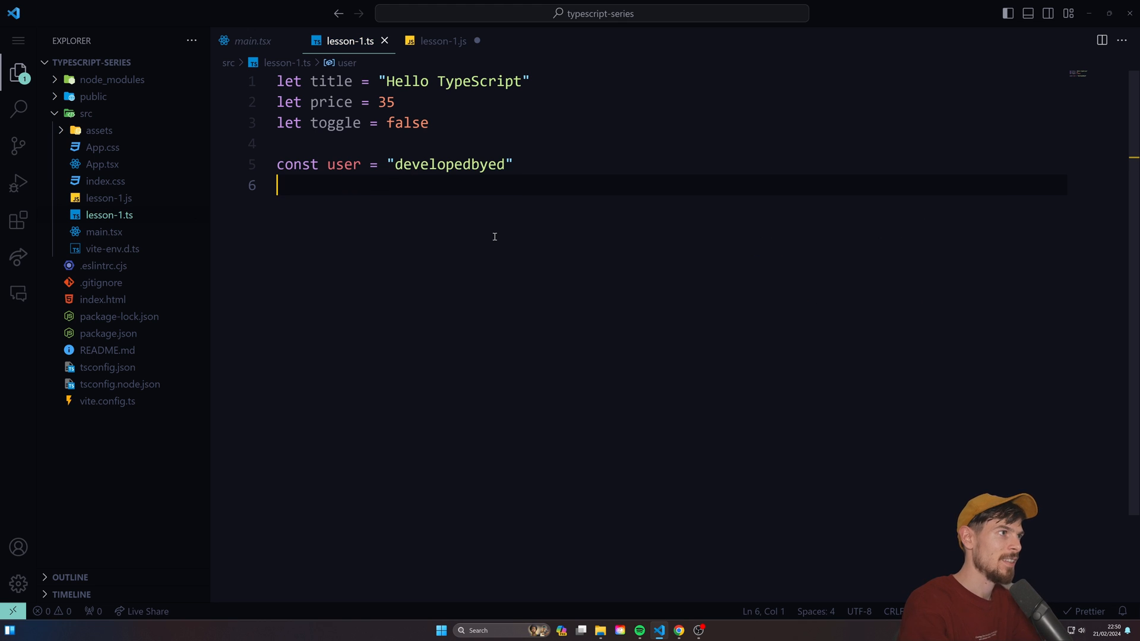
mouse_move(342, 164)
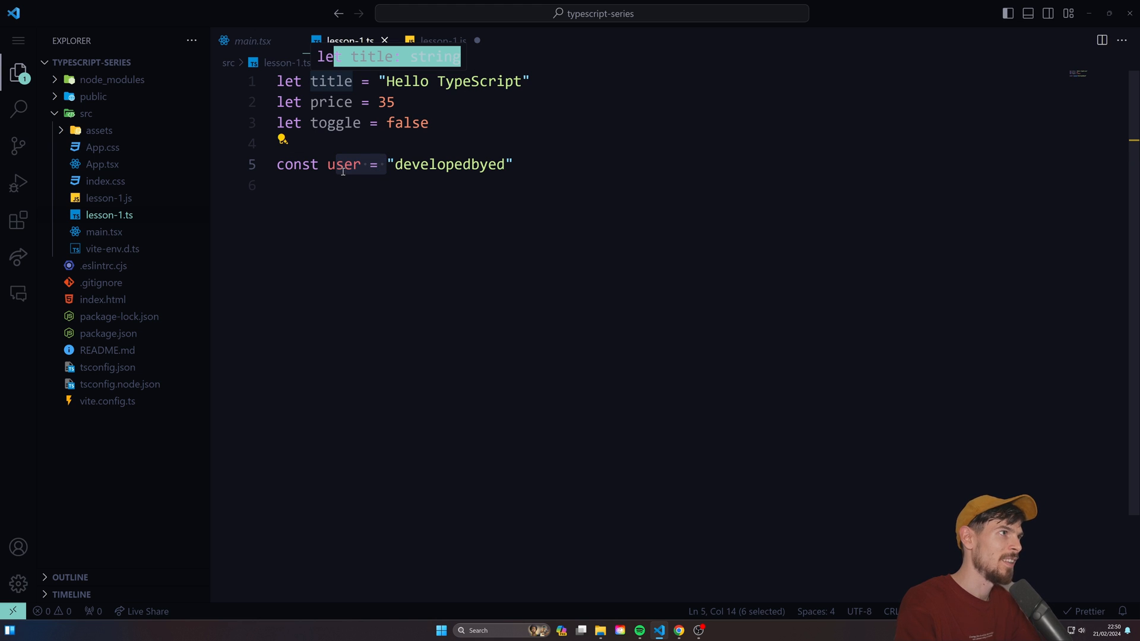
left_click(344, 185)
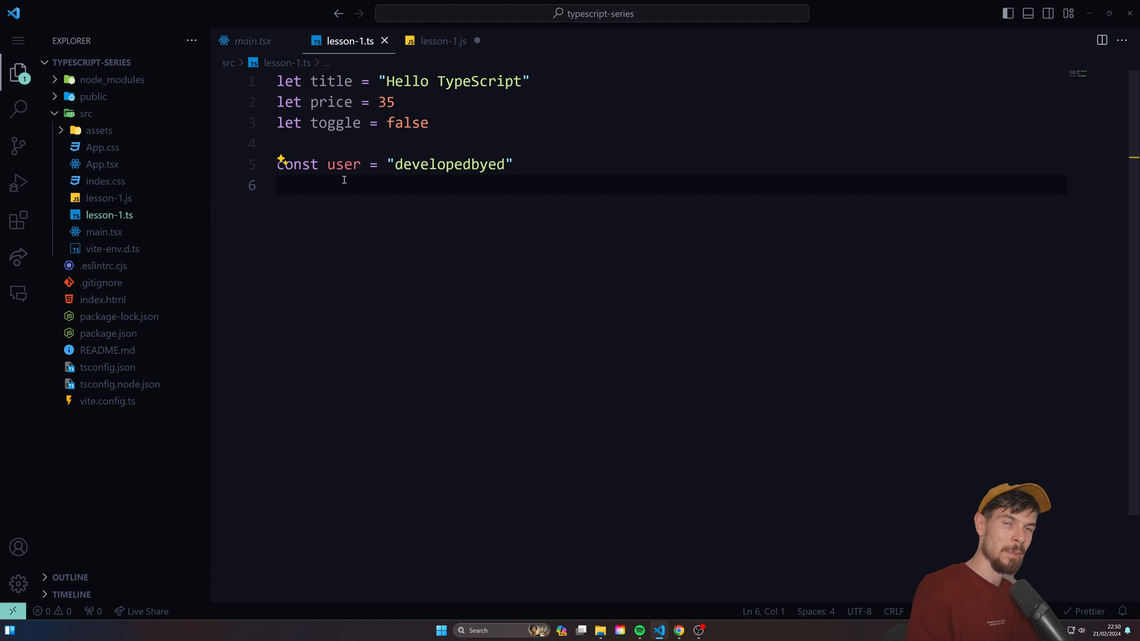
mouse_move(220, 432)
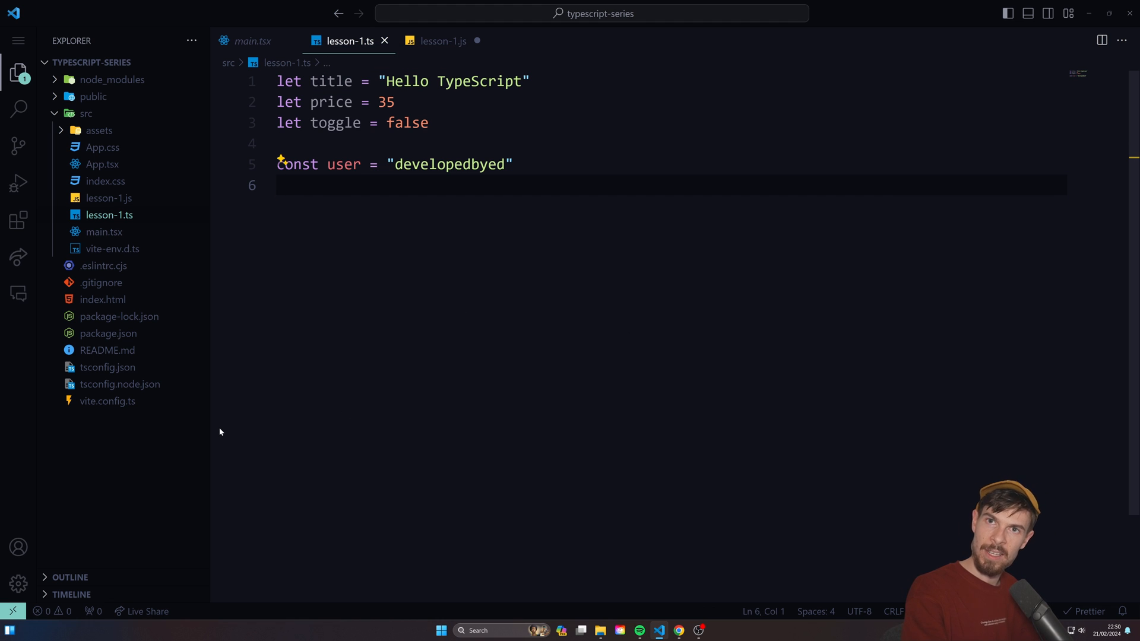
mouse_move(498, 317)
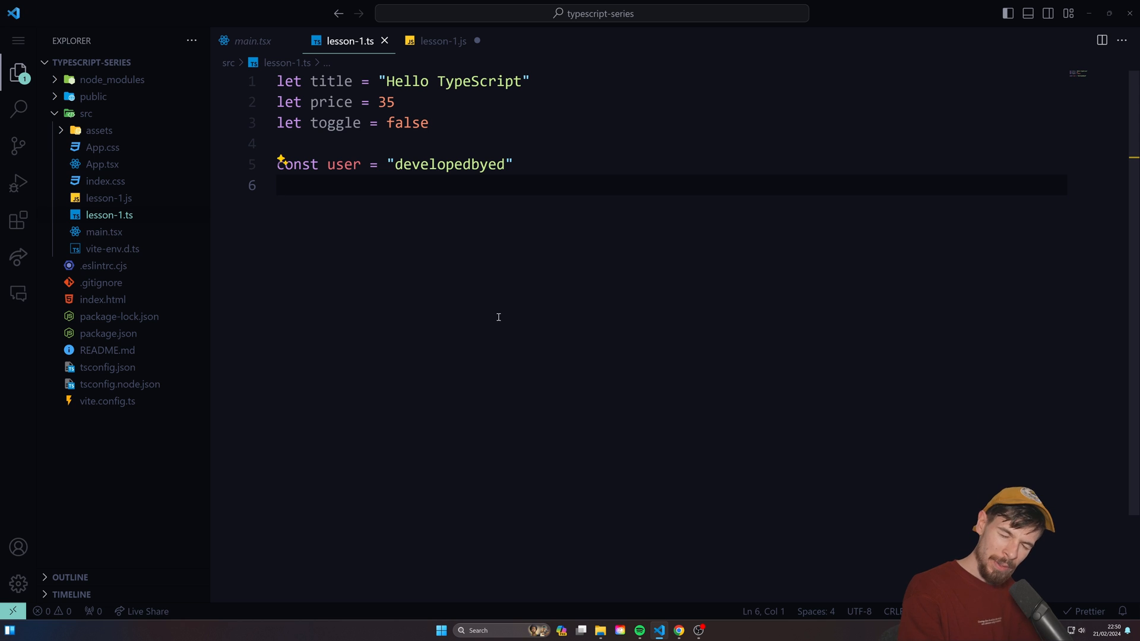
mouse_move(485, 314)
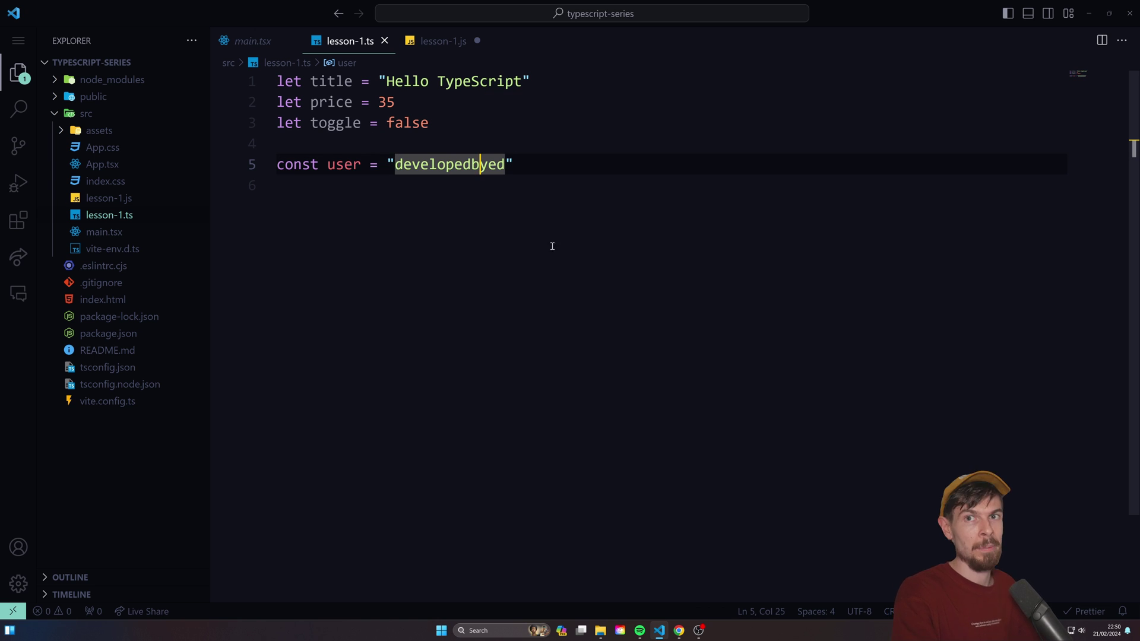
mouse_move(587, 277)
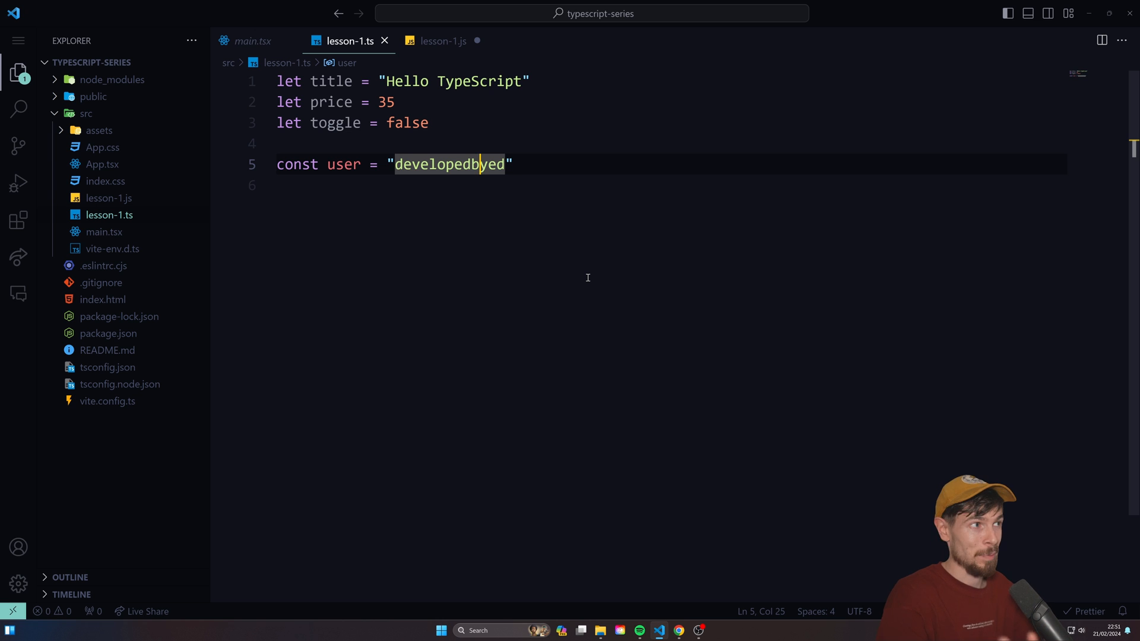
type("const total")
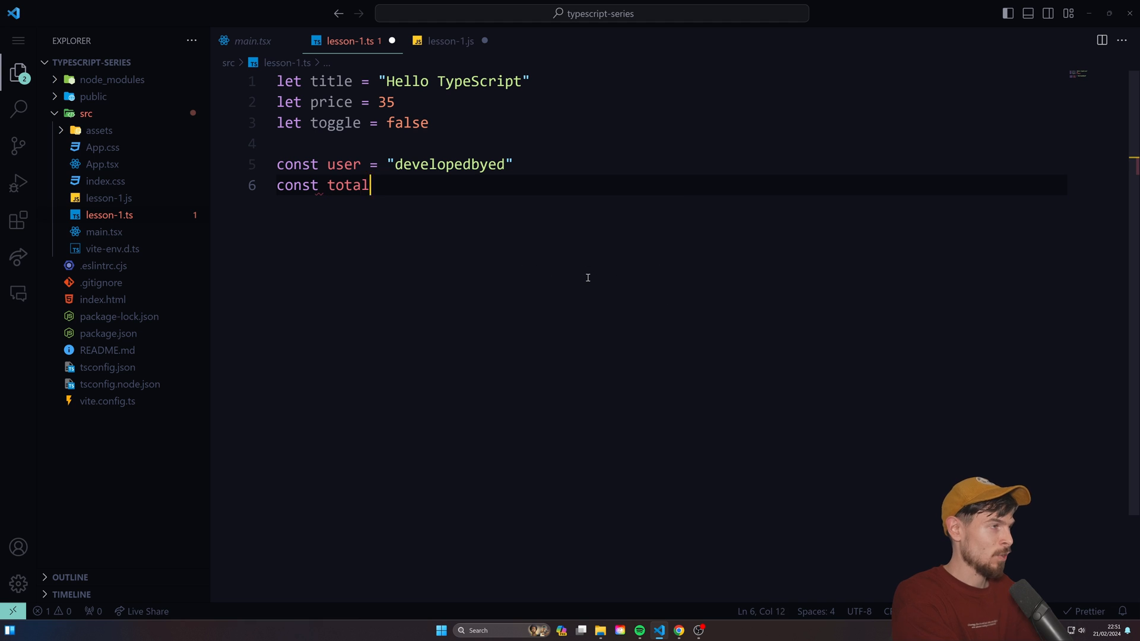
- Complete const total = 25, confirm its literal type 25, and select all code
type("= 25;")
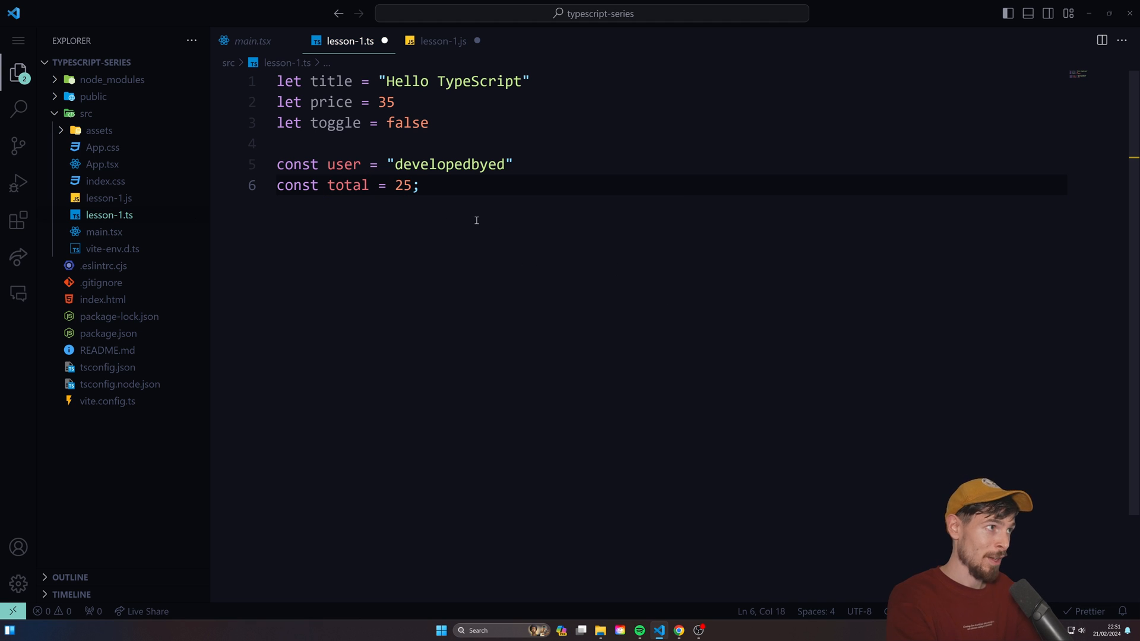
left_click(421, 184)
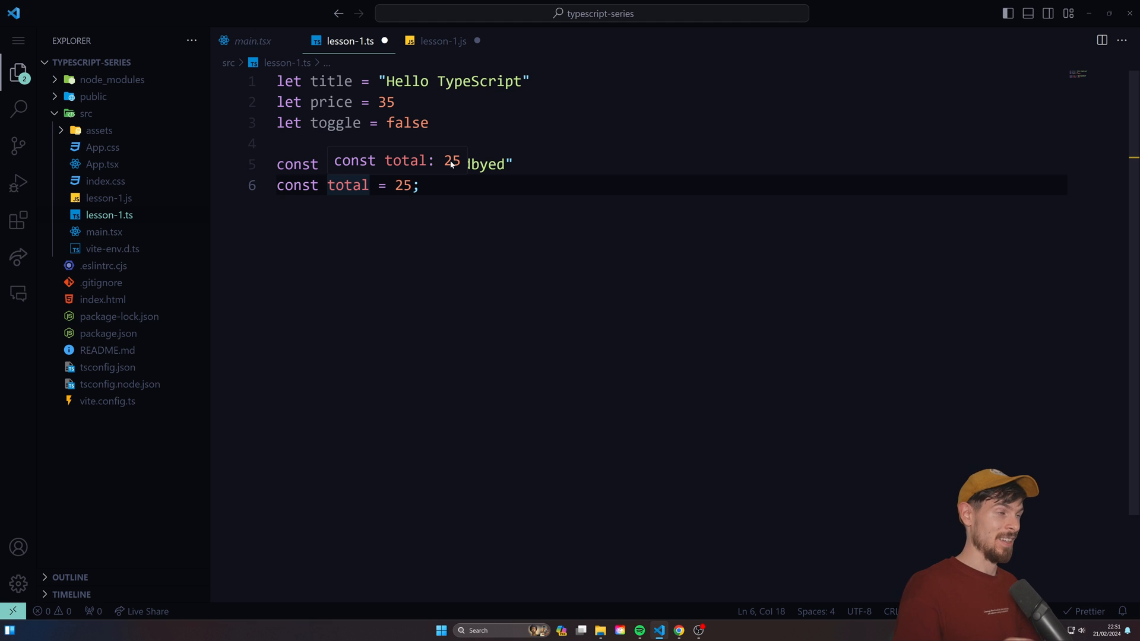
mouse_move(324, 77)
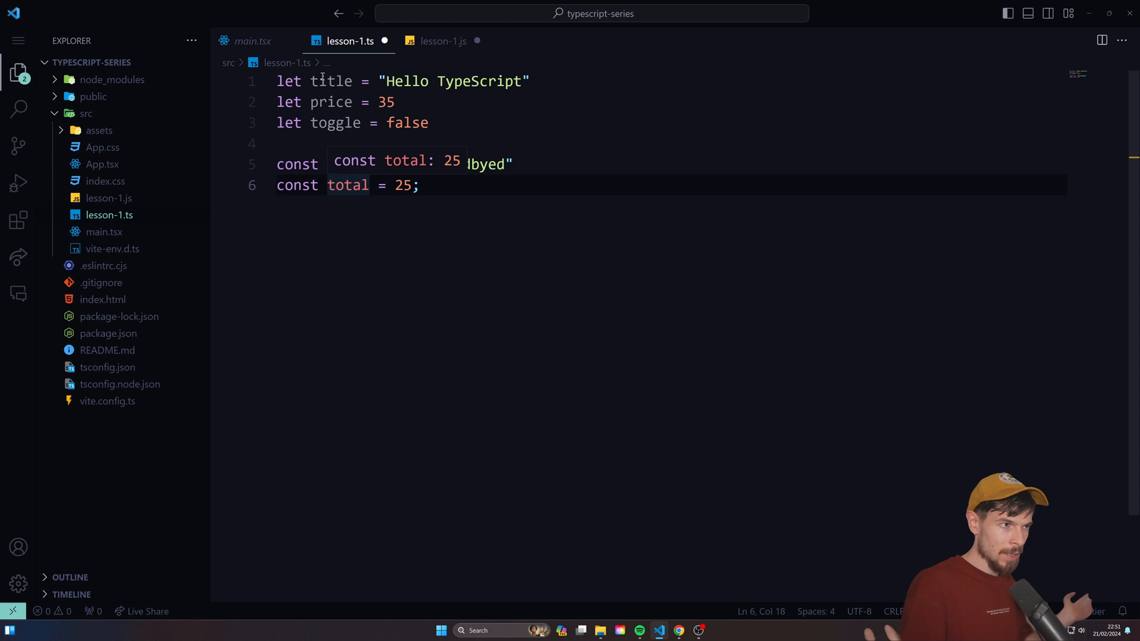
key("ctrl+a")
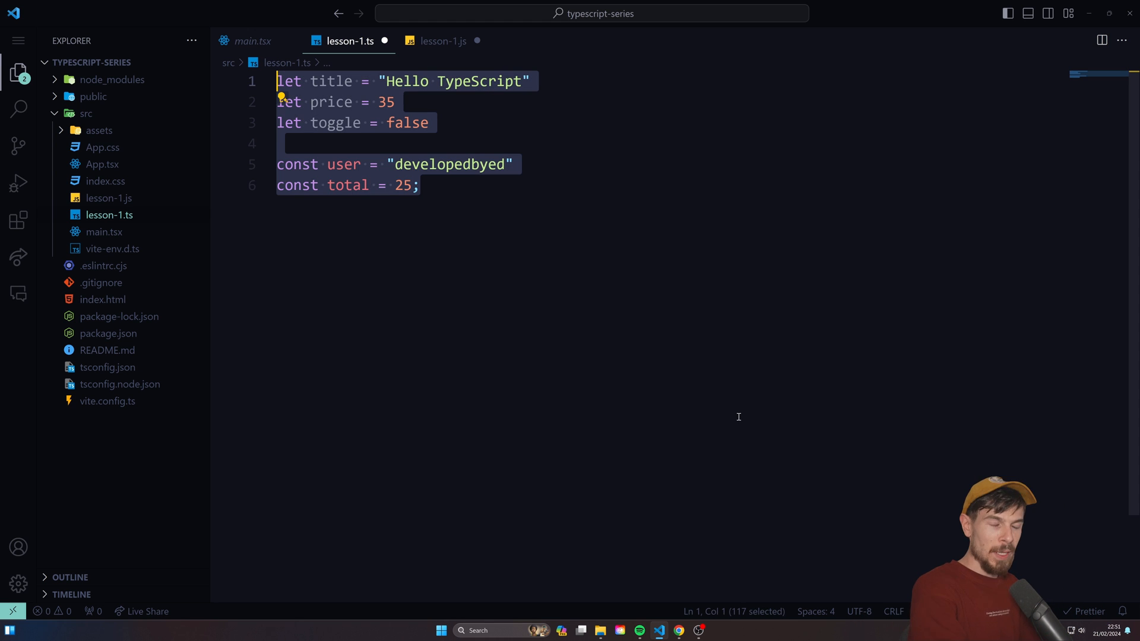
- Write const multiplier = (value: number, multiplier: number) => value * multiplier; in lesson-1.ts
type("const")
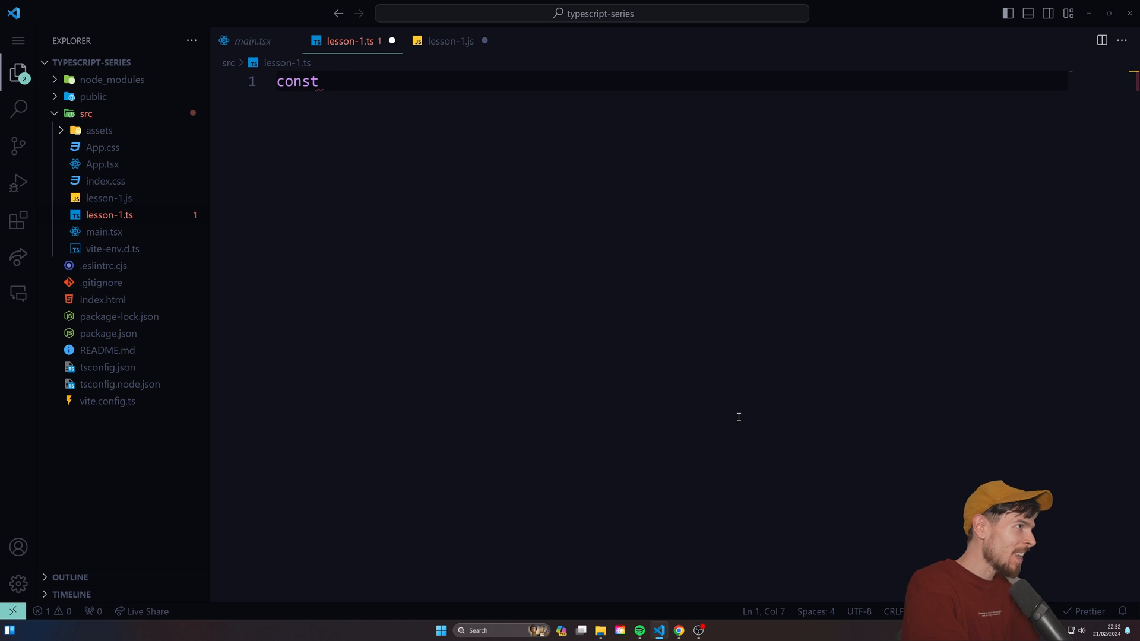
type("multipli")
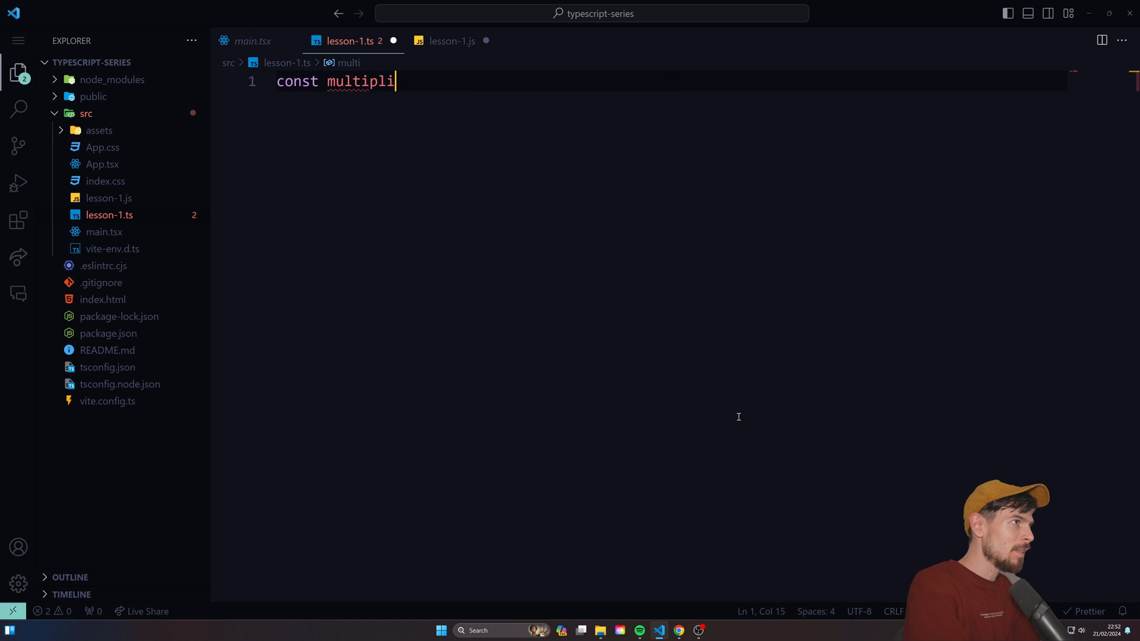
type("er = (a: number, b: number): number => a * b;")
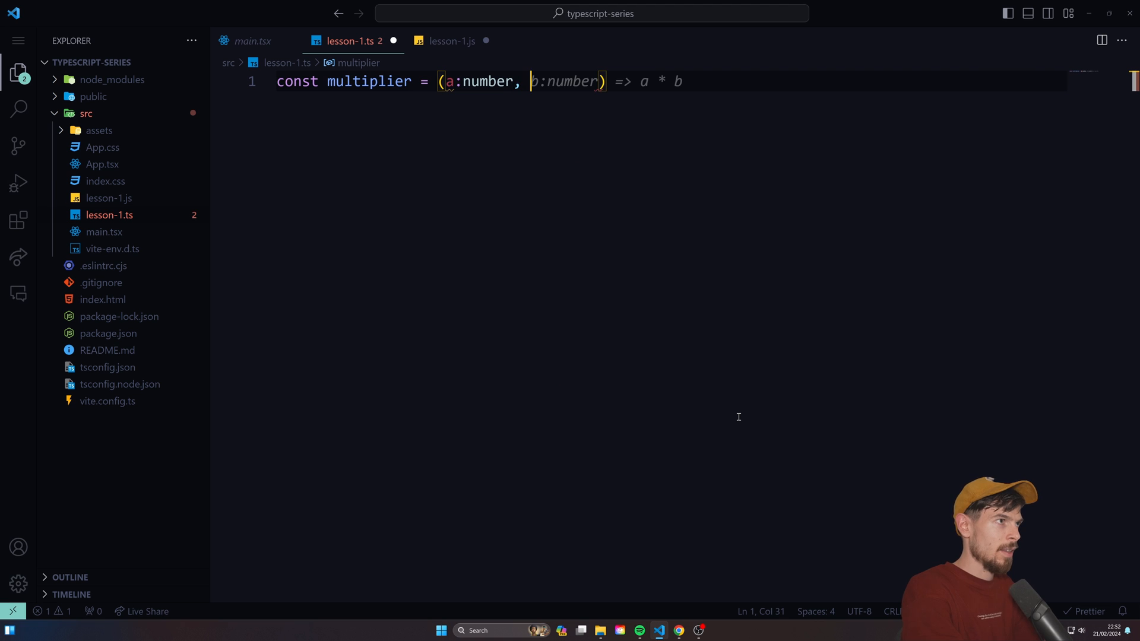
type("miu")
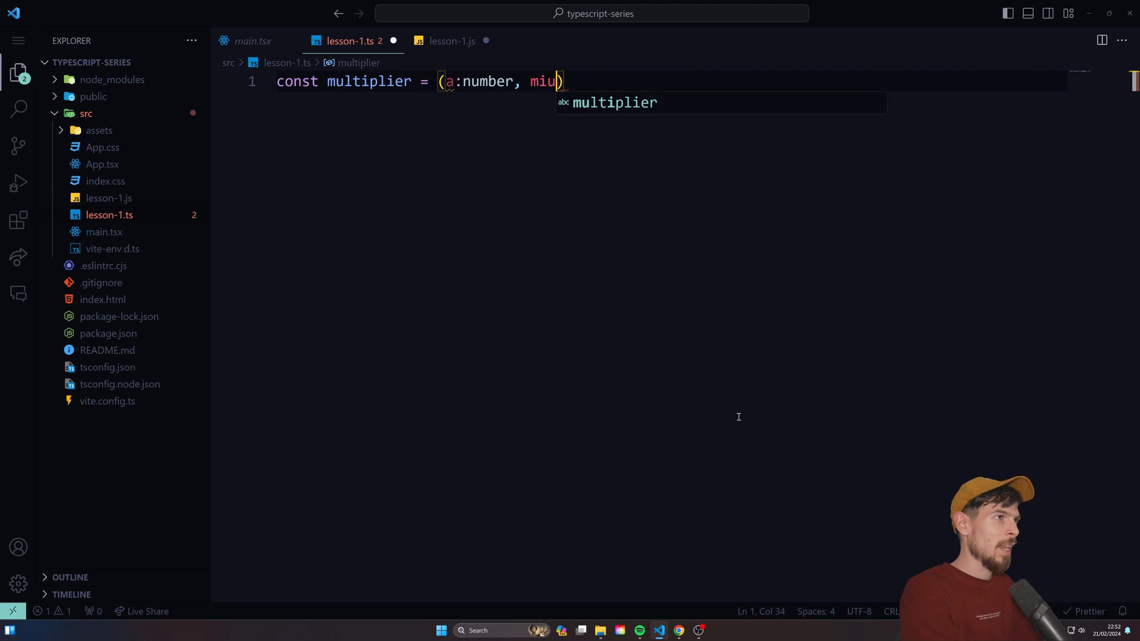
type("b:number) => a * b")
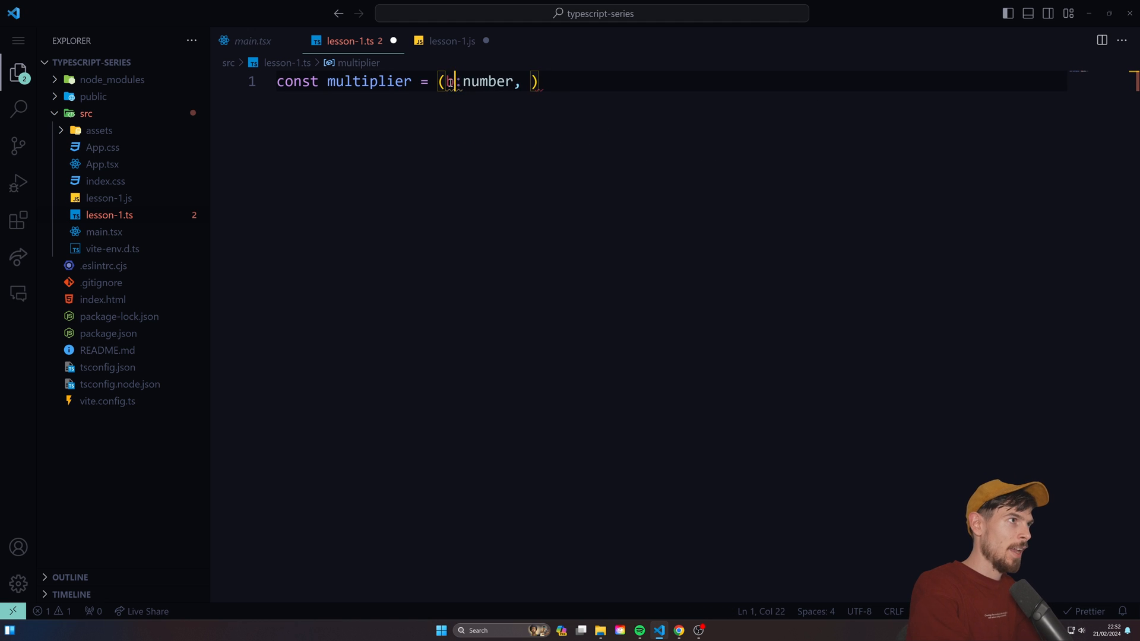
type("value")
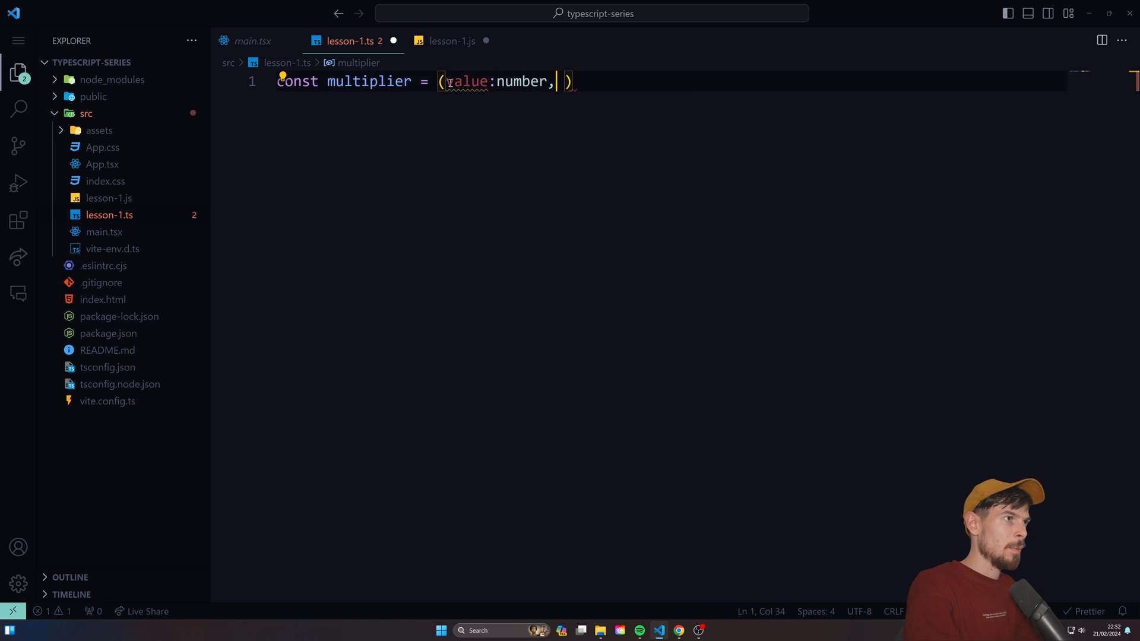
type("multiplier:")
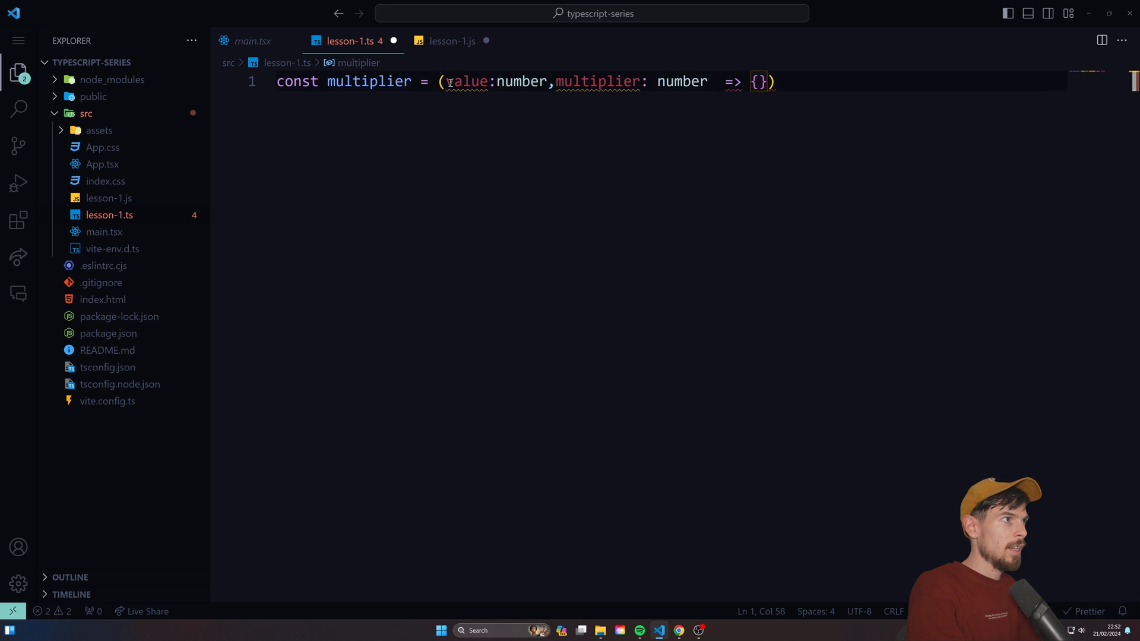
type("value * multiplier")
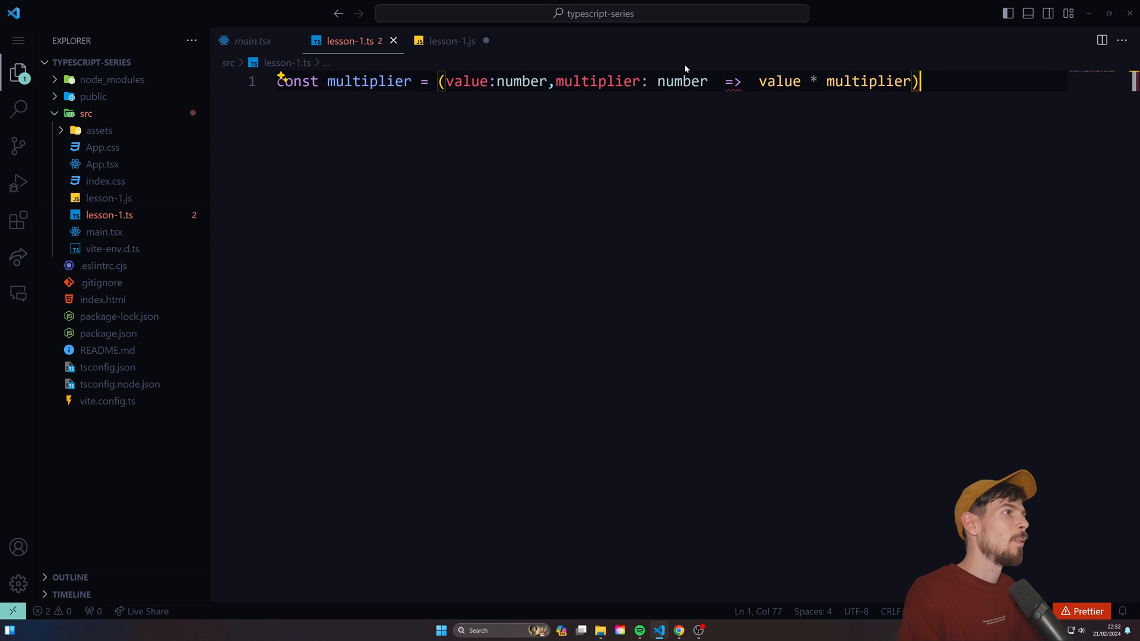
mouse_move(732, 81)
type(")")
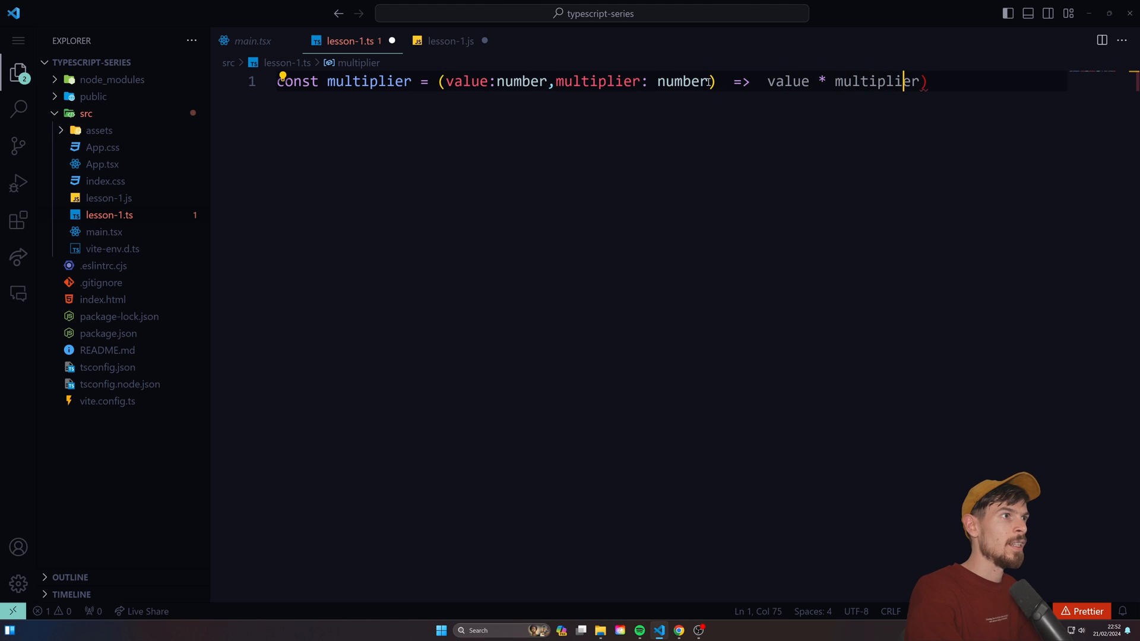
type(";")
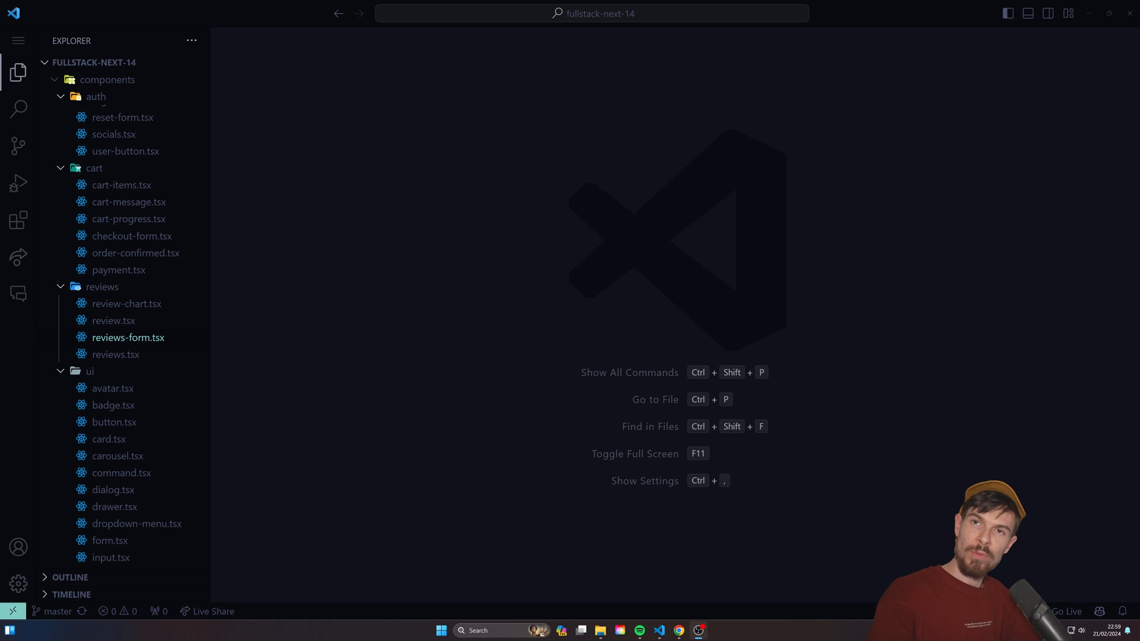
mouse_move(182, 405)
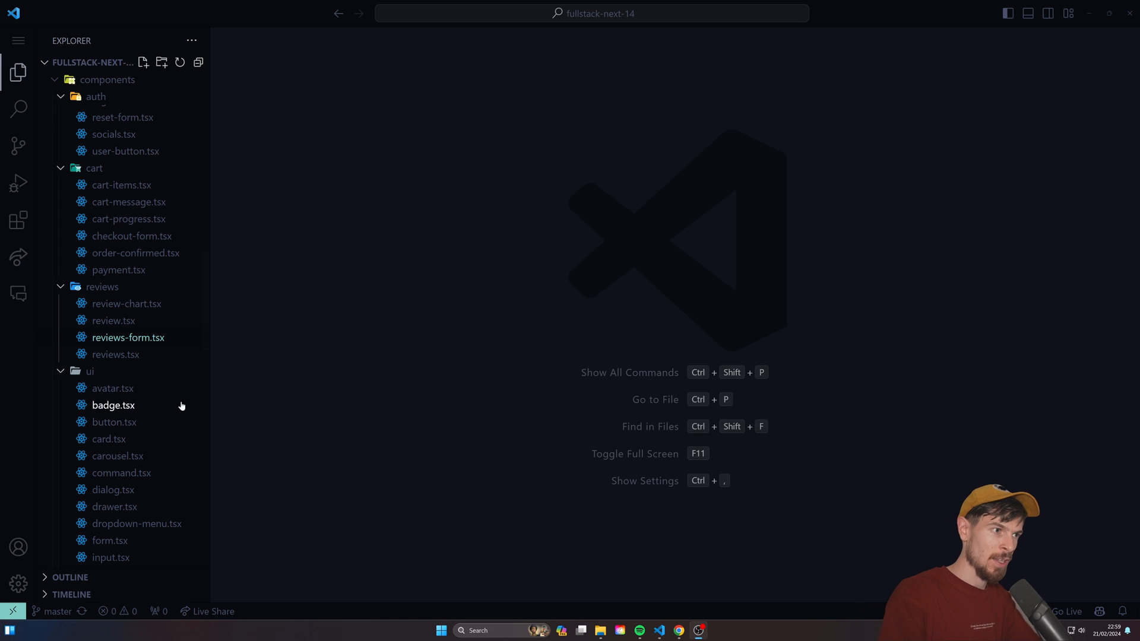
- Open schema.ts from recent files and browse its orders, products and productVariants tables
key("ctrl+`")
type("s")
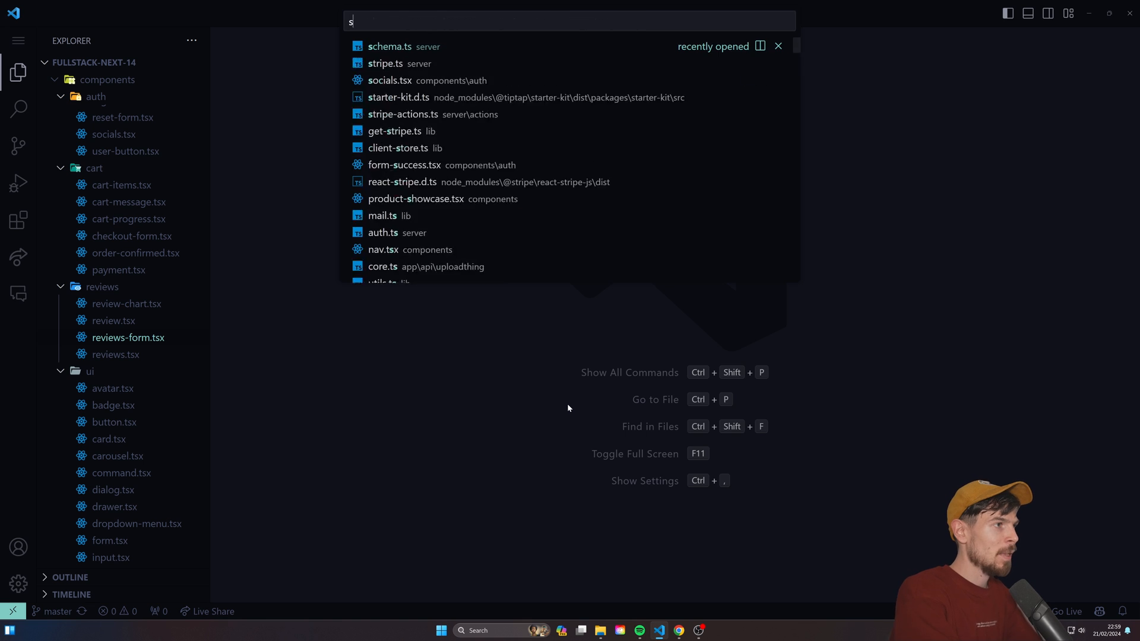
left_click(389, 46)
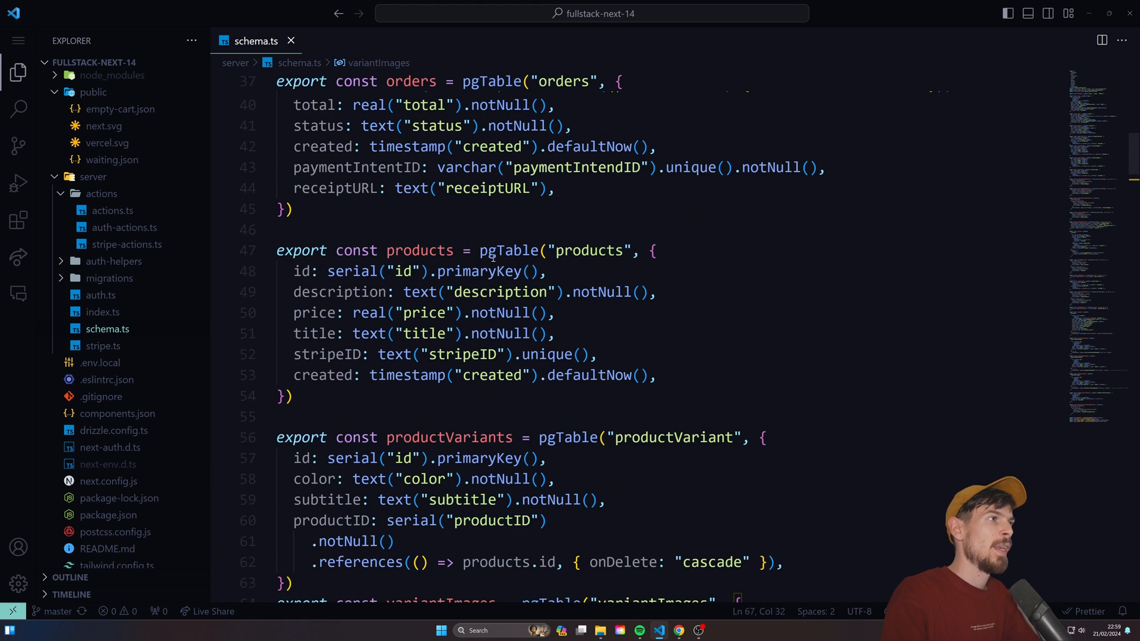
scroll("up", 3)
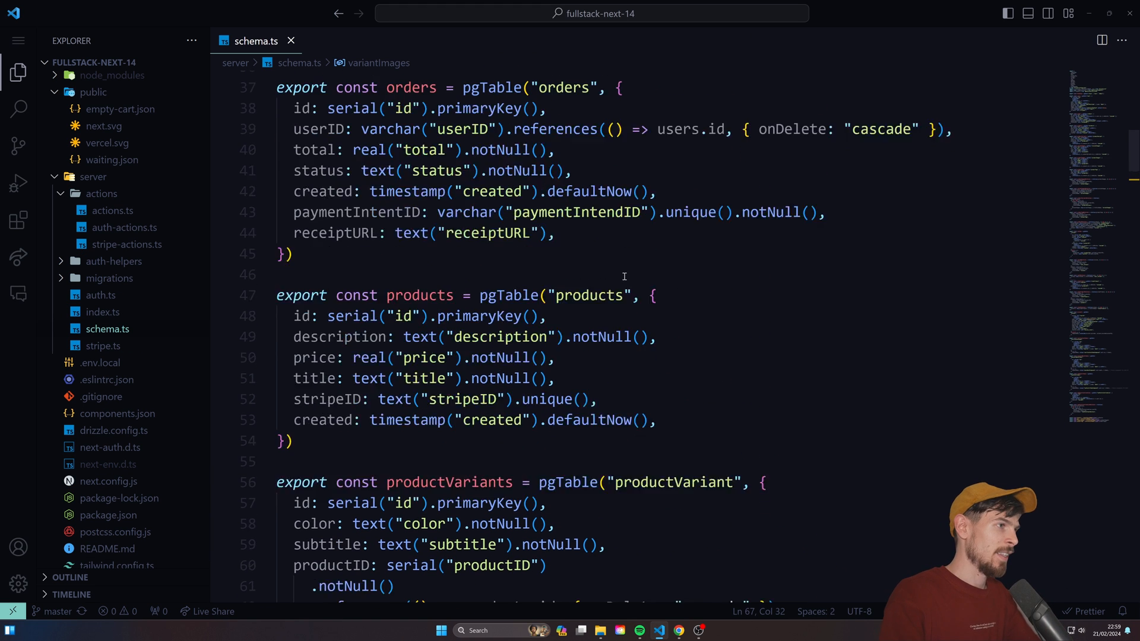
scroll("down", 3)
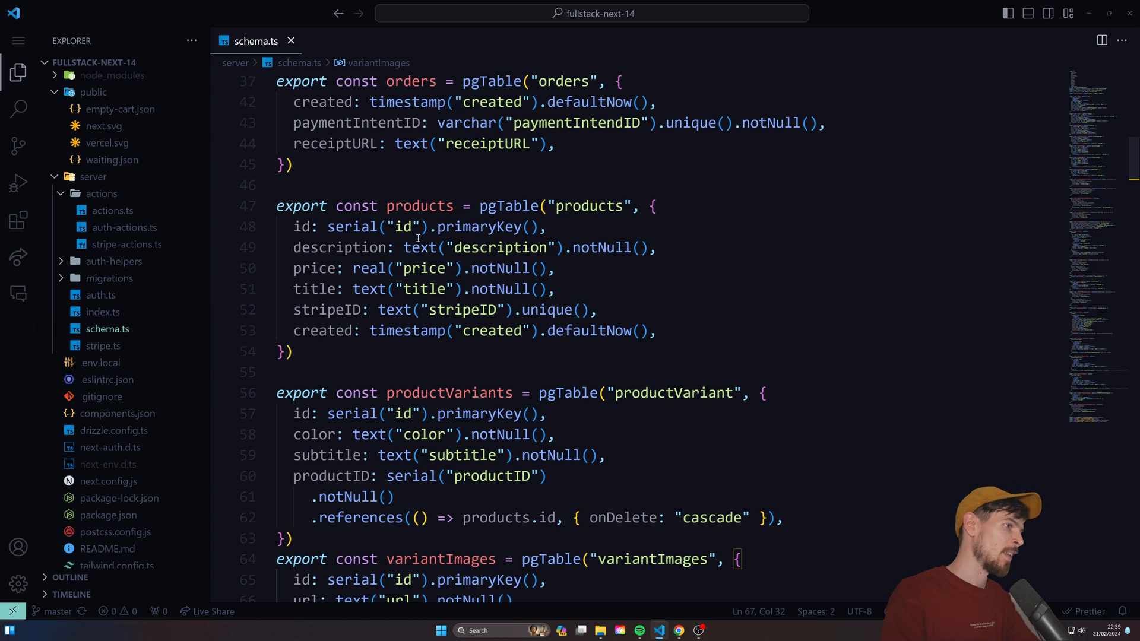
scroll("down", 3)
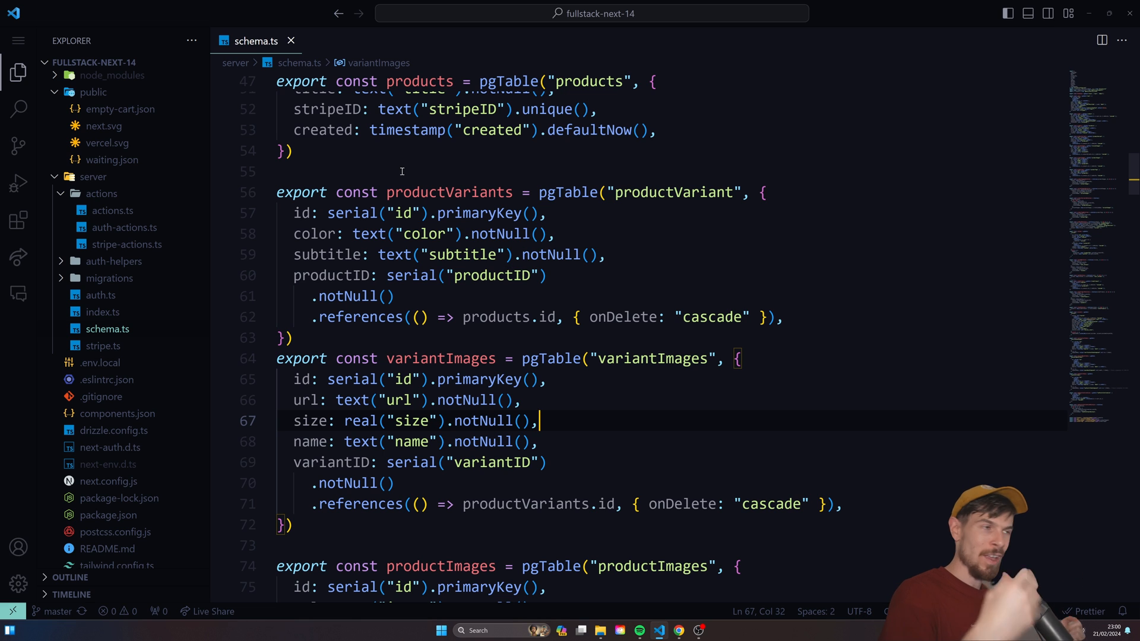
- Close schema.ts, open server/actions/actions.ts, and try edits in getProduct without keeping them
left_click(290, 40)
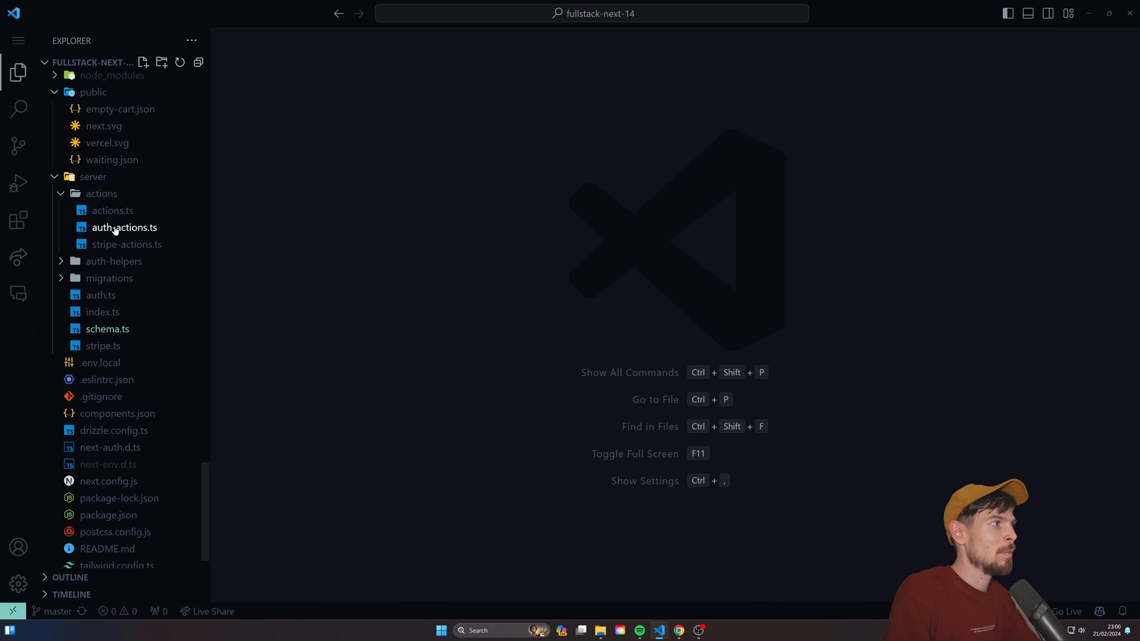
left_click(113, 210)
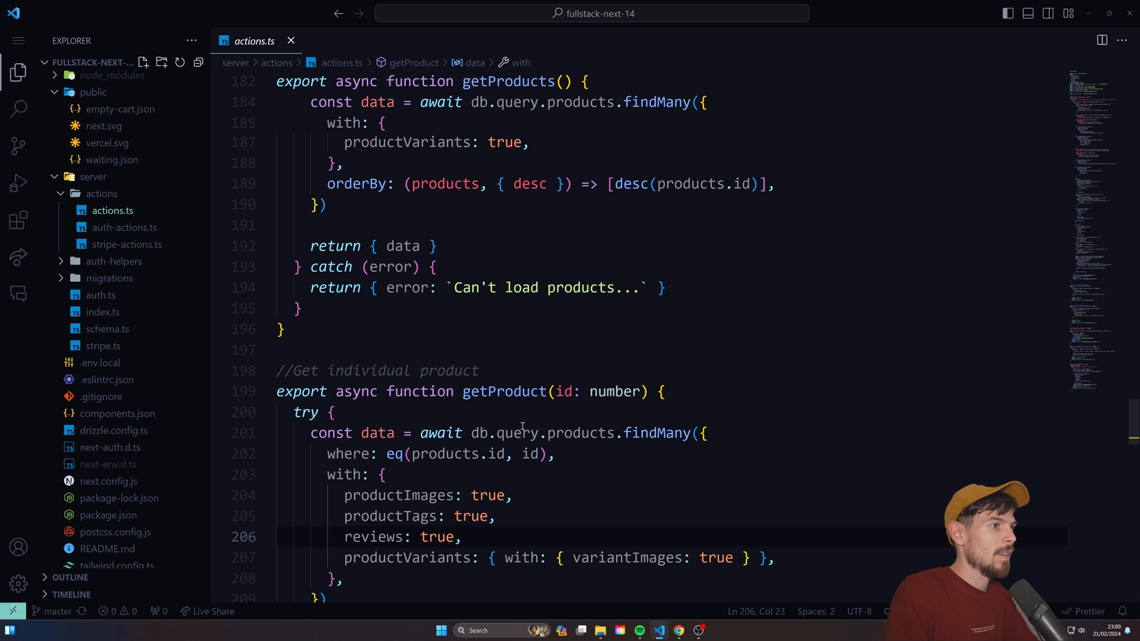
mouse_move(591, 457)
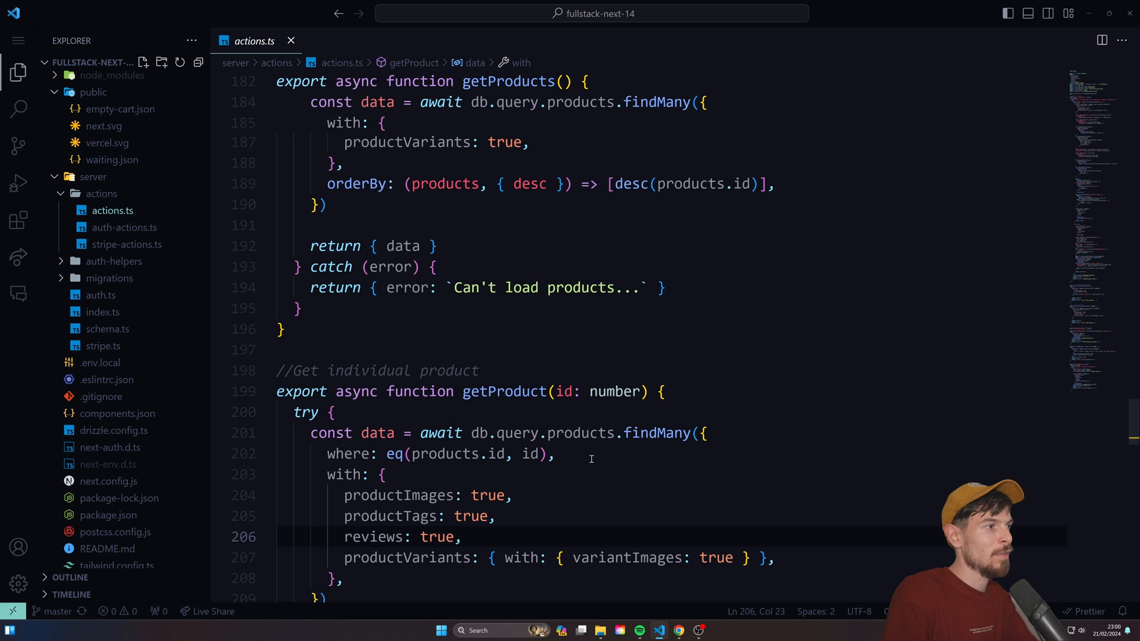
type("data.")
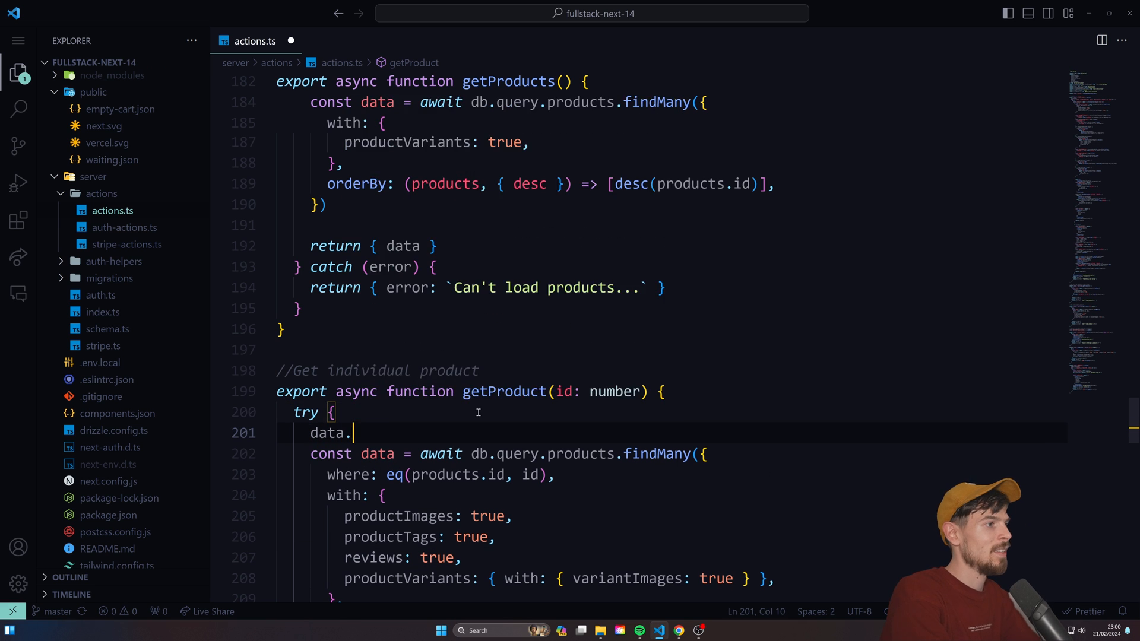
type(".")
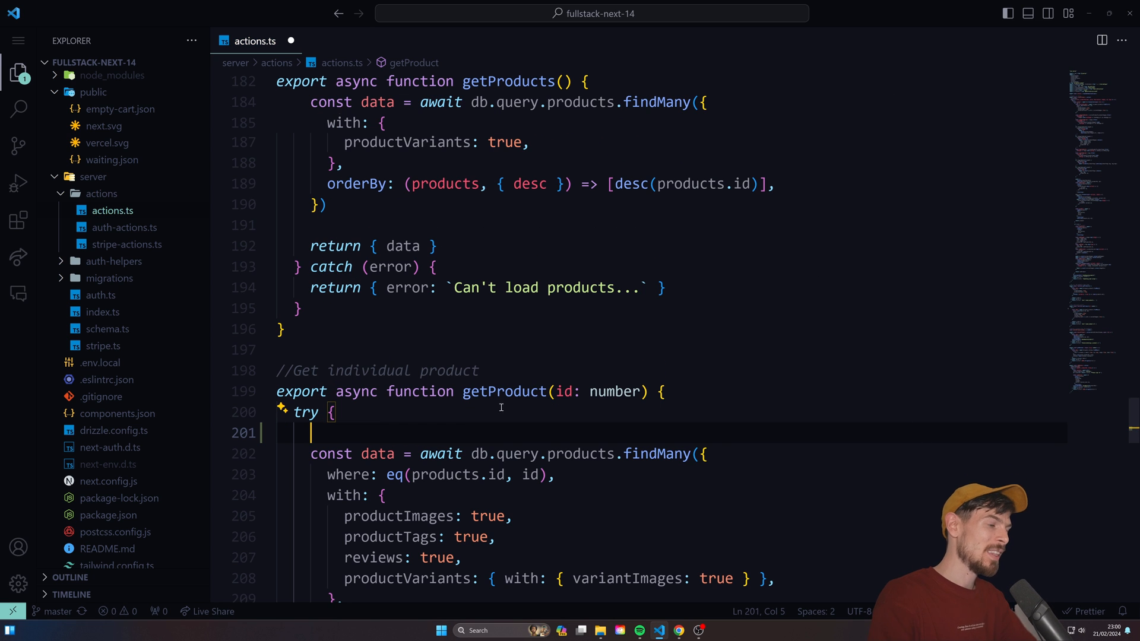
scroll("down", 3)
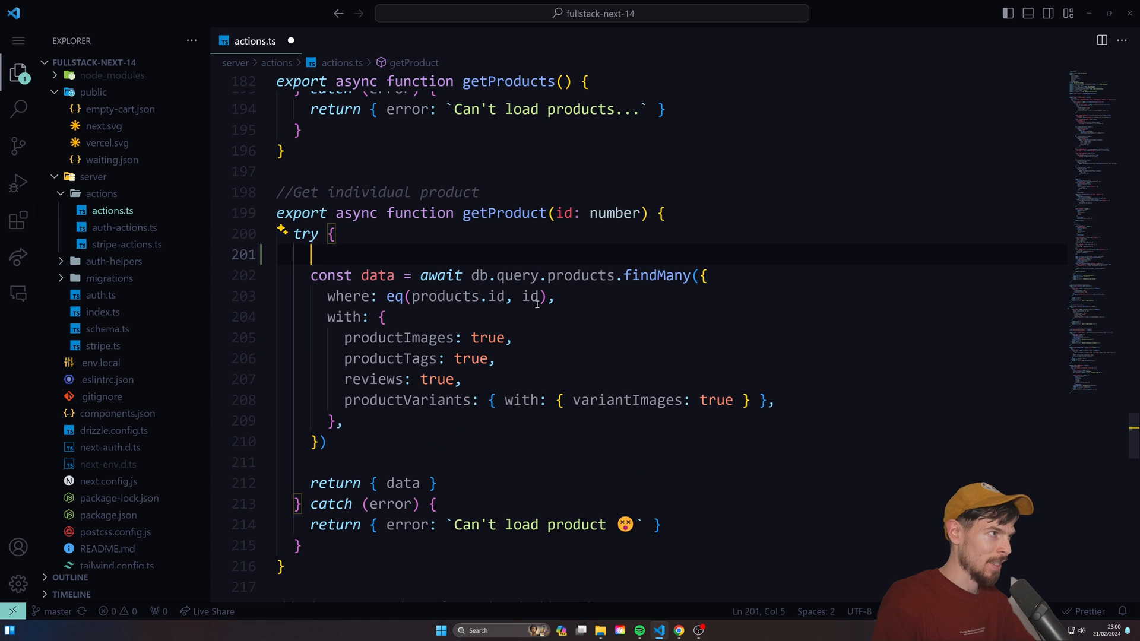
type("data[0")
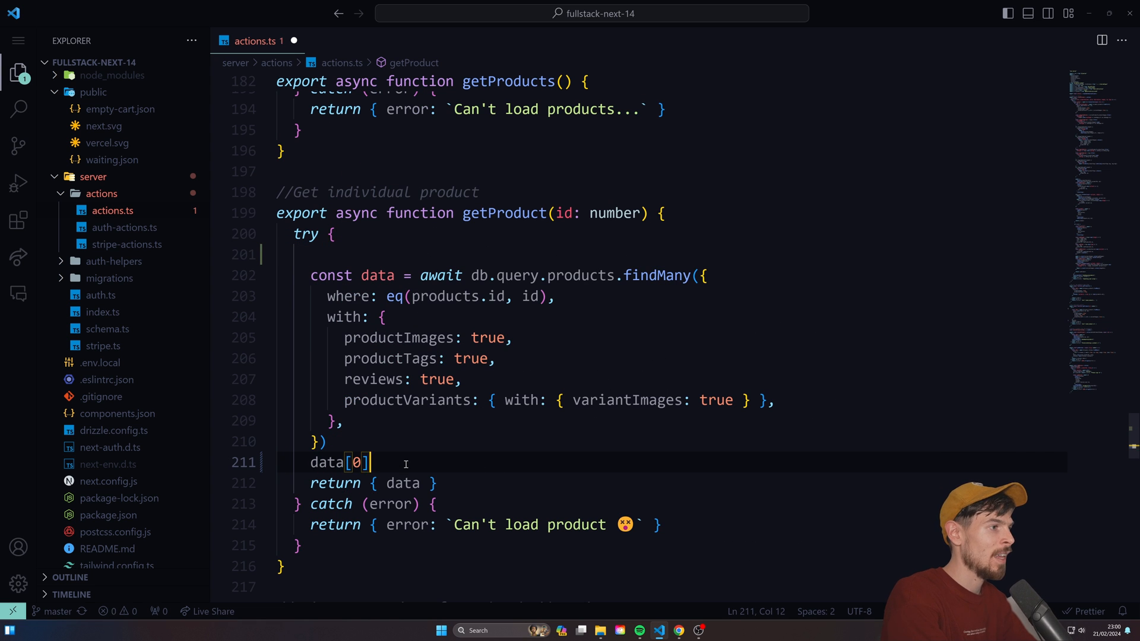
type(".")
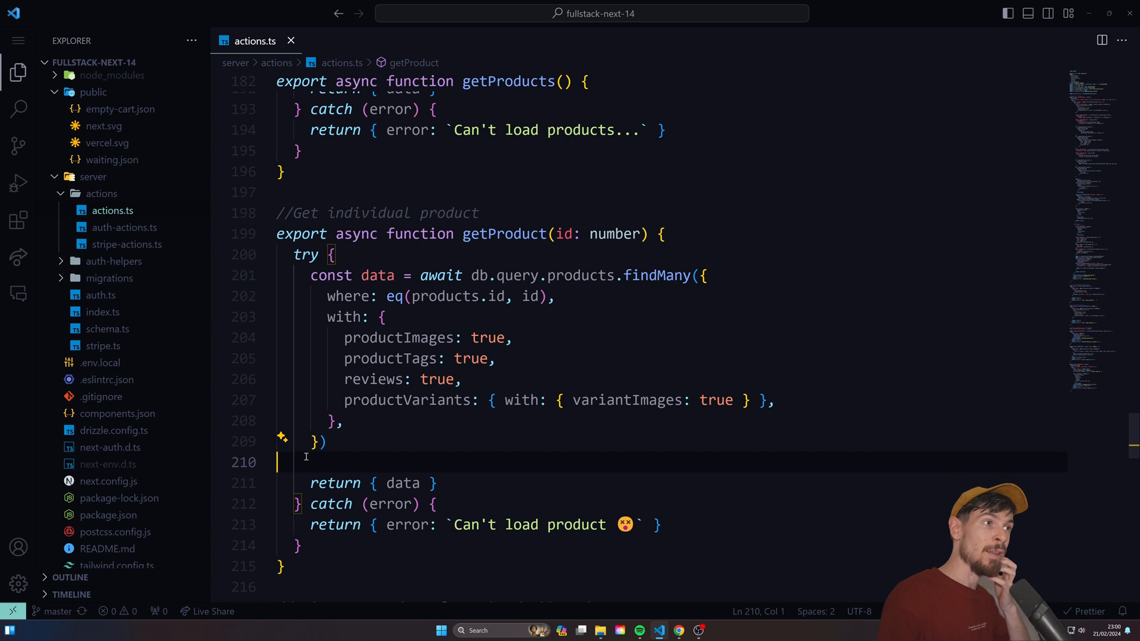
- Add category: text("cato").notNull() after stripeID in products, save, and return to actions.ts
key("Ctrl+p")
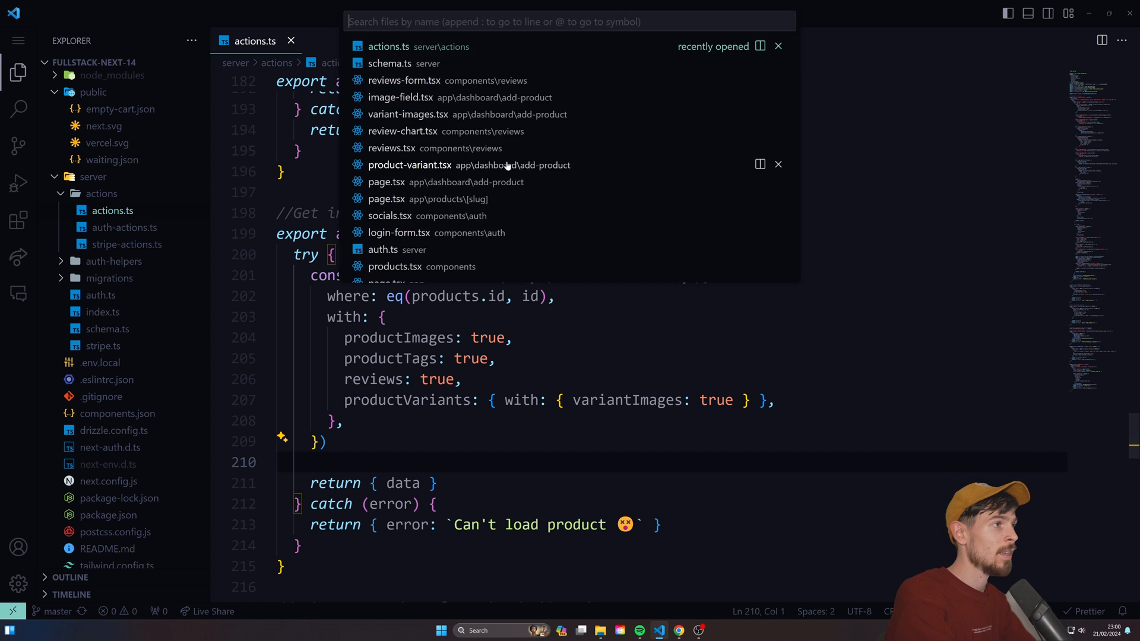
left_click(390, 64)
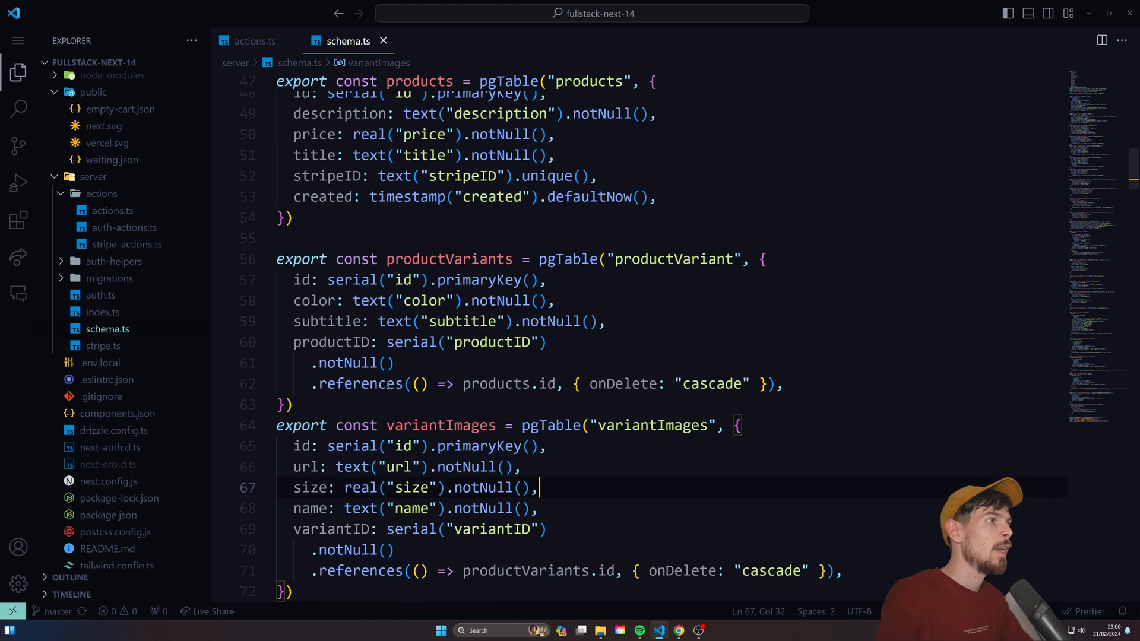
scroll("up", 3)
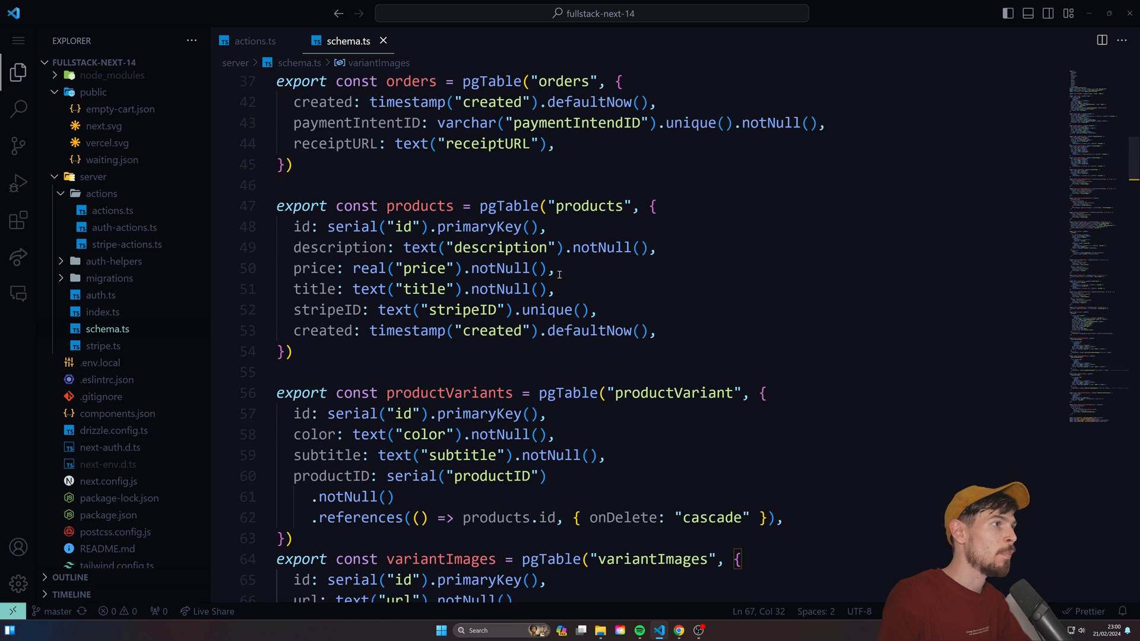
left_click(610, 310)
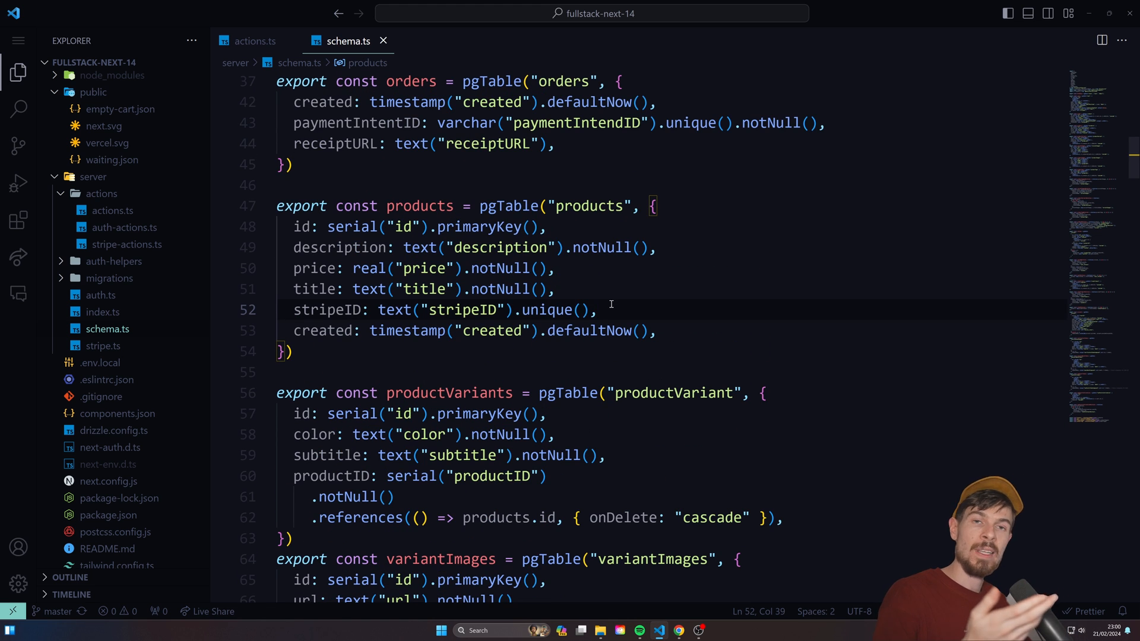
key("Enter")
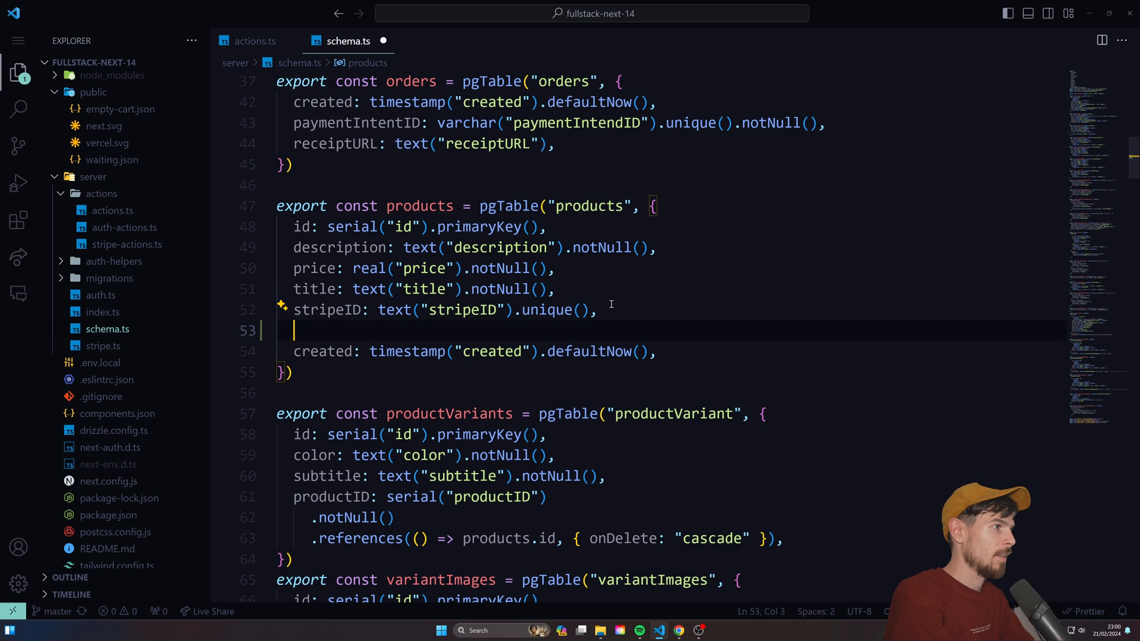
type("time")
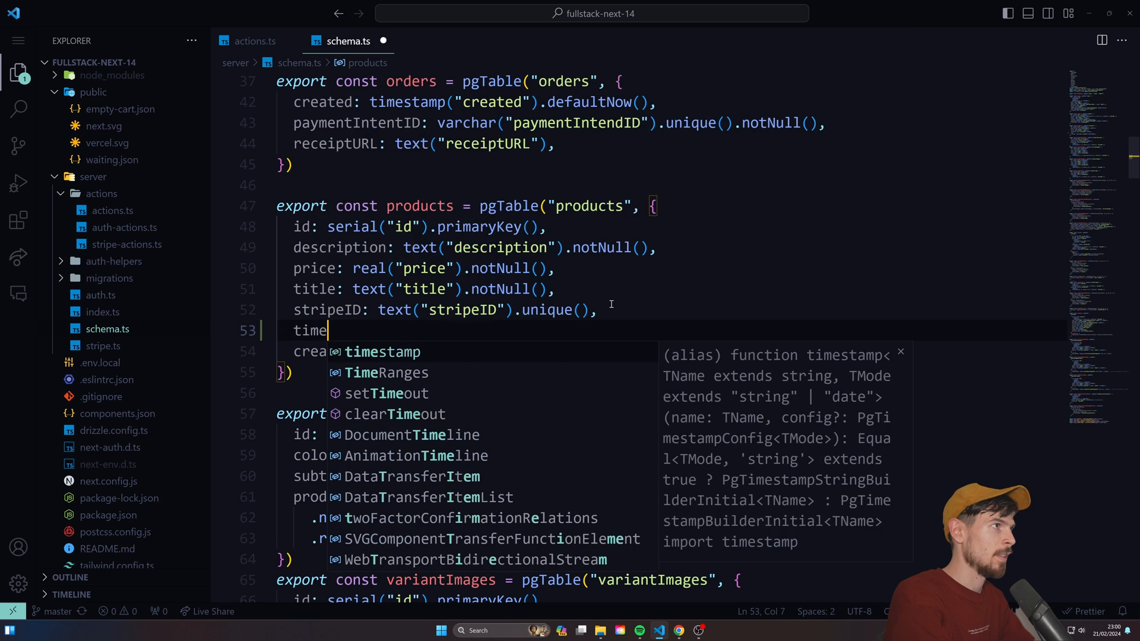
type("category: text(")
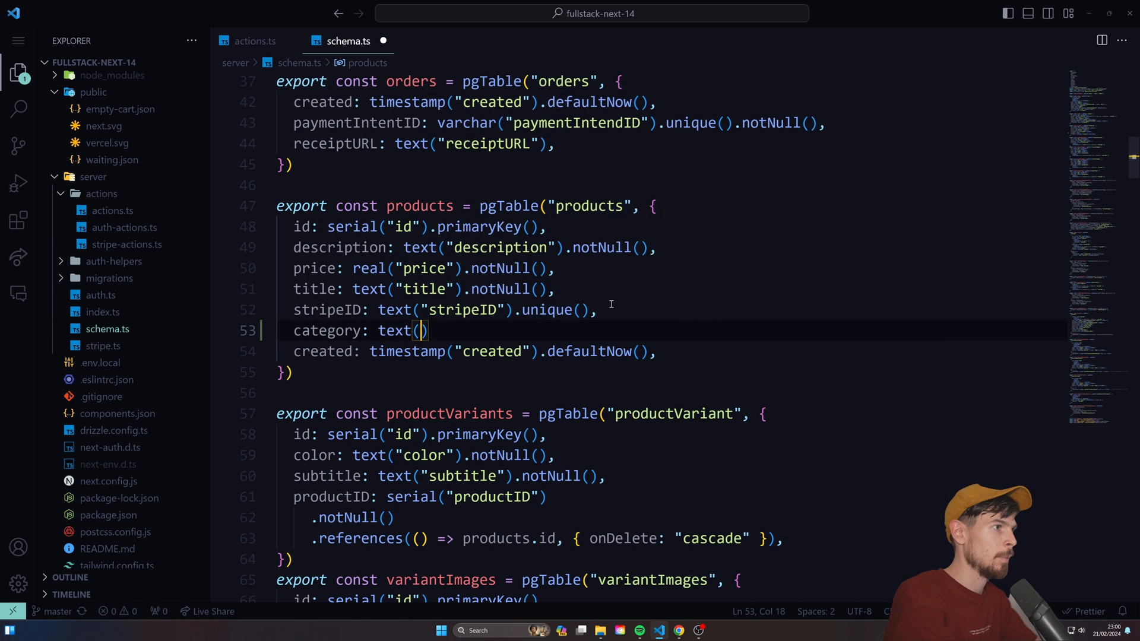
type("'cator'")
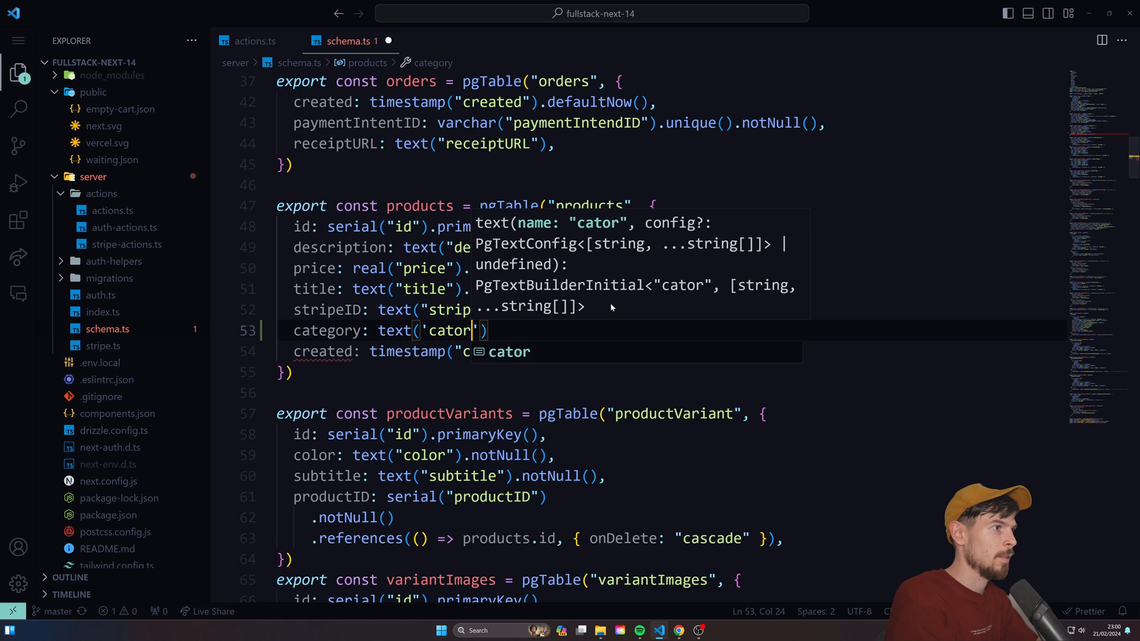
key("Backspace")
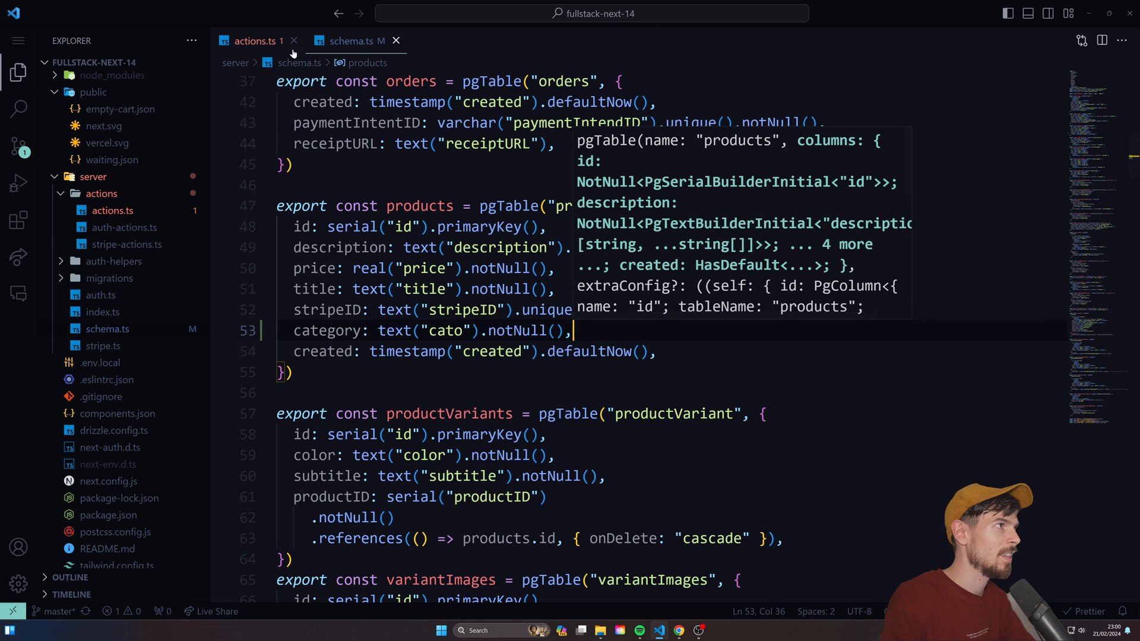
mouse_move(254, 41)
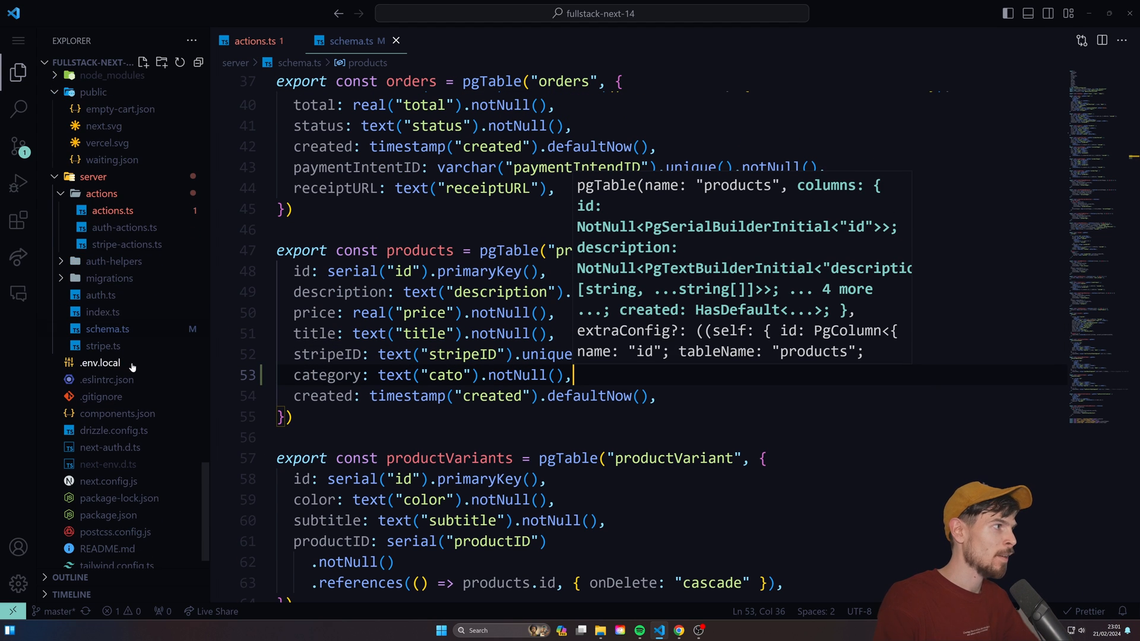
left_click(256, 41)
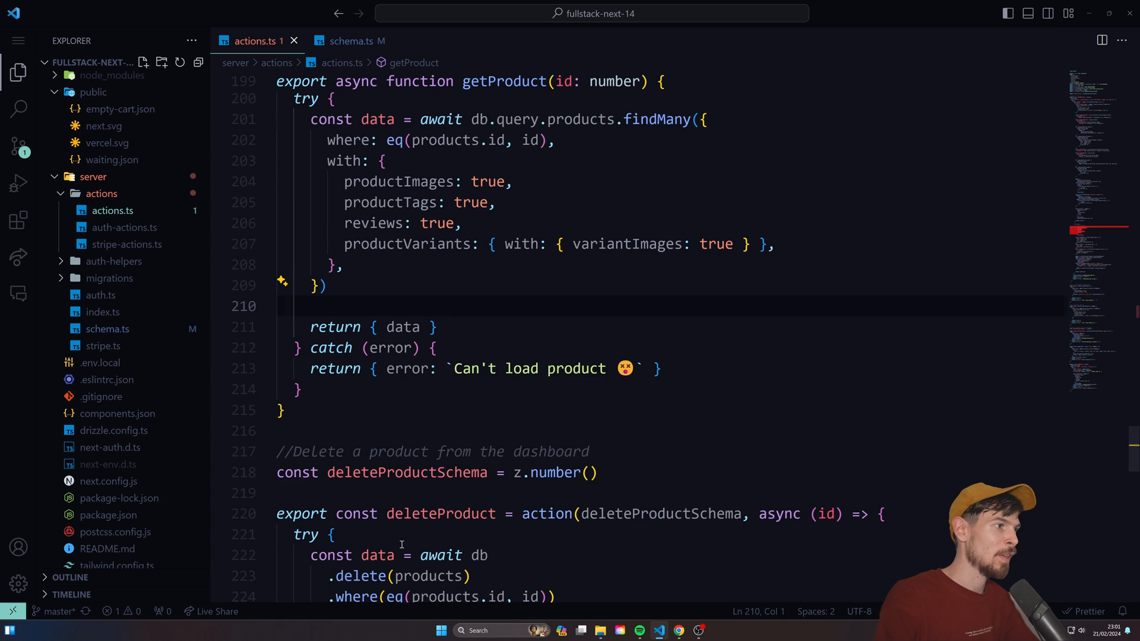